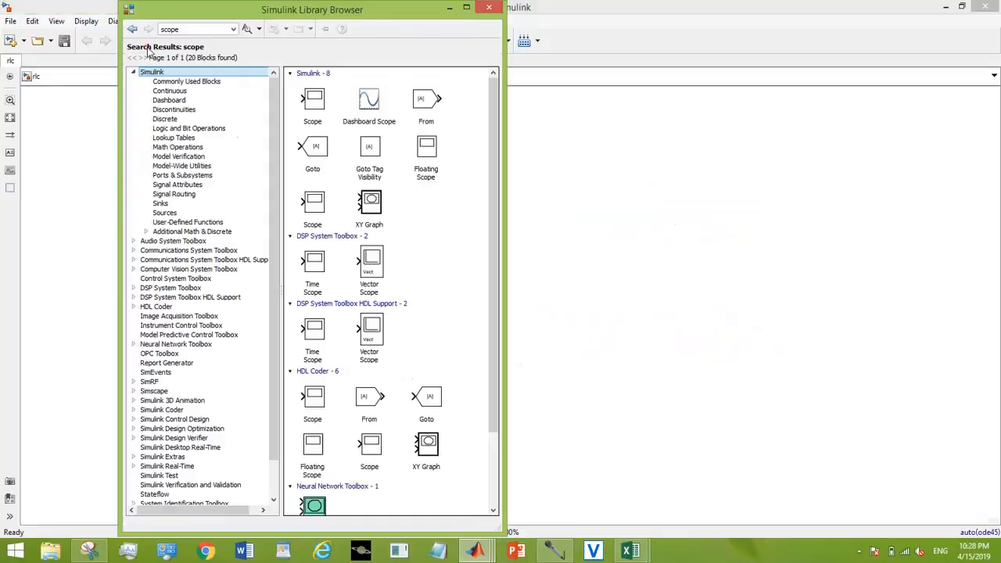
Add the Scope, powergui and Voltage Measurement blocks to the rlc model
click(312, 102)
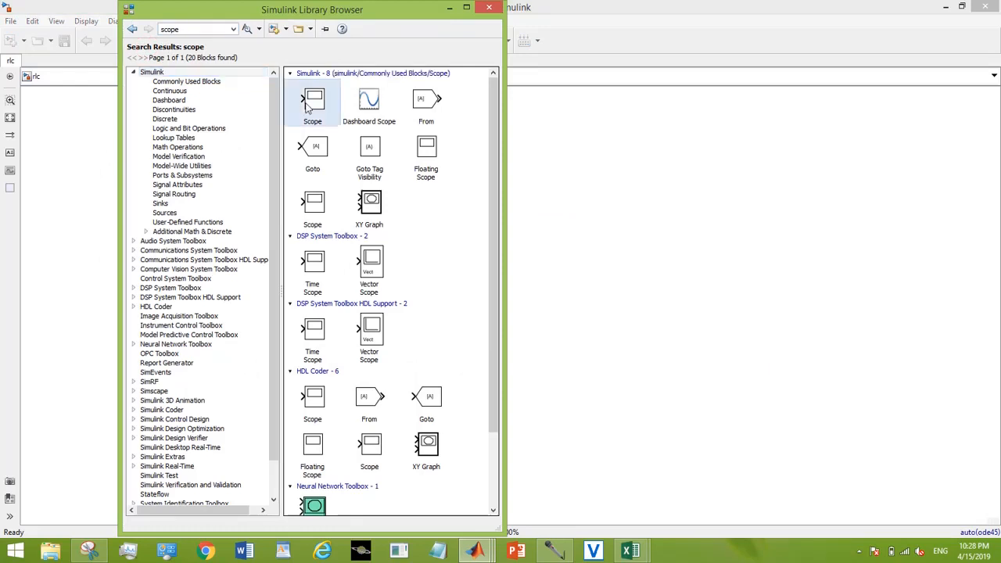
right_click(312, 100)
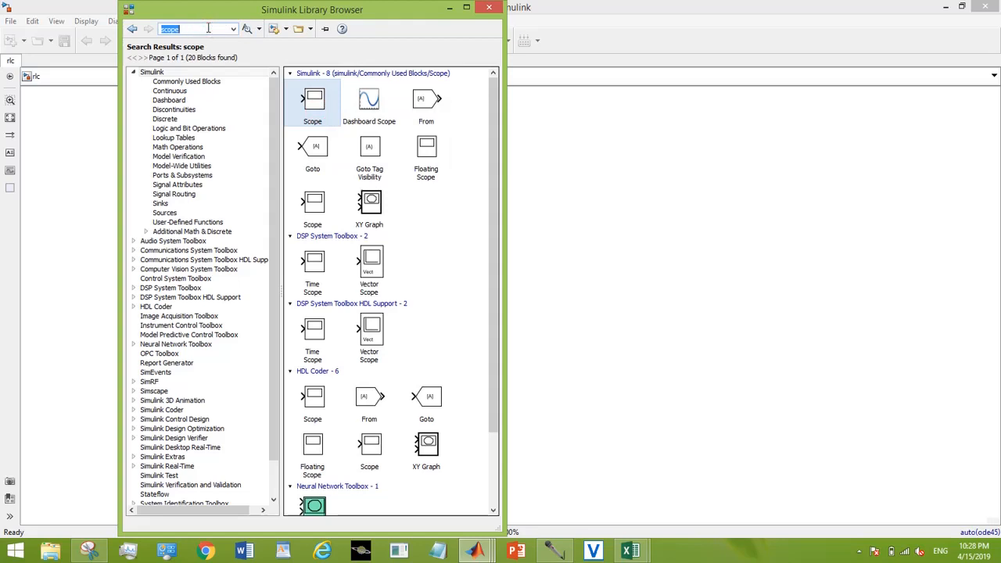
text(p)
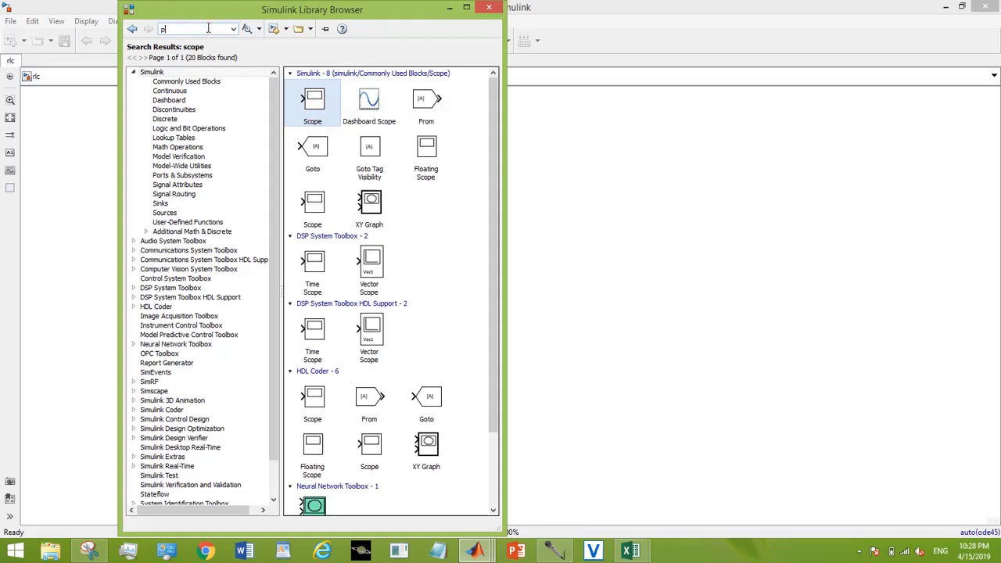
text(powergui)
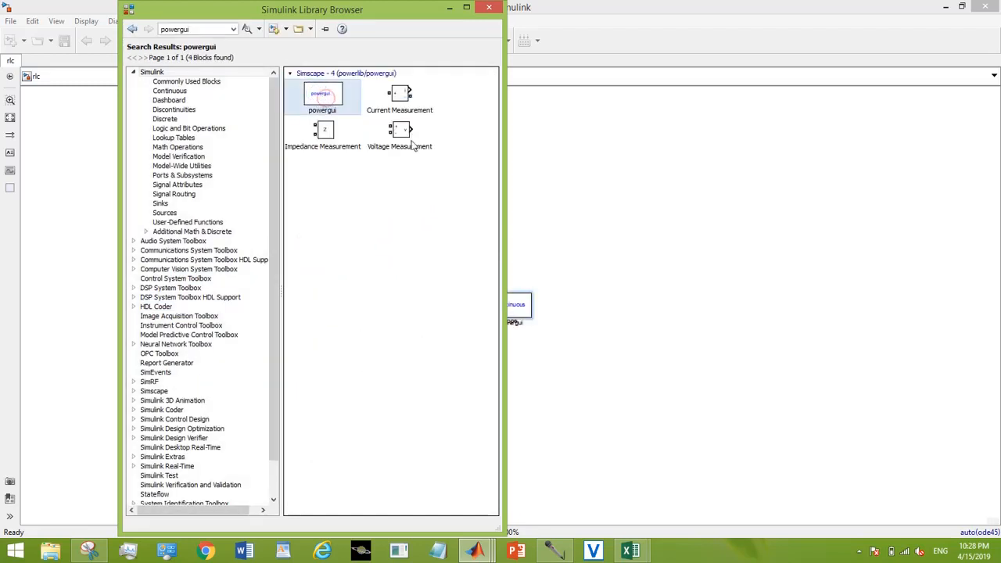
right_click(401, 128)
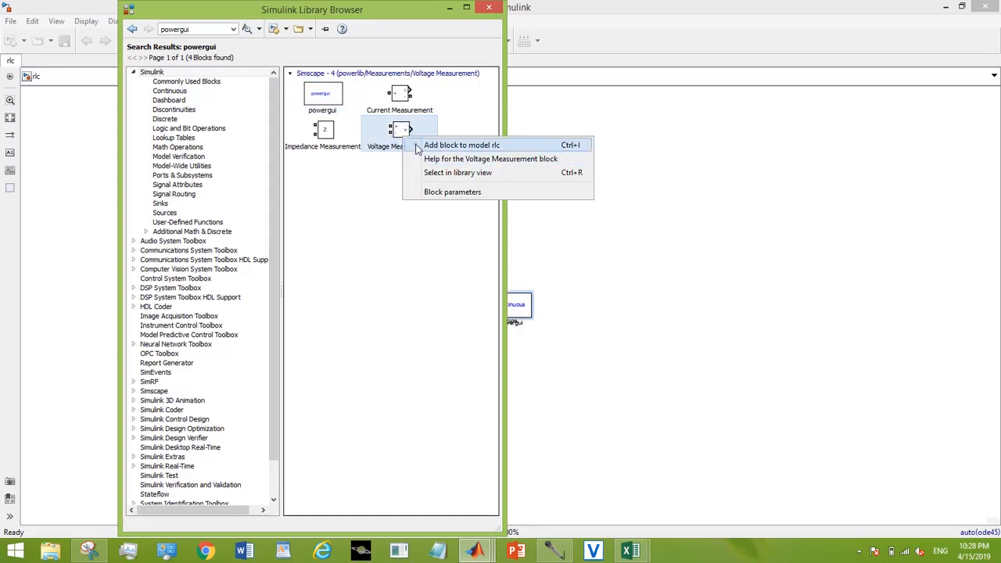
Add the Series RLC Branch block to rlc and search for the AC voltage source
text(s)
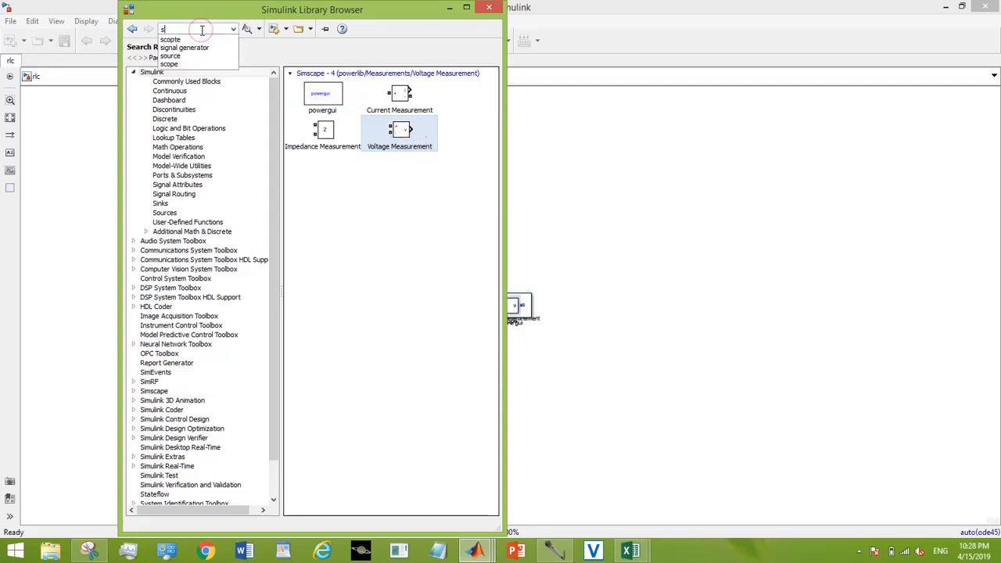
text(series rlc)
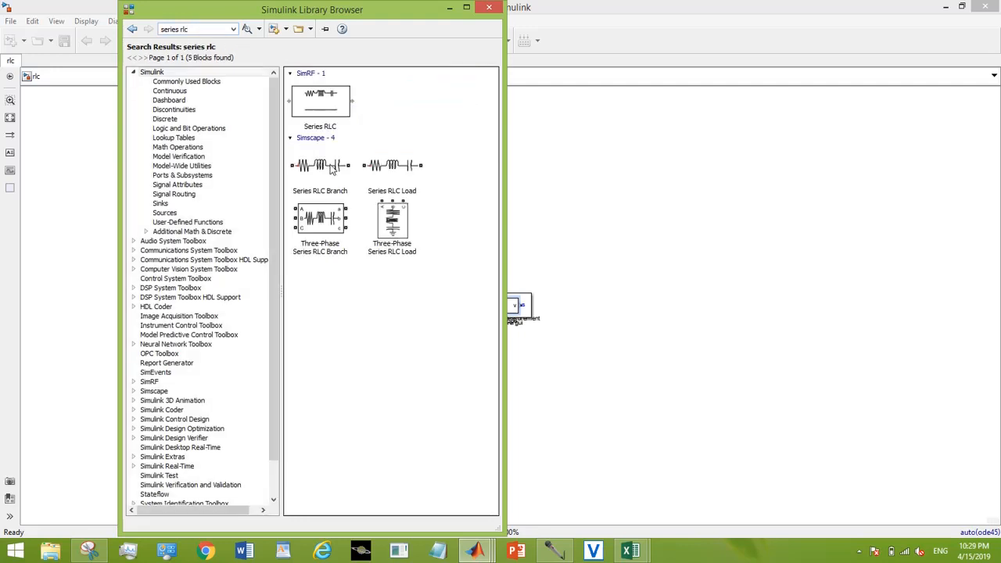
right_click(320, 165)
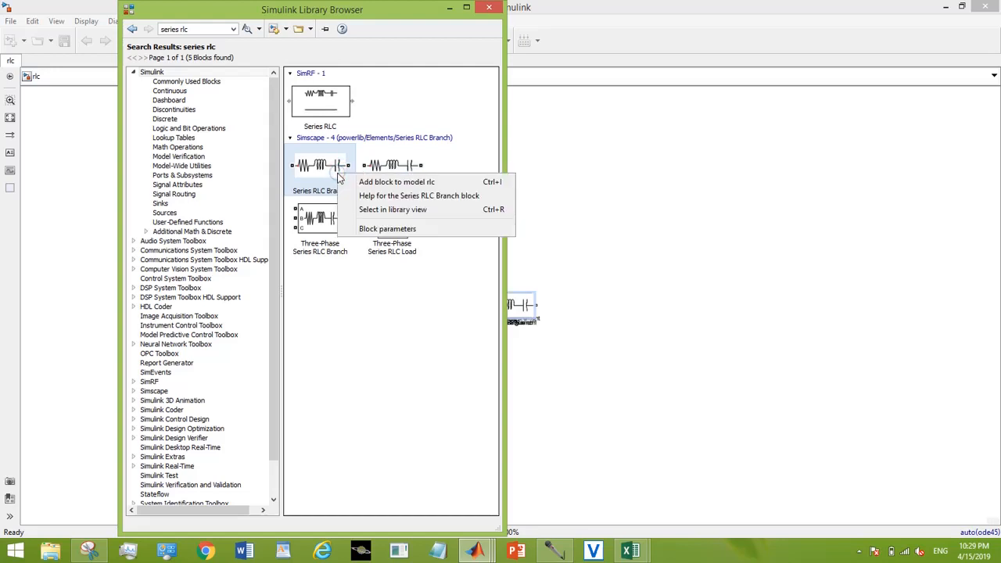
click(195, 29)
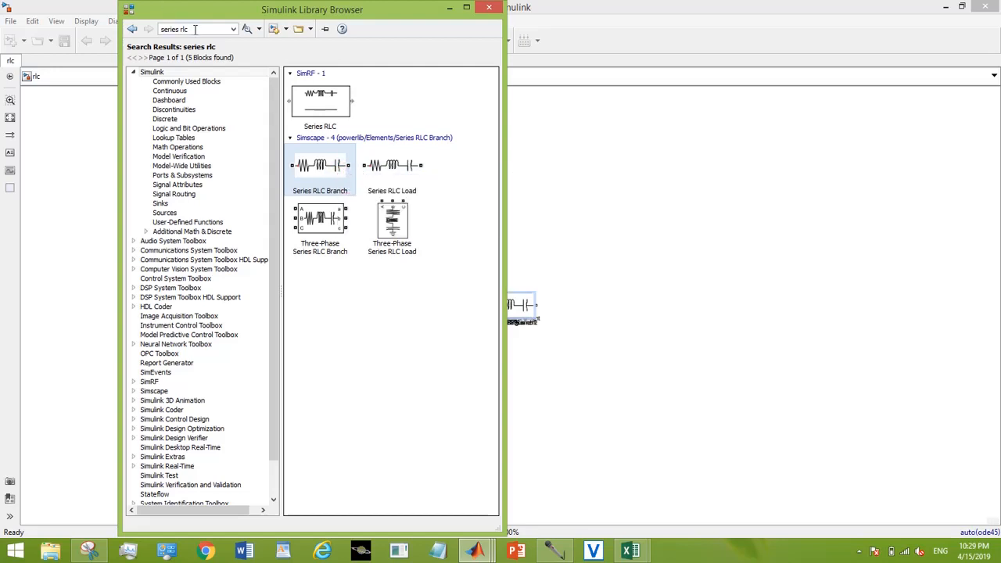
text(ac volt)
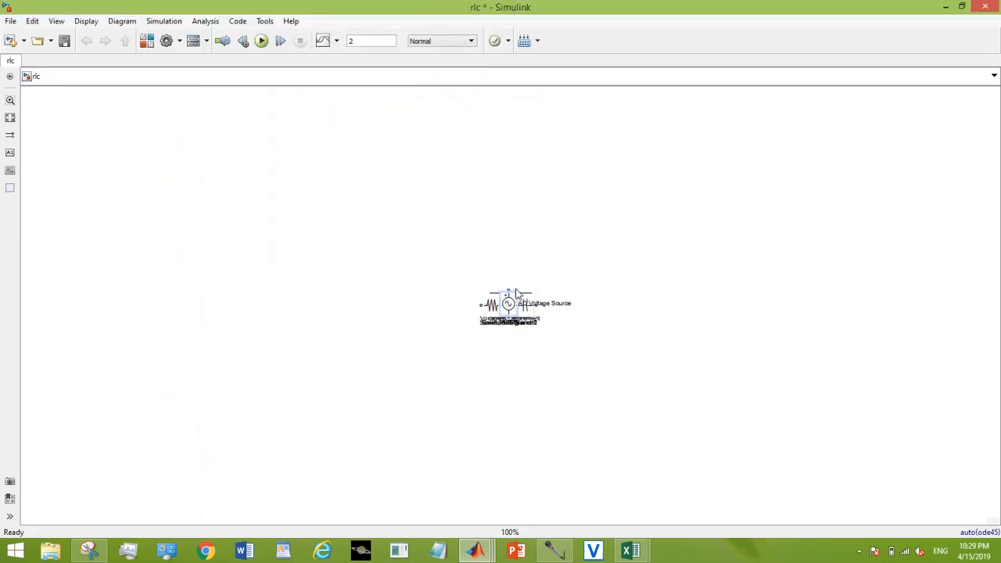
Spread the stacked blocks apart, with AC Voltage Source left and Scope upper right
drag(508, 305, 236, 231)
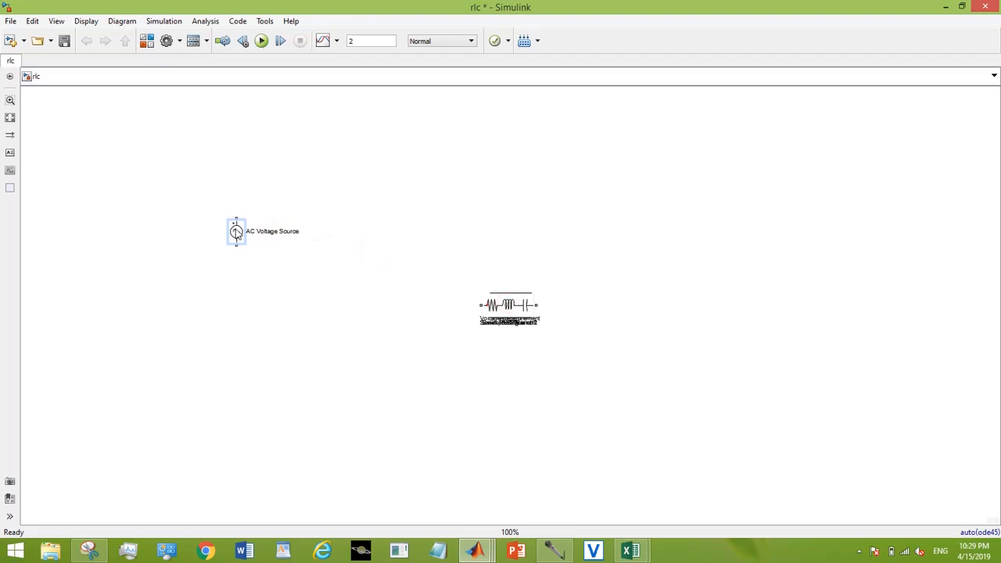
click(508, 304)
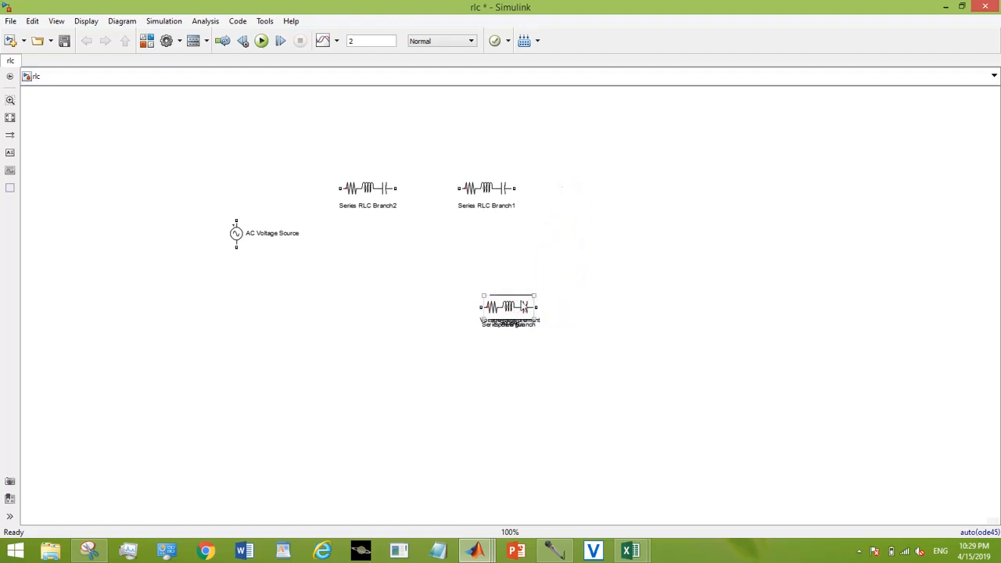
click(508, 306)
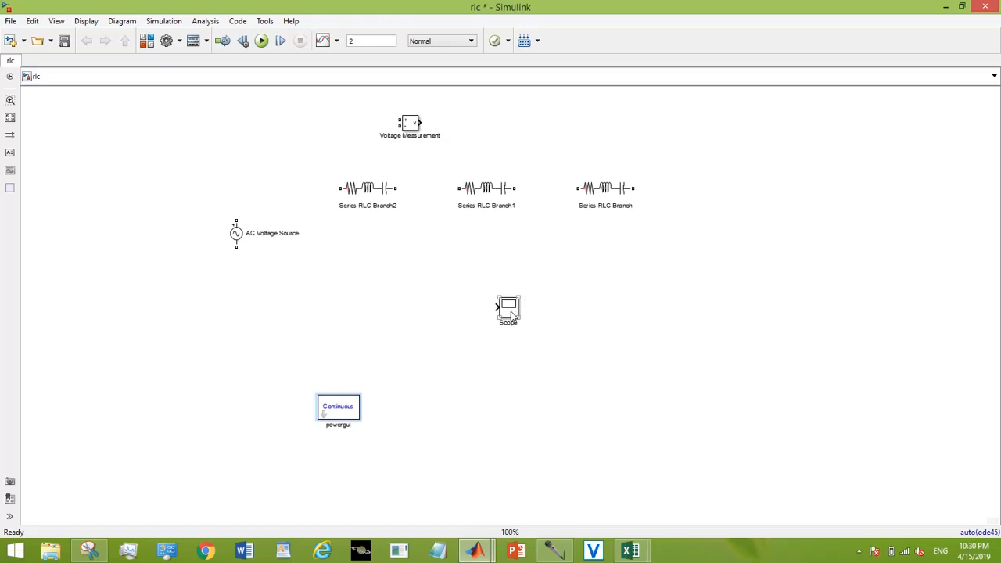
drag(508, 309, 645, 131)
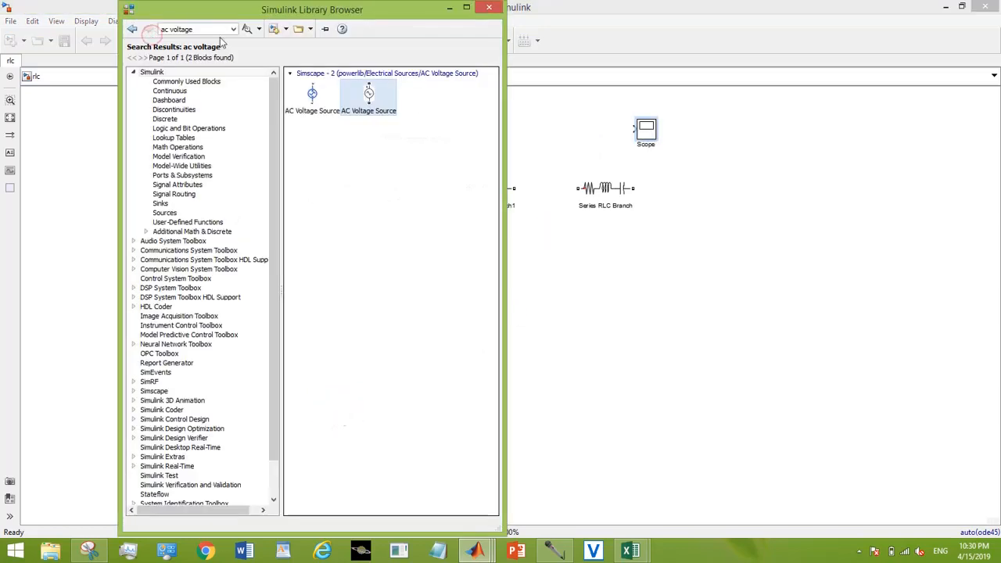
Search the library for 'gro' and add the Ground block to rlc
text(ground)
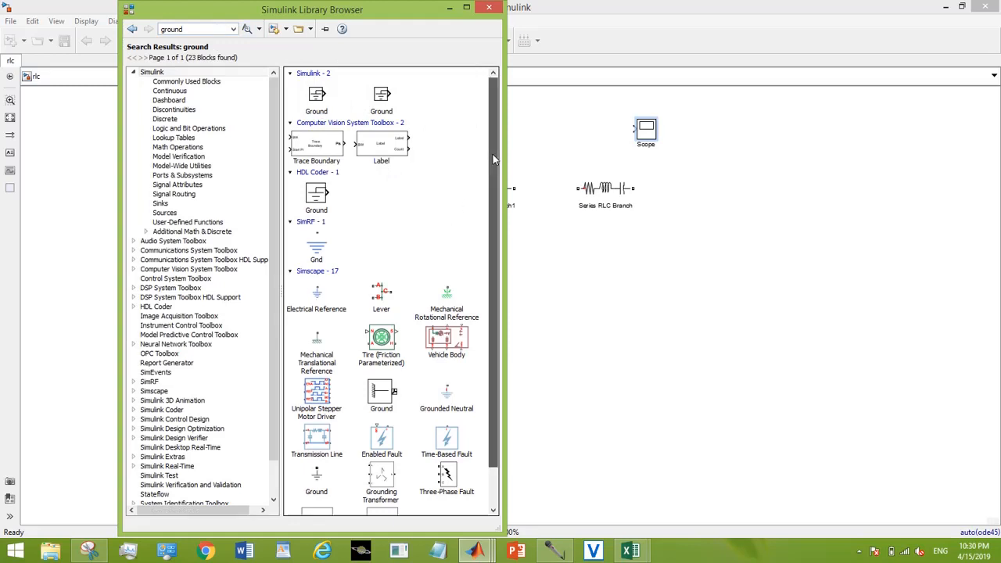
scroll(down, 3)
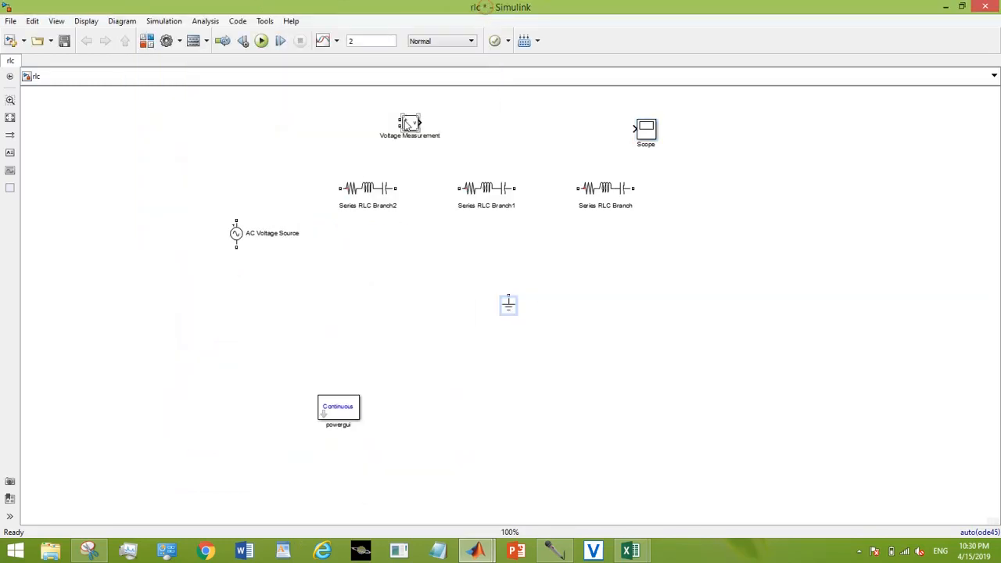
Wire the AC Voltage Source to Series RLC Branch2, and Branch2 to the next branch
drag(236, 218, 301, 200)
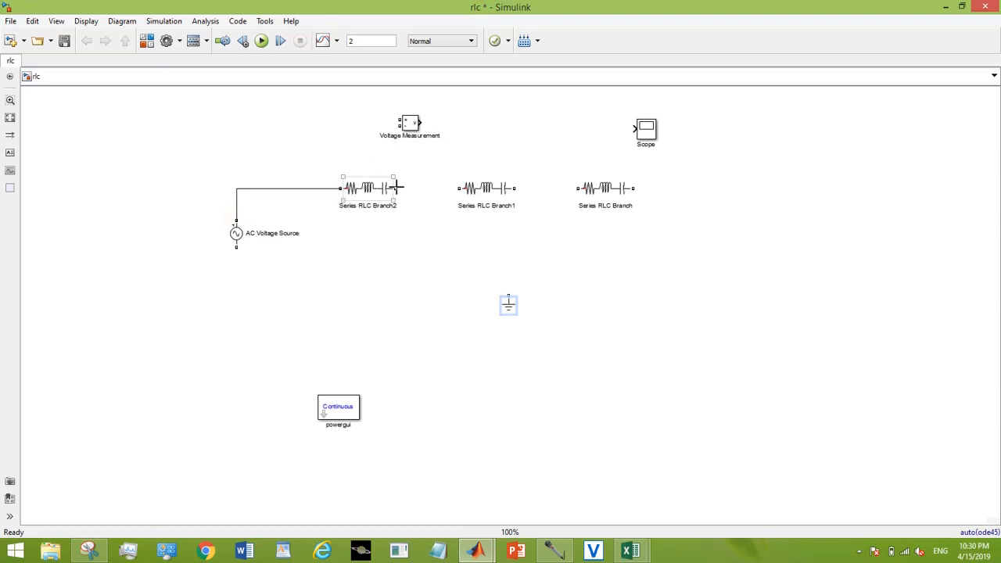
drag(395, 188, 459, 187)
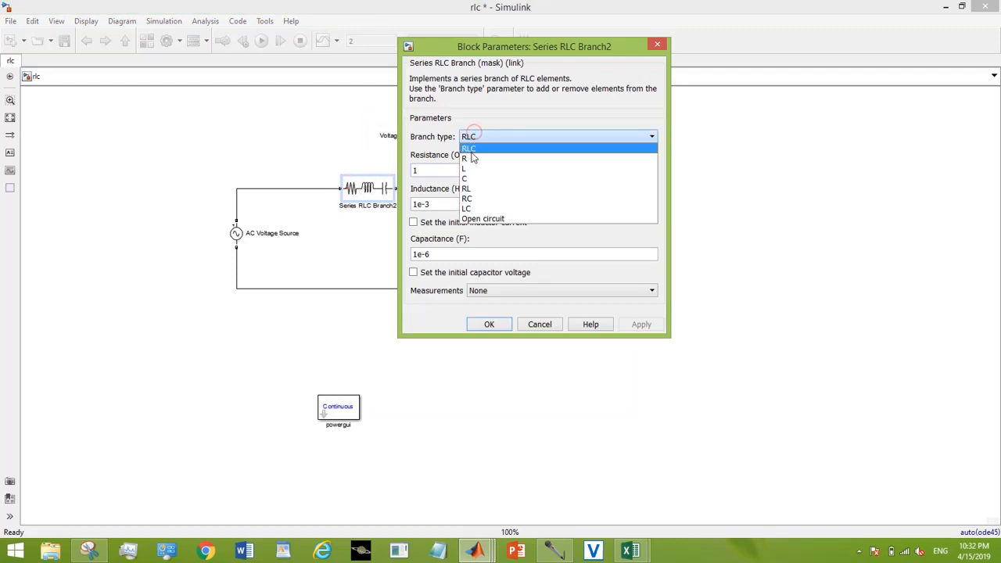
Make Series RLC Branch2 a 15 Ω resistor and Branch1 a 27 H inductor
click(465, 158)
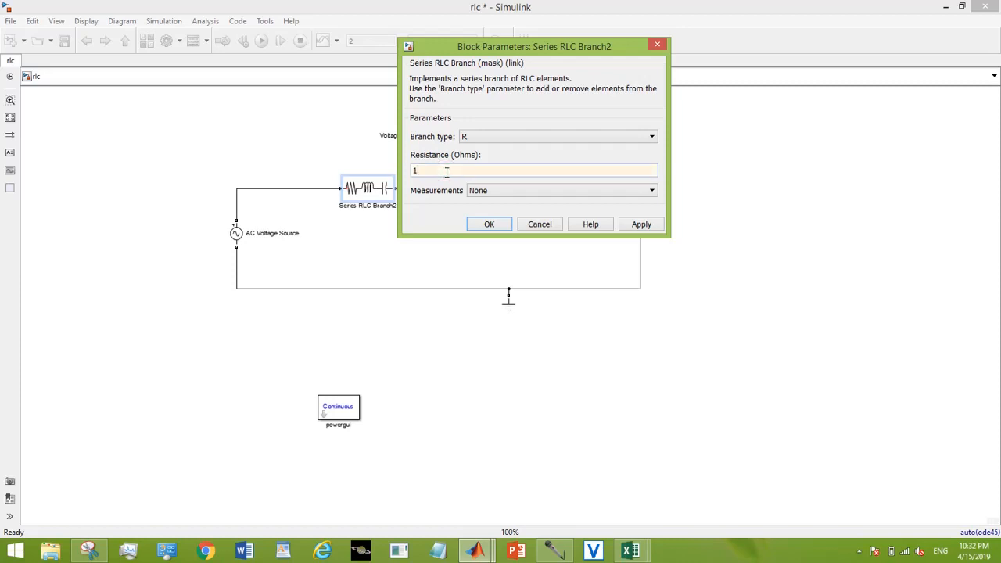
text(5)
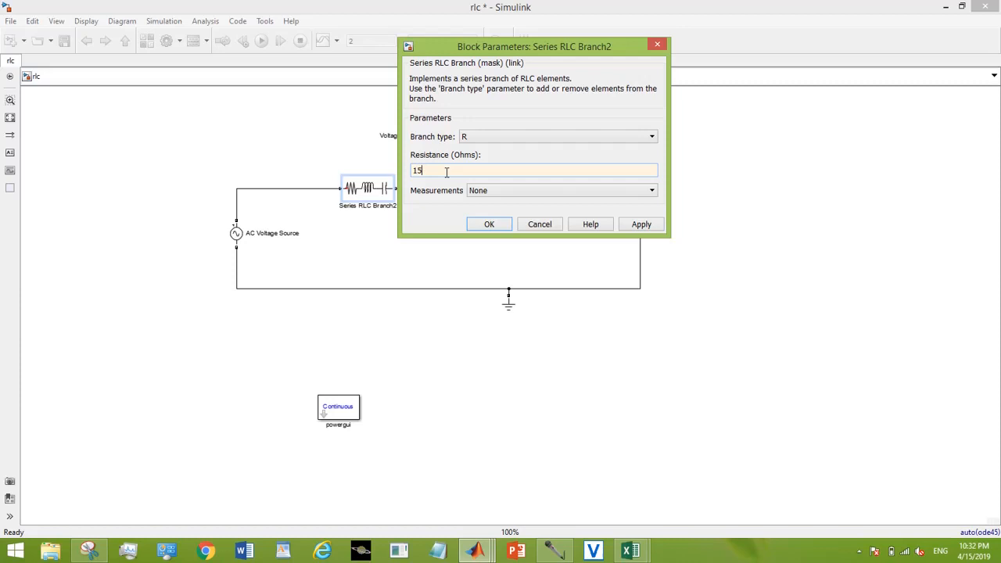
click(489, 224)
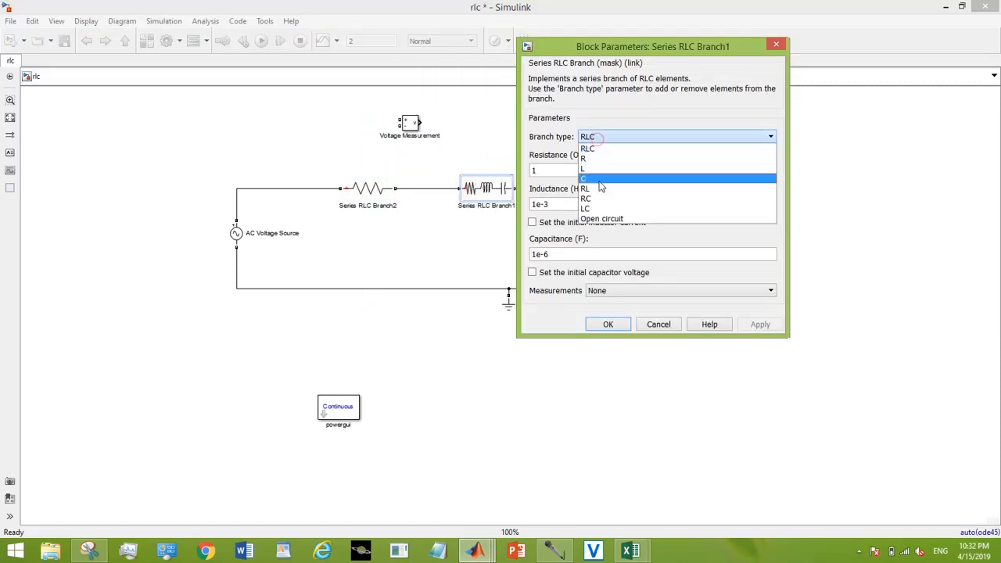
click(584, 169)
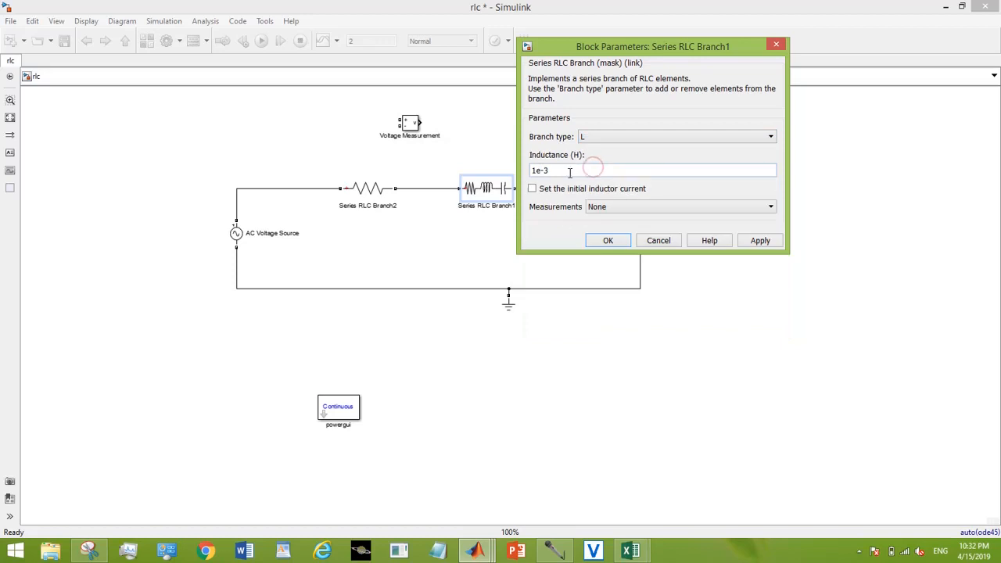
text(27)
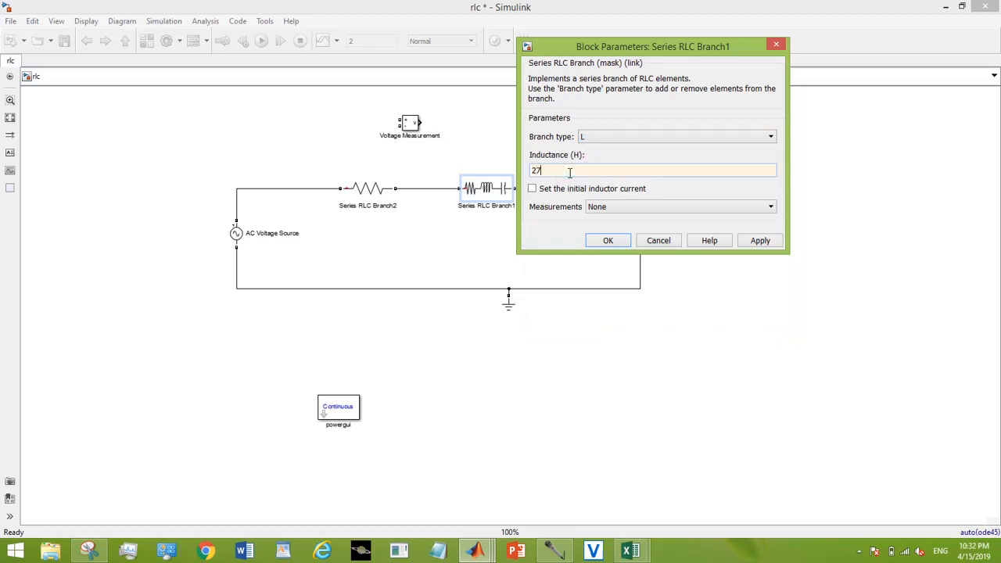
click(608, 240)
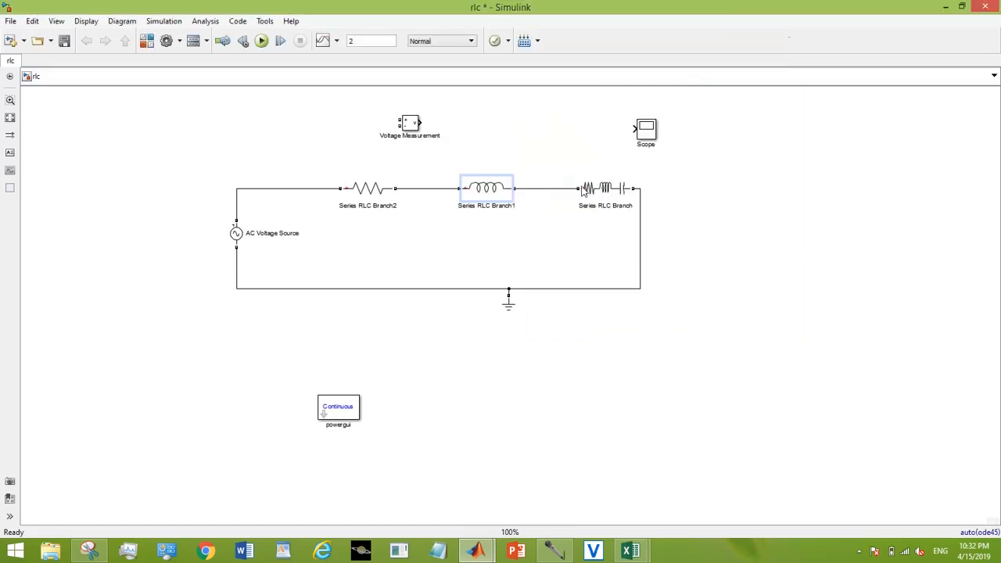
Make the third Series RLC Branch a capacitor with 0.047e-6 F capacitance
double_click(605, 189)
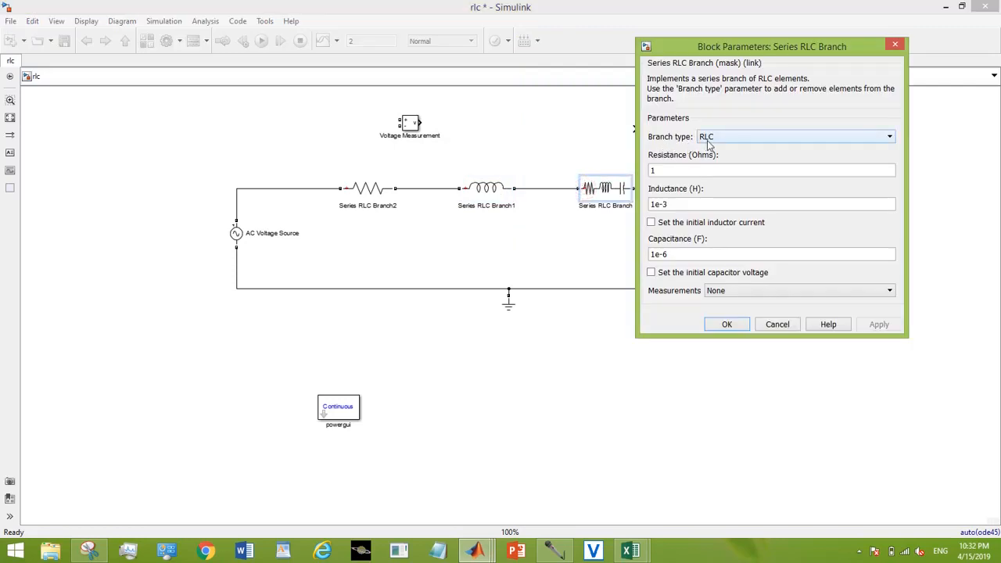
click(793, 136)
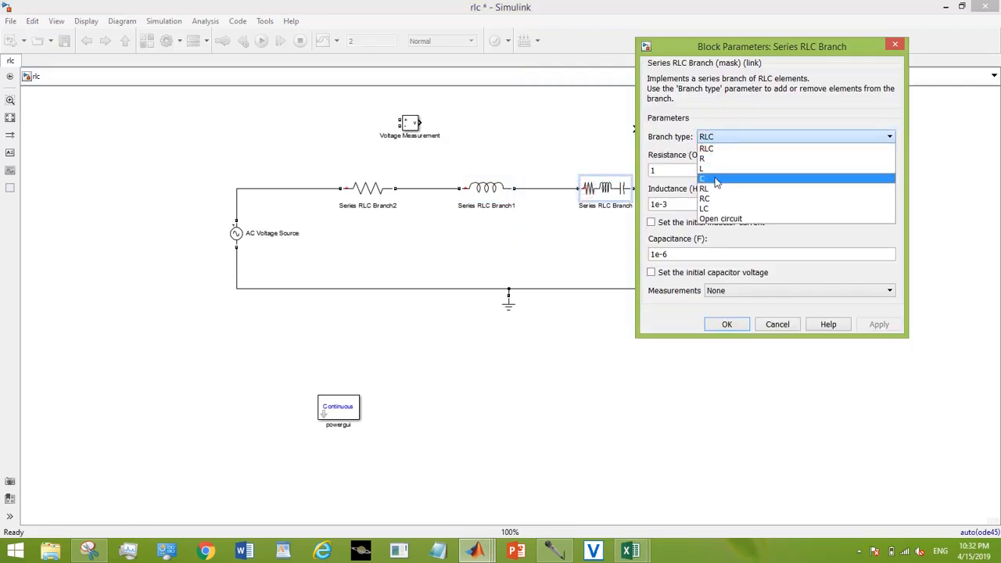
click(703, 179)
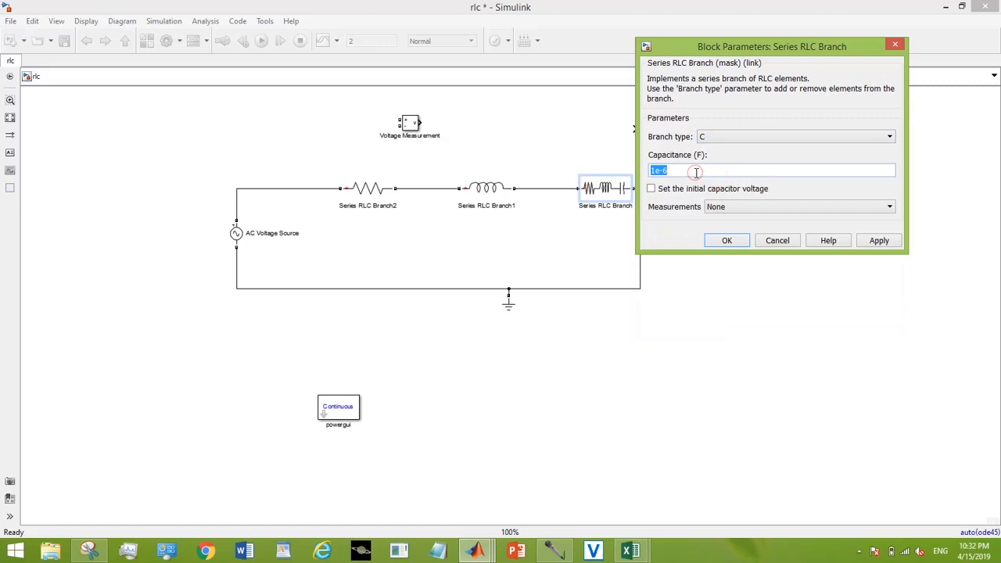
text(0.047)
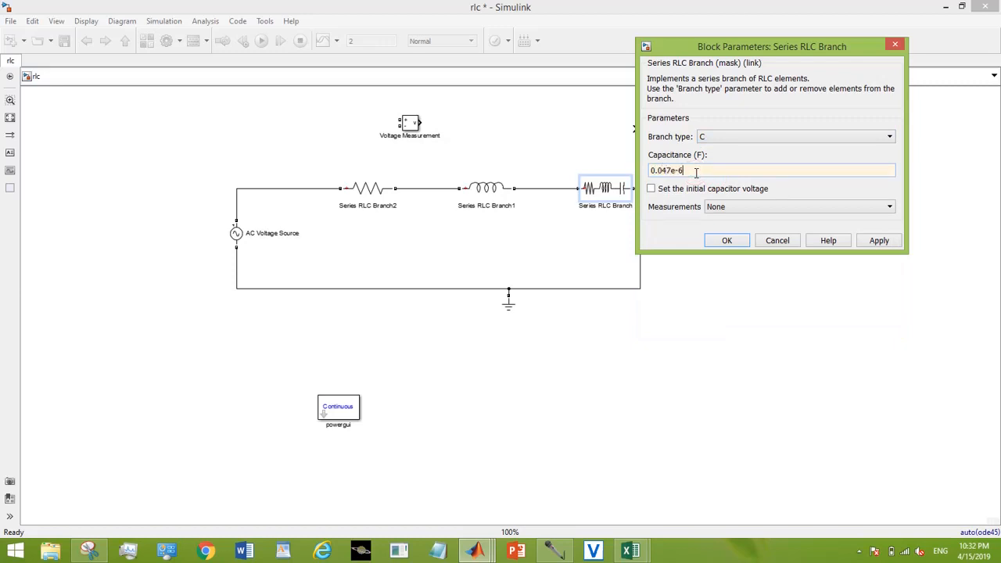
click(726, 240)
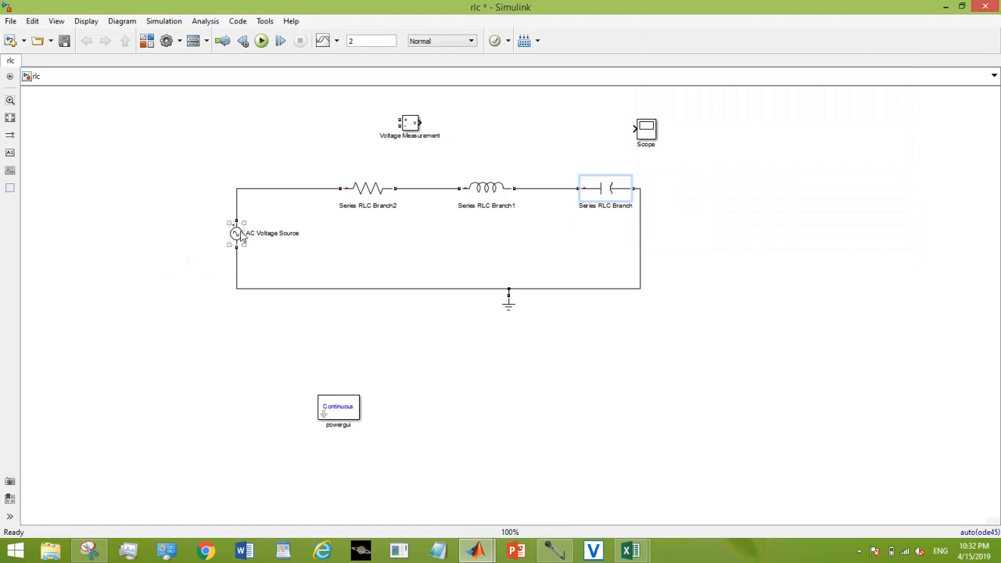
Set the AC Voltage Source to 50 Hz frequency and 10 V peak amplitude
double_click(237, 233)
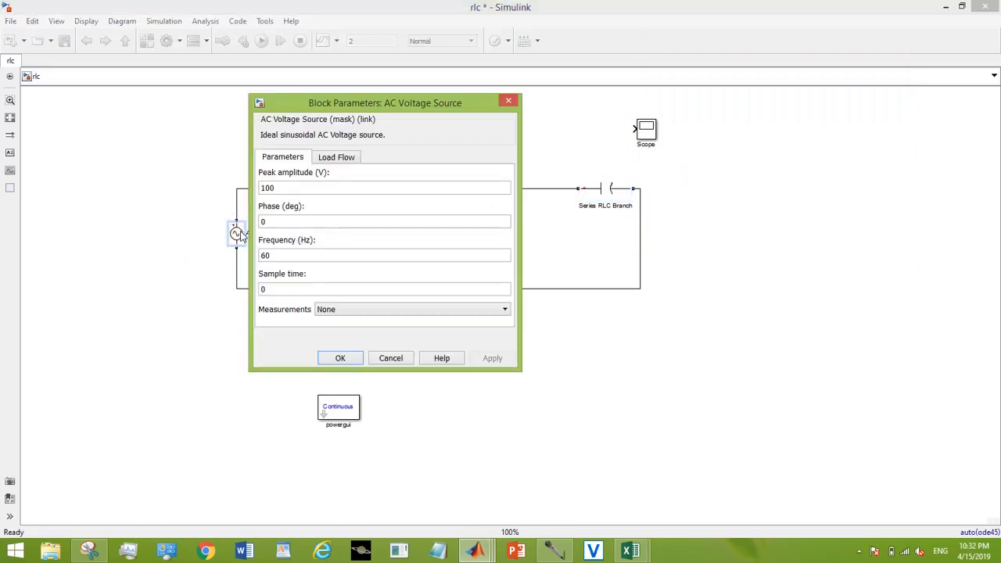
click(313, 255)
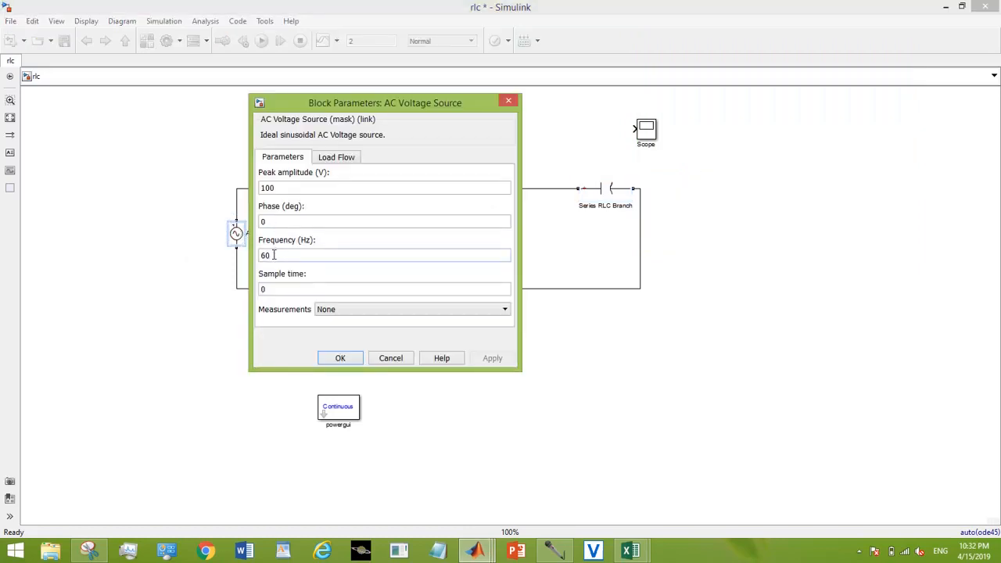
text(50)
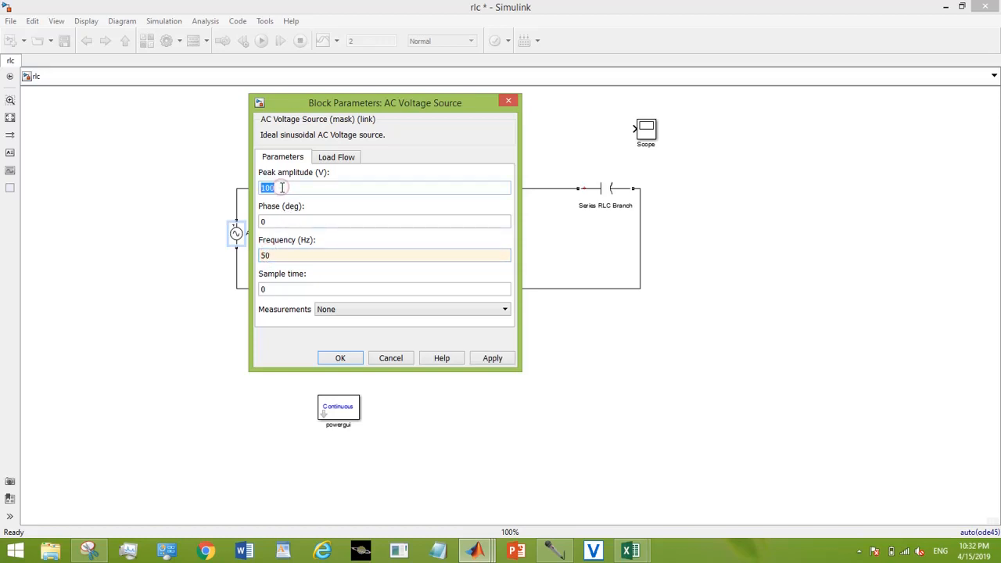
text(10)
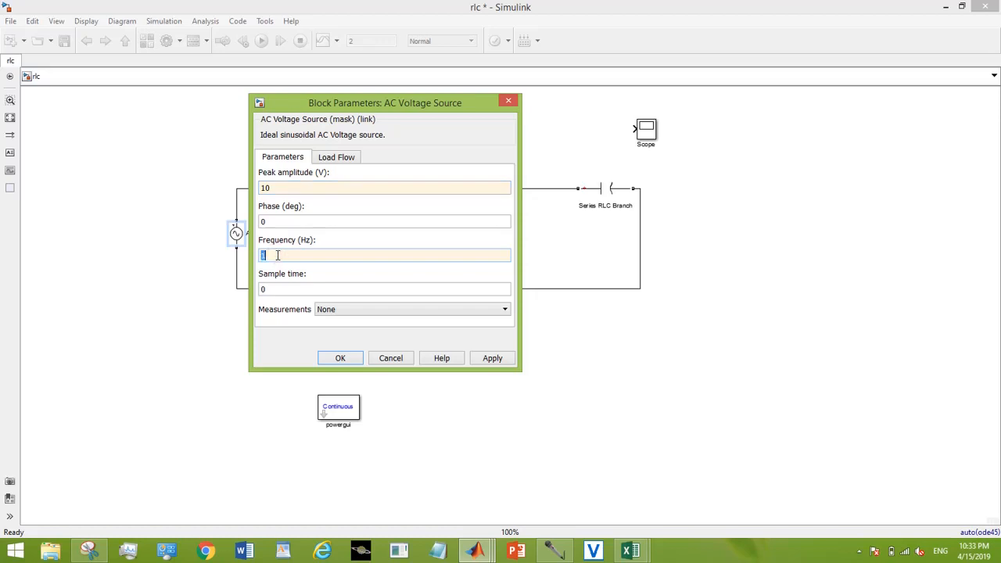
click(340, 358)
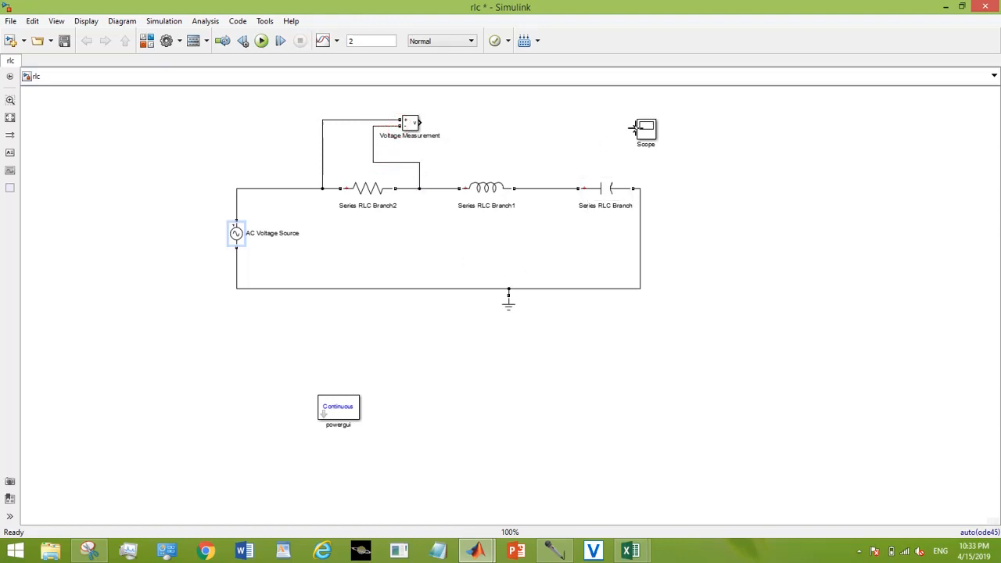
Connect the Voltage Measurement output to the Scope input, then switch to Excel
drag(418, 123, 634, 129)
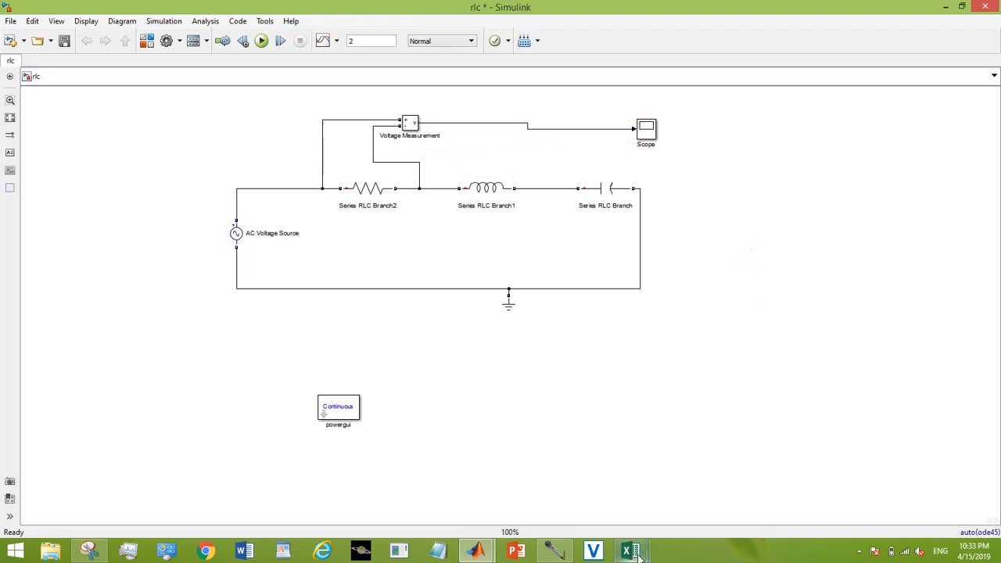
click(630, 551)
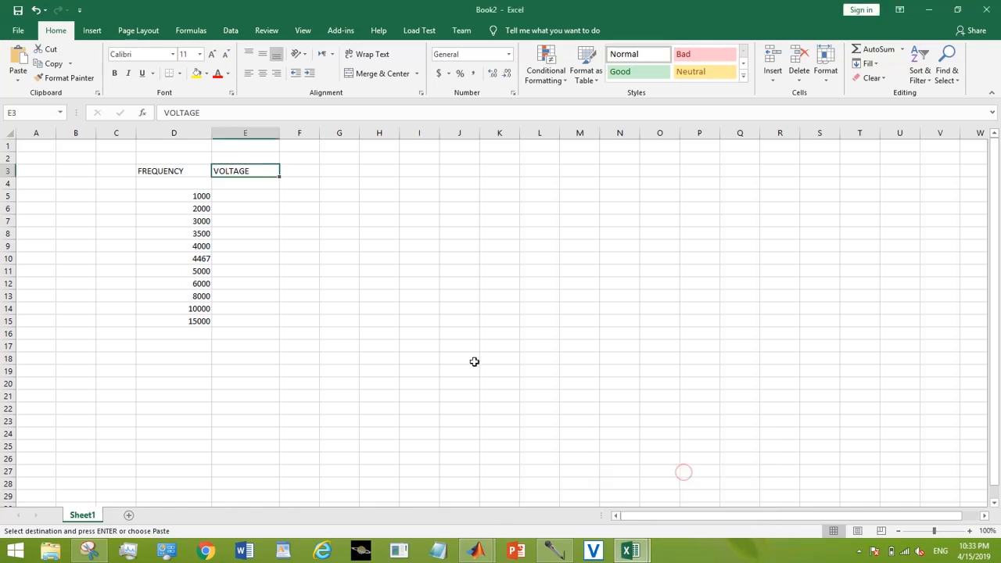
Set the AC Voltage Source frequency to 4467 Hz from Excel cell D10
click(174, 196)
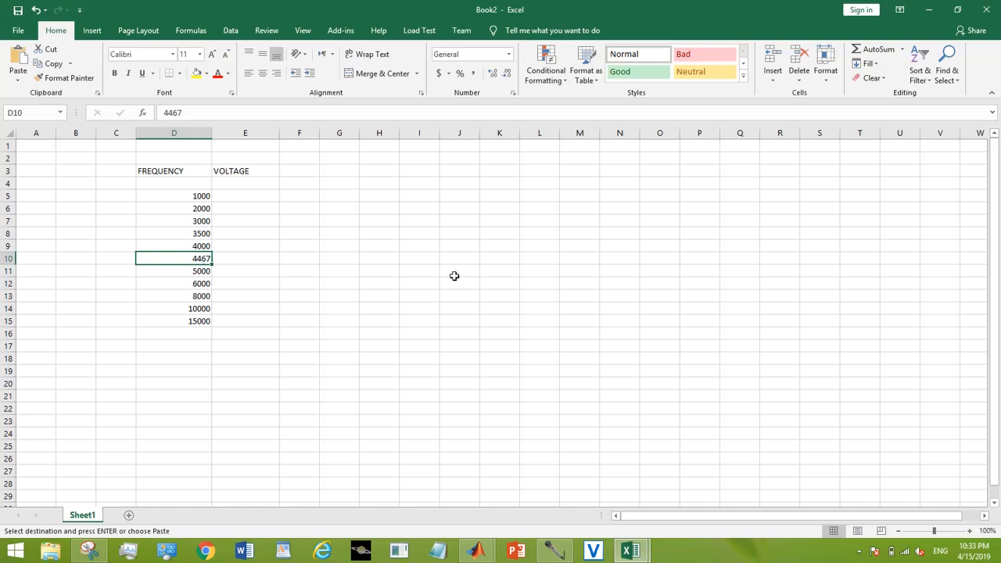
mouse_move(477, 550)
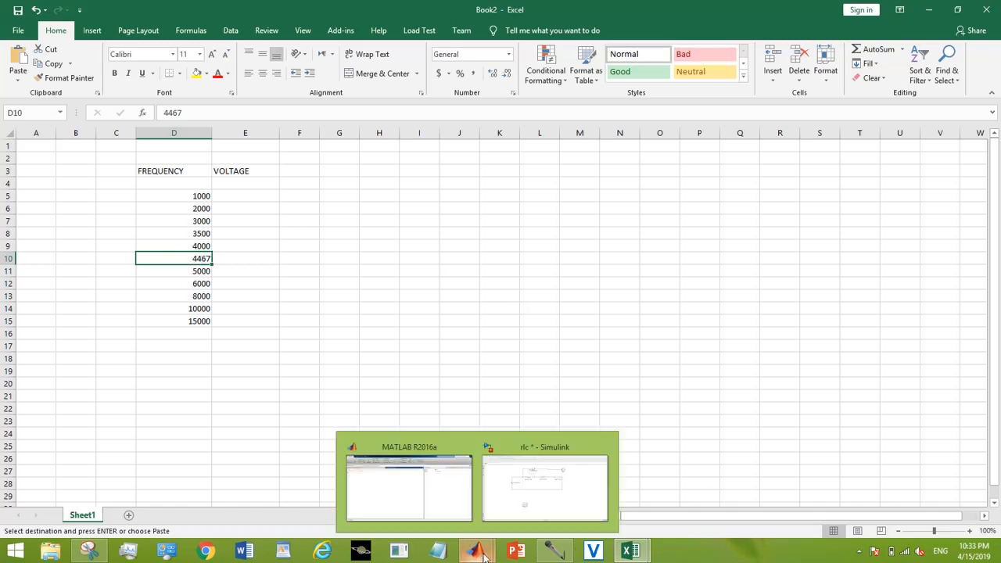
click(544, 485)
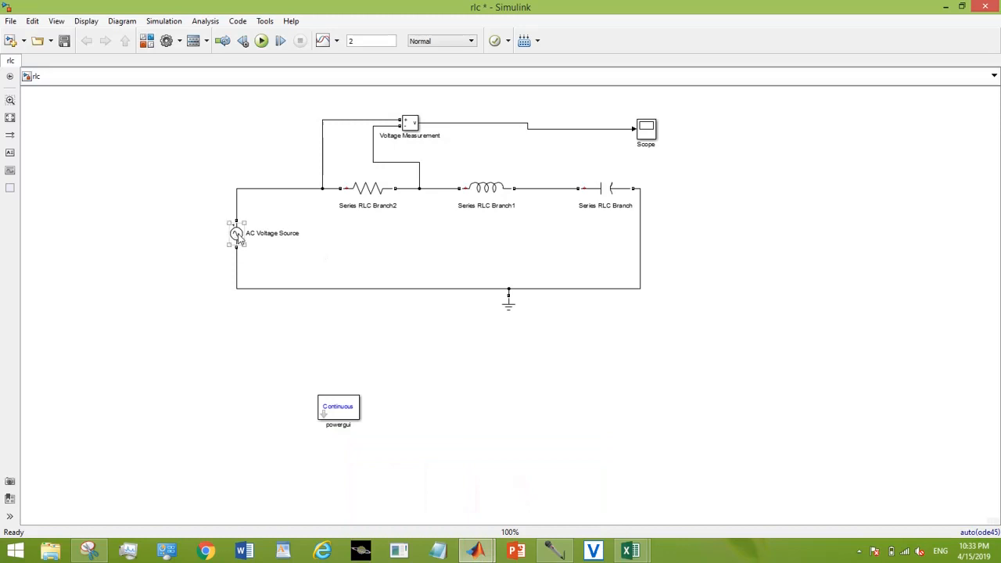
double_click(236, 233)
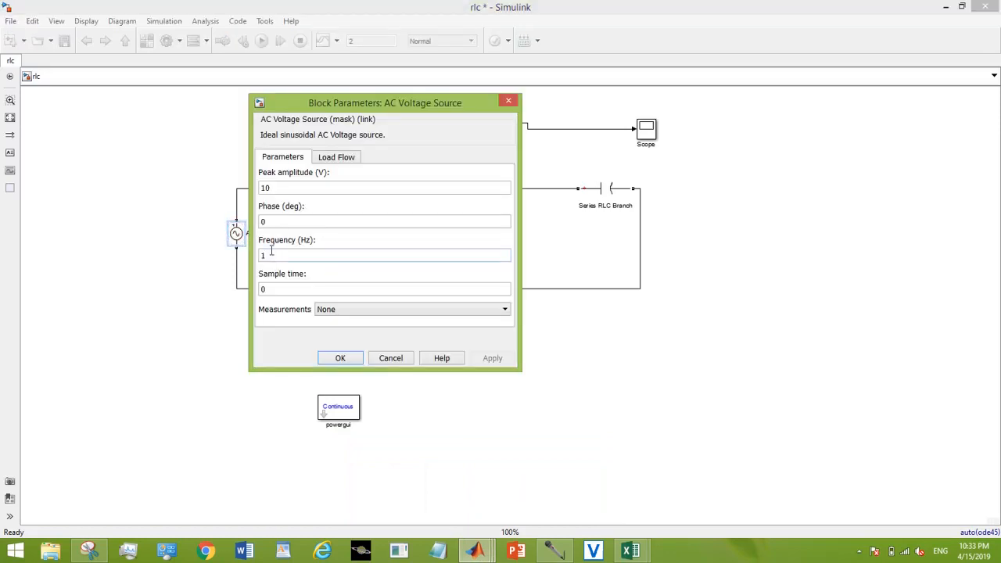
text(4467)
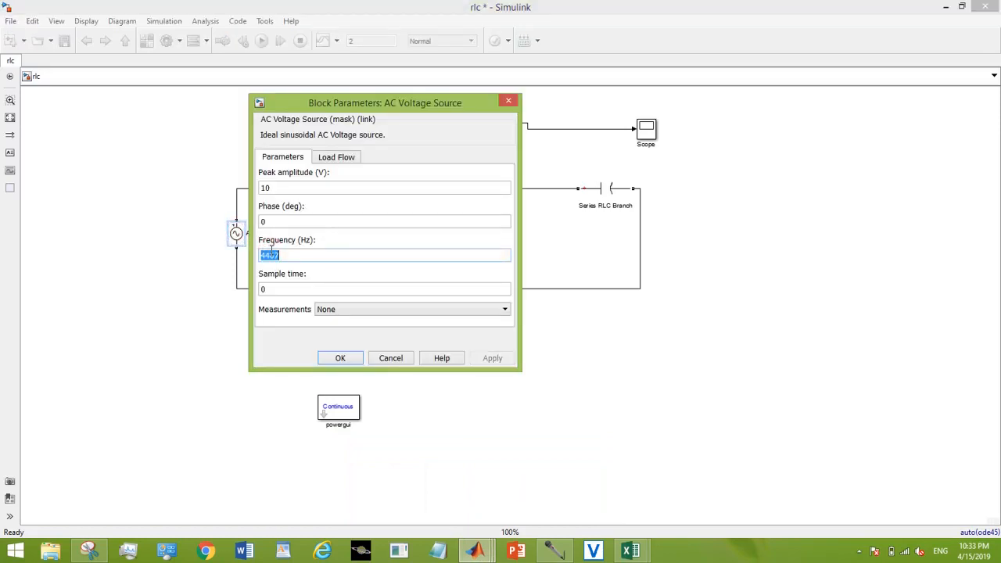
click(341, 358)
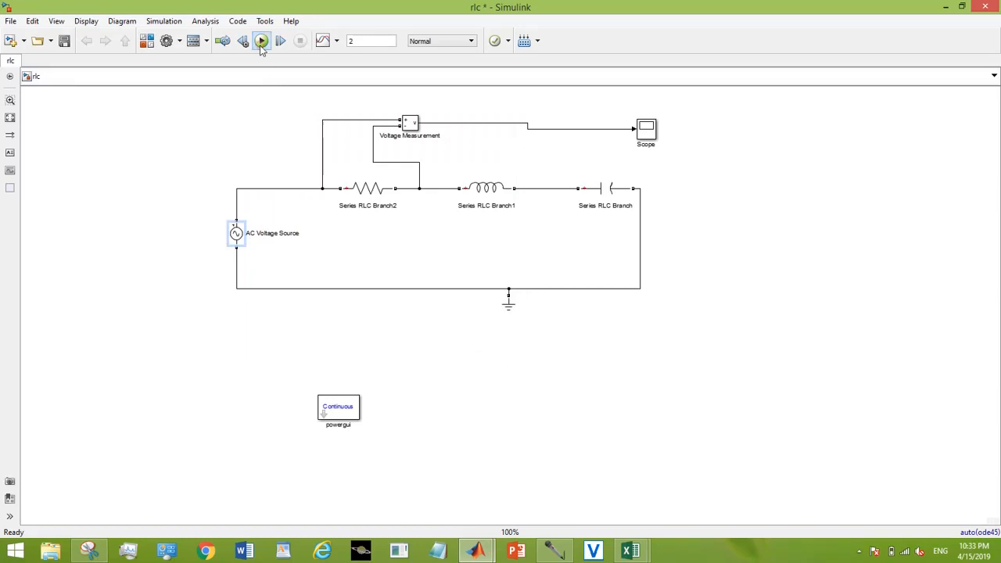
Run the simulation and view the maximized Scope trace swinging about ±10 V
click(261, 40)
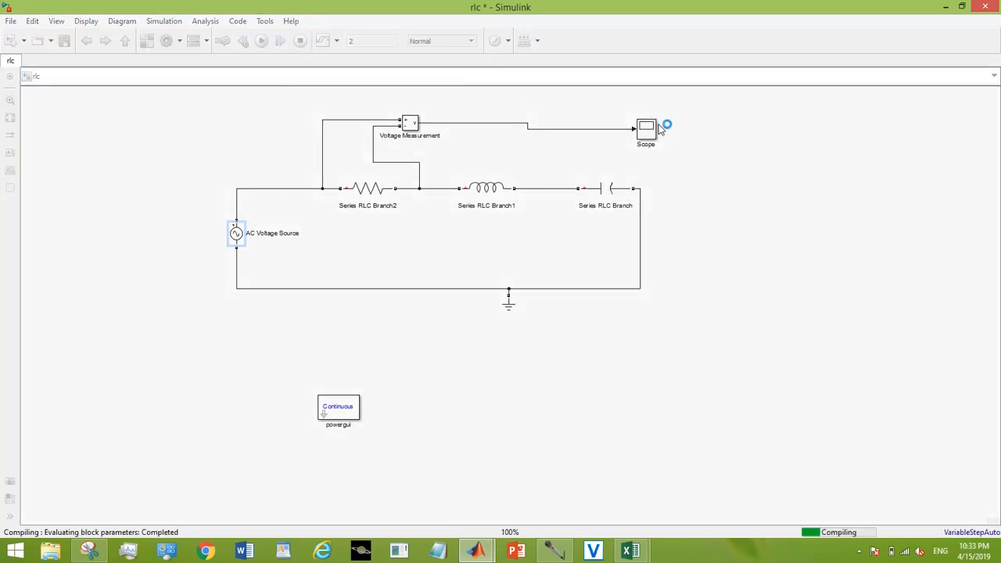
click(261, 41)
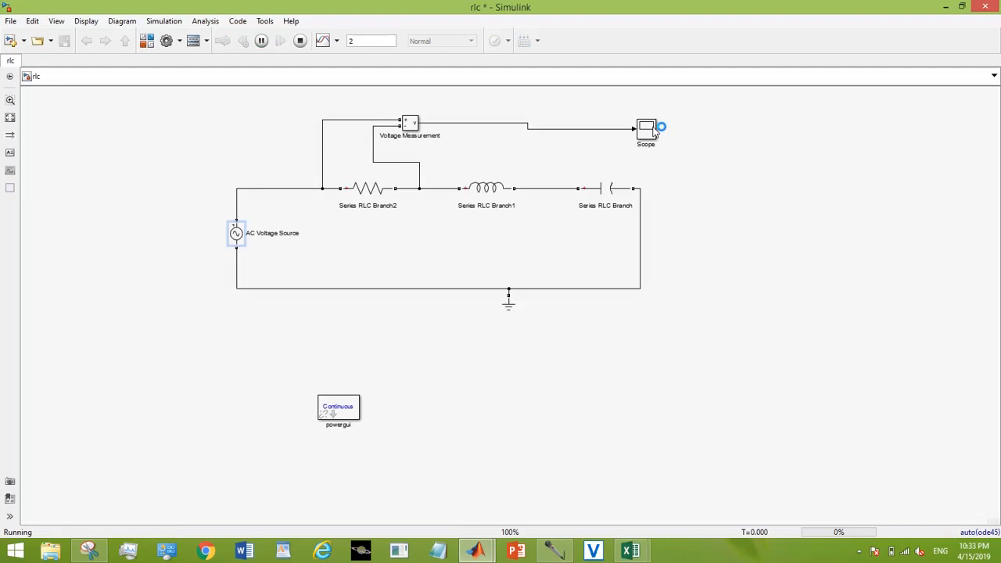
click(645, 129)
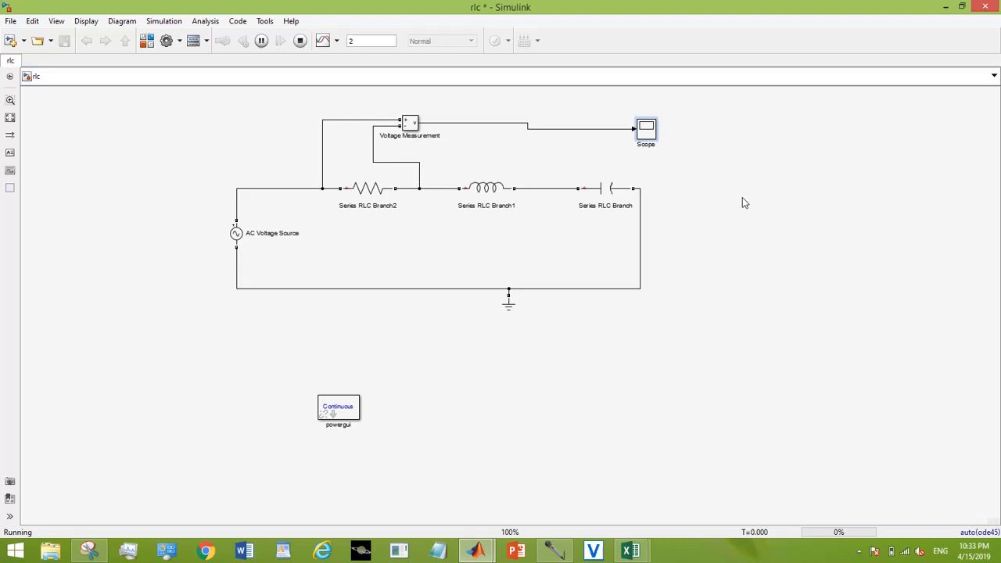
double_click(645, 129)
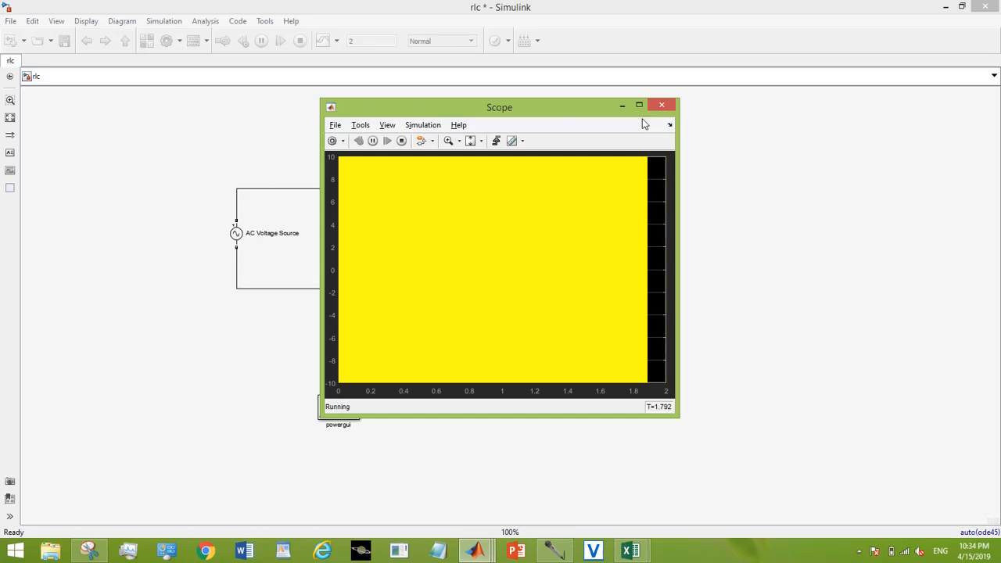
click(639, 103)
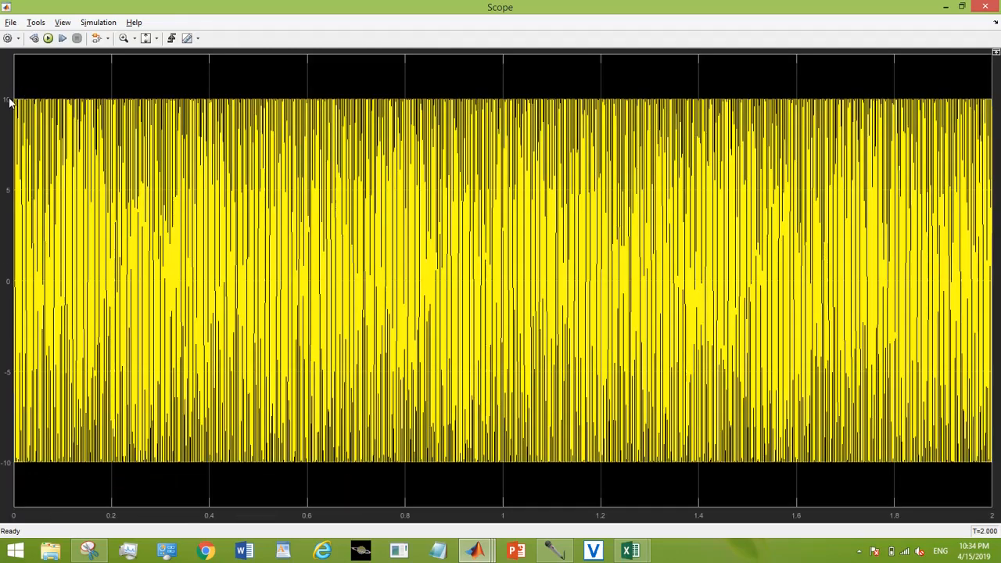
mouse_move(19, 461)
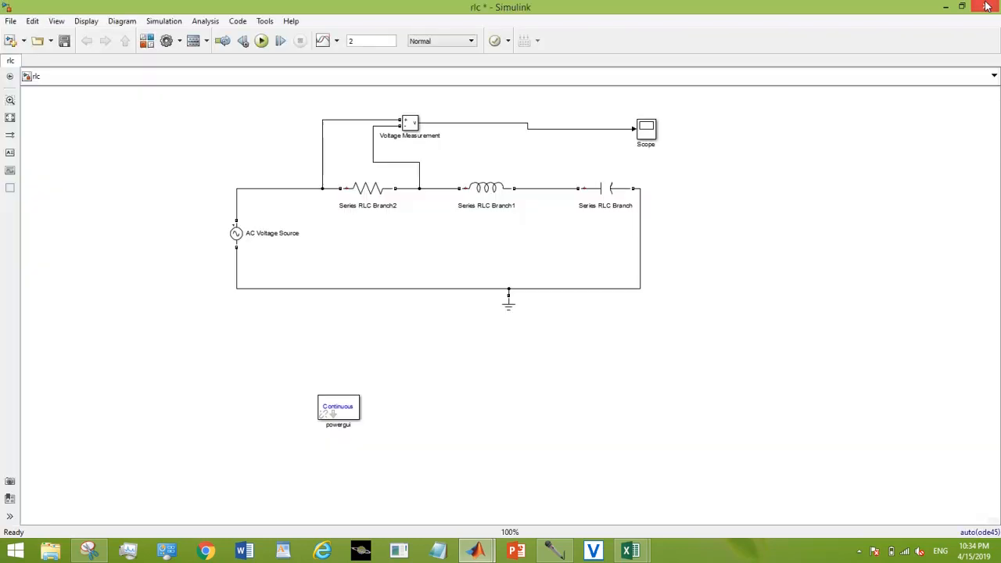
mouse_move(630, 550)
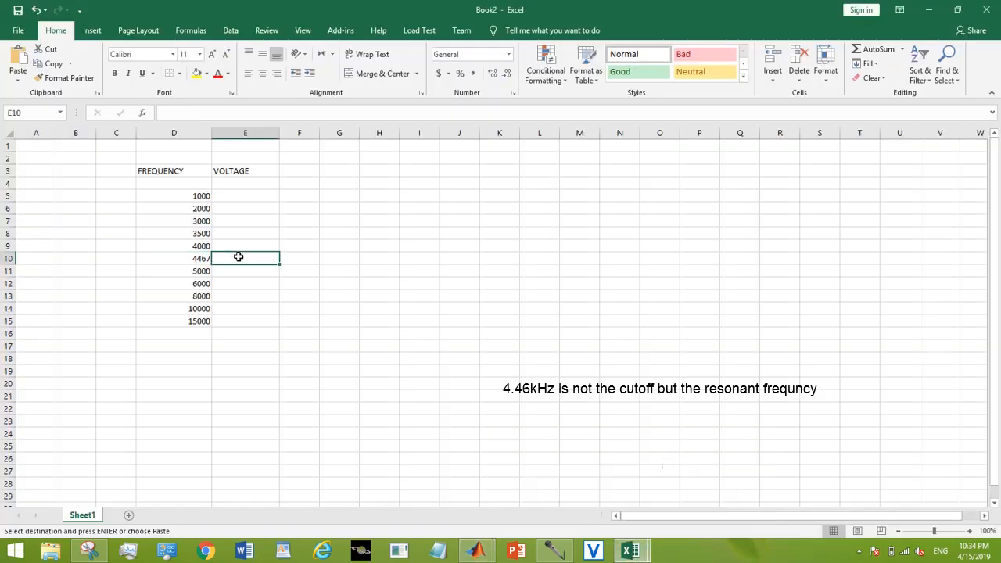
Record 10 V for 4467 Hz and retitle the column header 'VOLTAGE (volts)'
text(10)
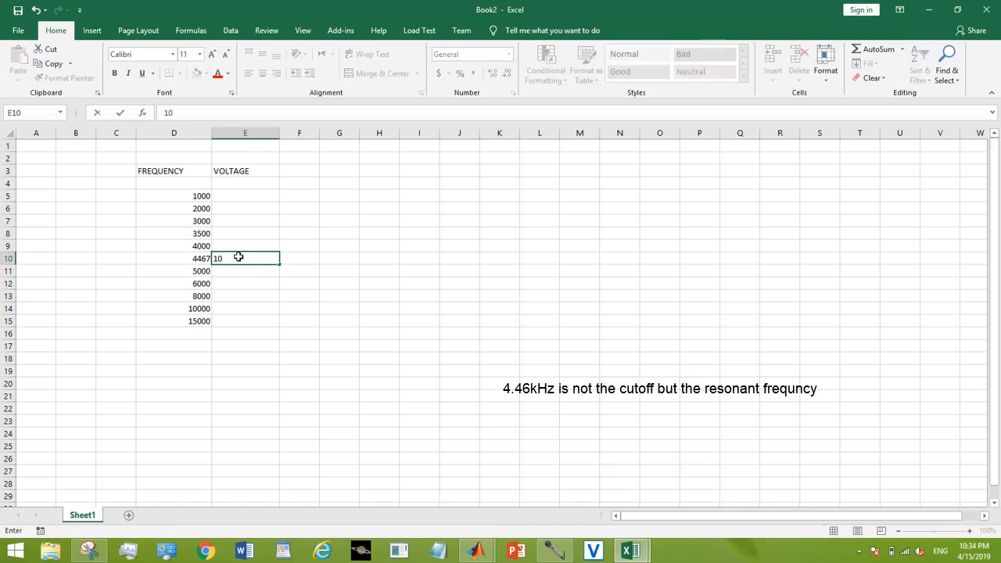
click(244, 171)
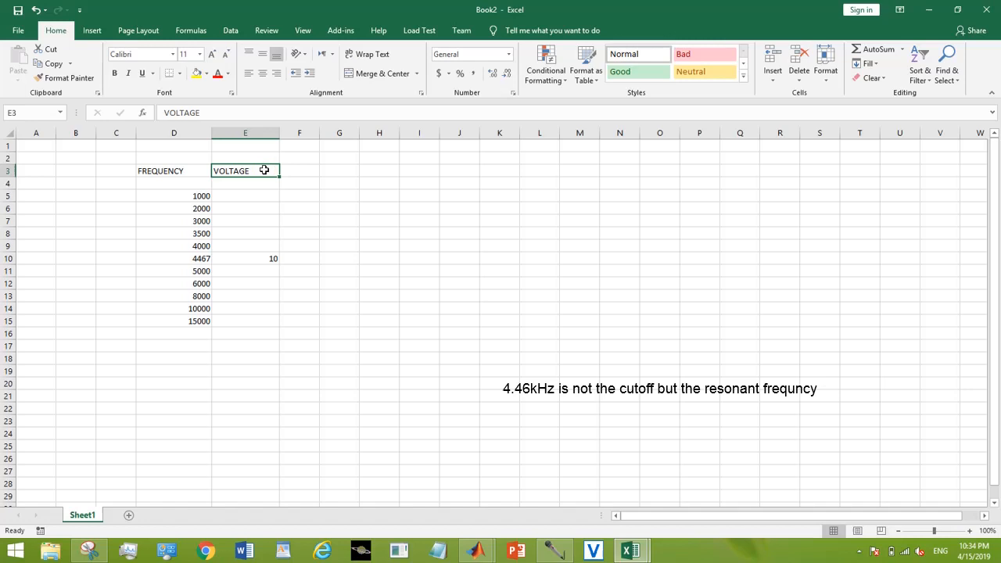
double_click(246, 171)
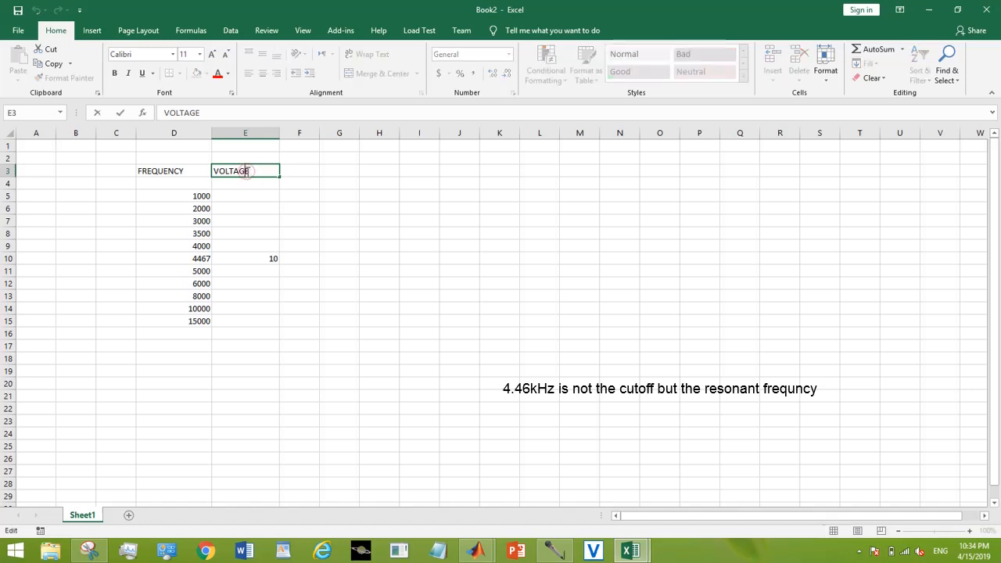
text(9)
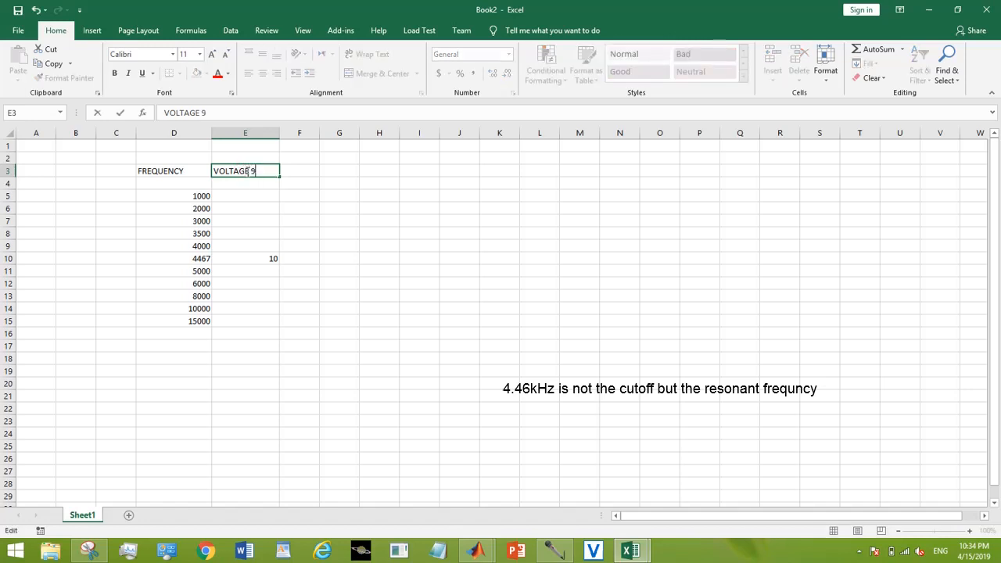
text(voltas)
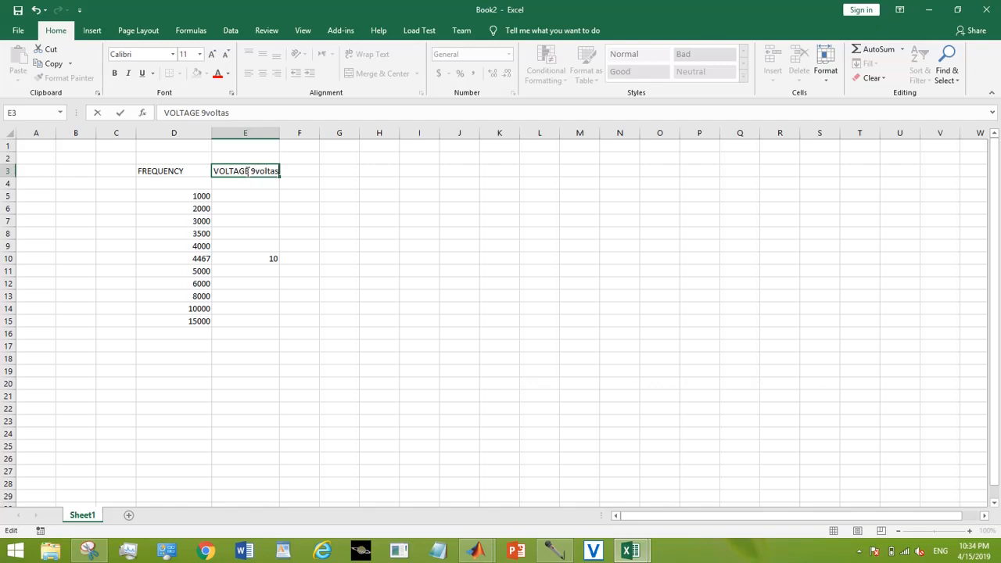
key(BackSpace)
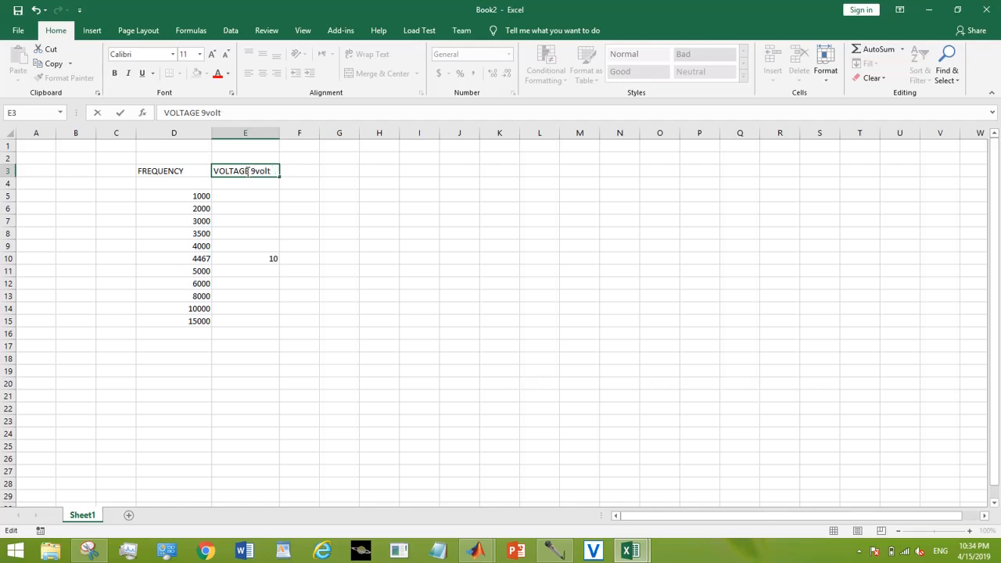
text(s))
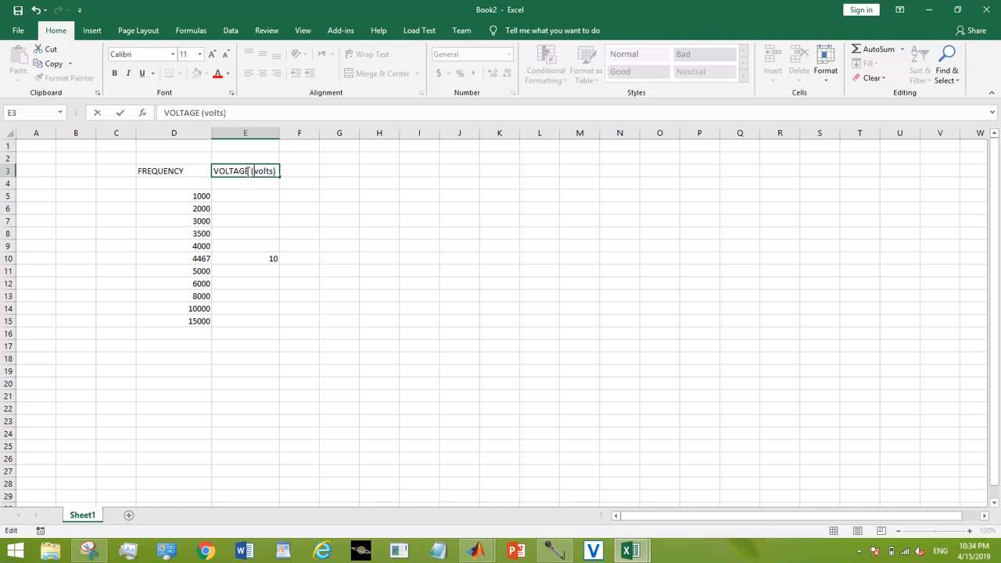
click(245, 196)
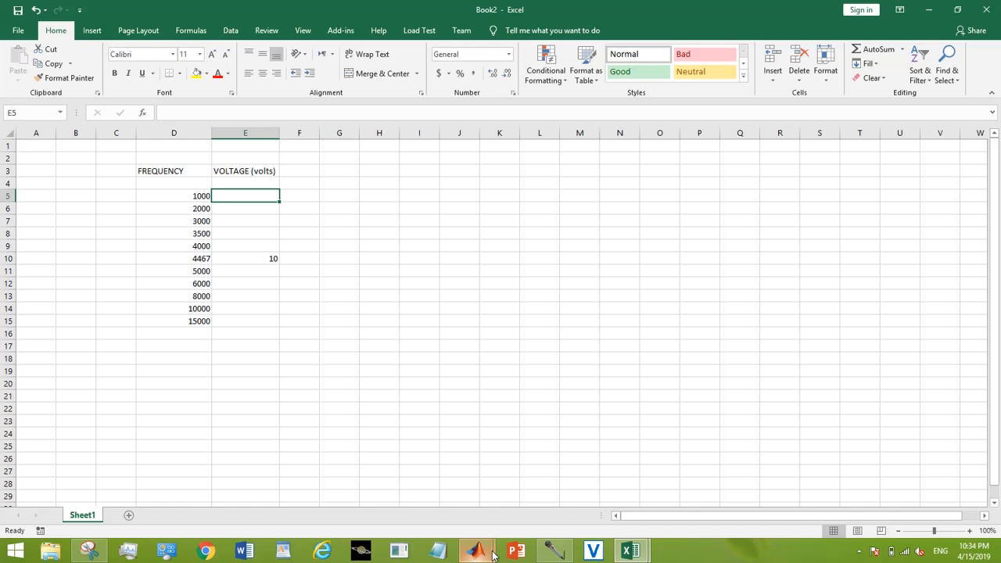
Set the AC Voltage Source frequency to 1000 Hz and run the simulation
click(476, 551)
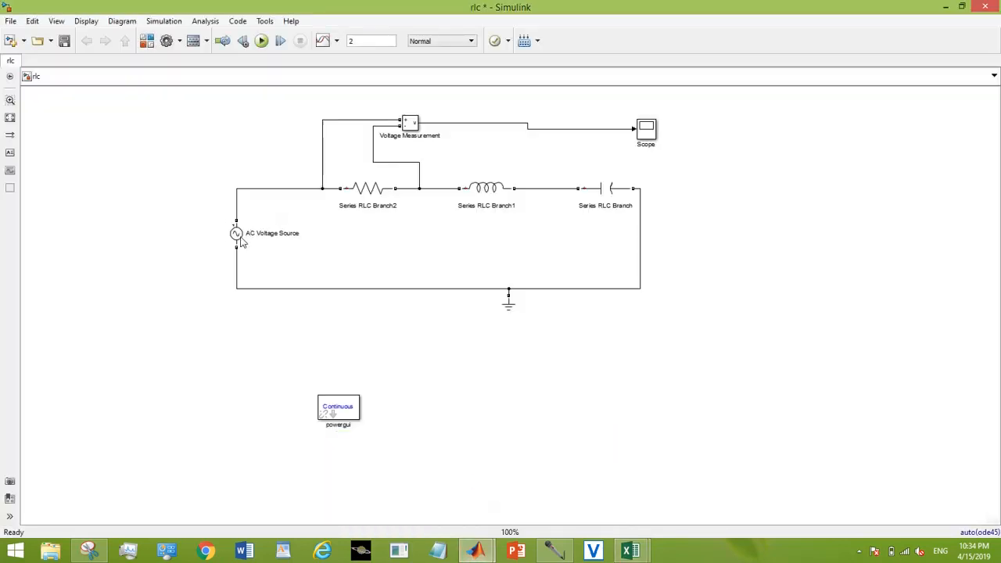
double_click(236, 233)
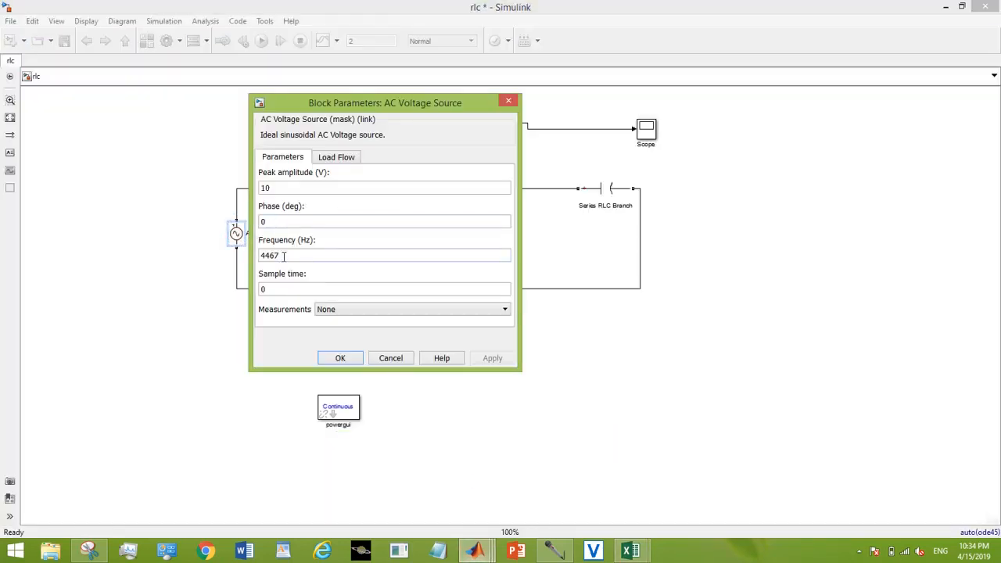
text(1000)
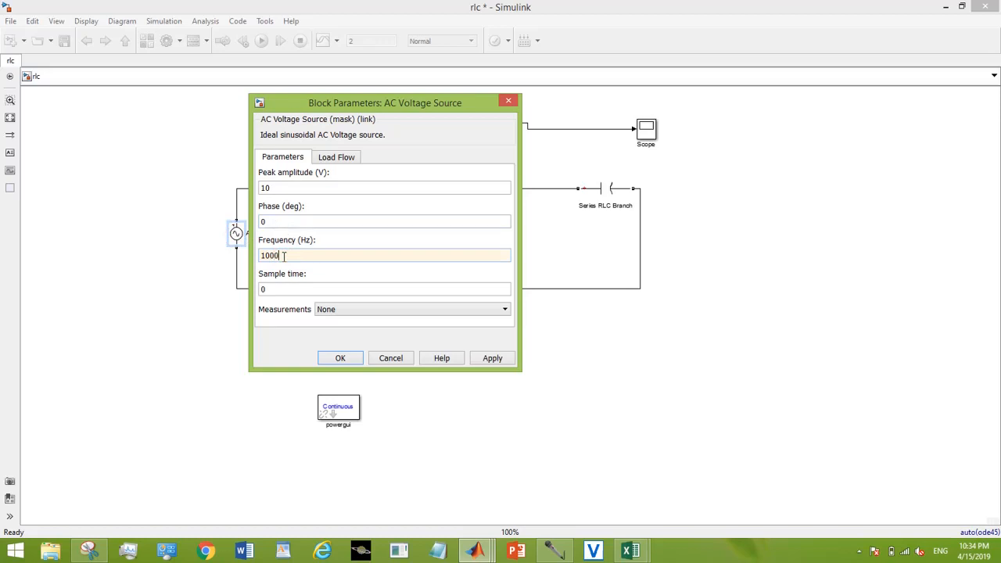
click(340, 357)
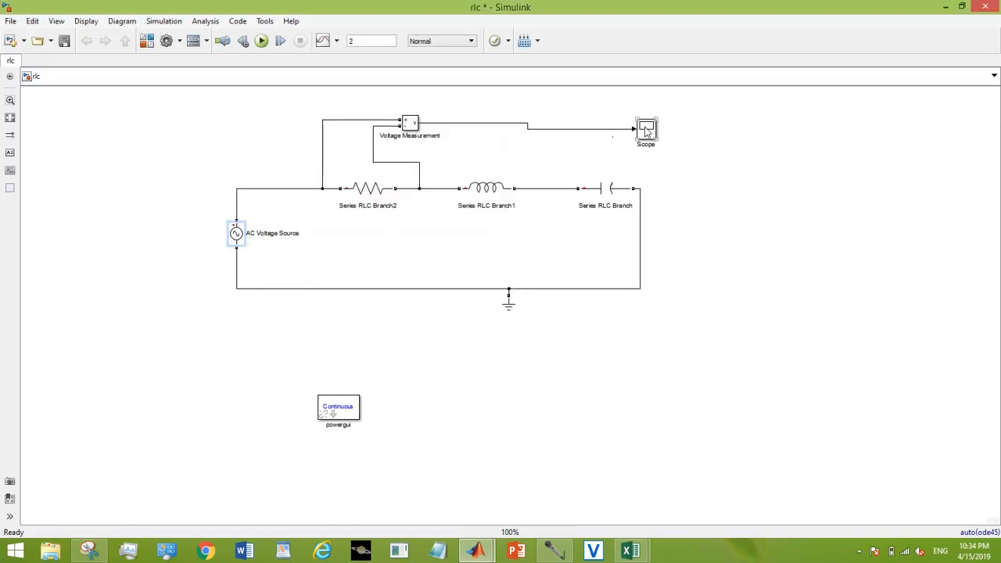
click(645, 128)
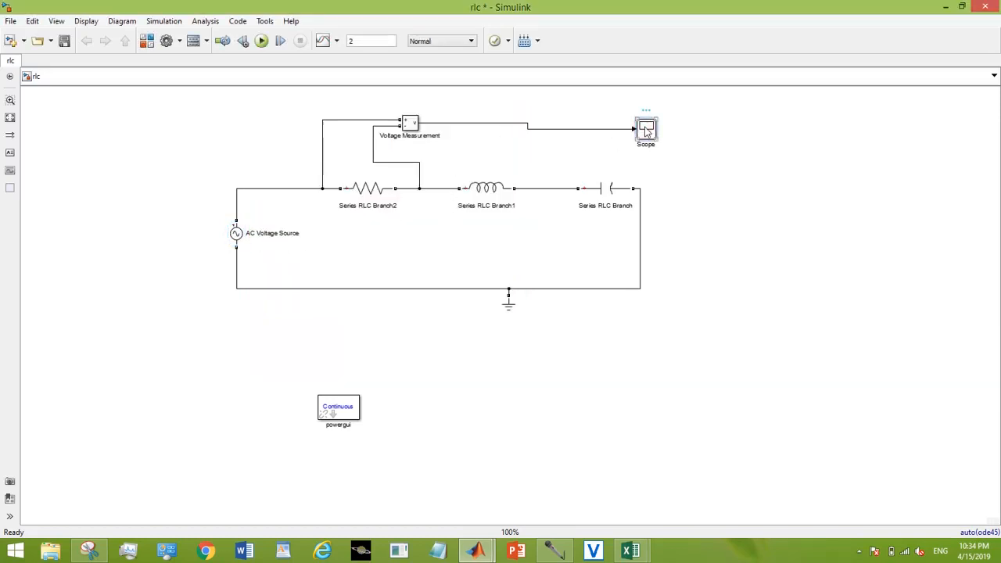
click(262, 41)
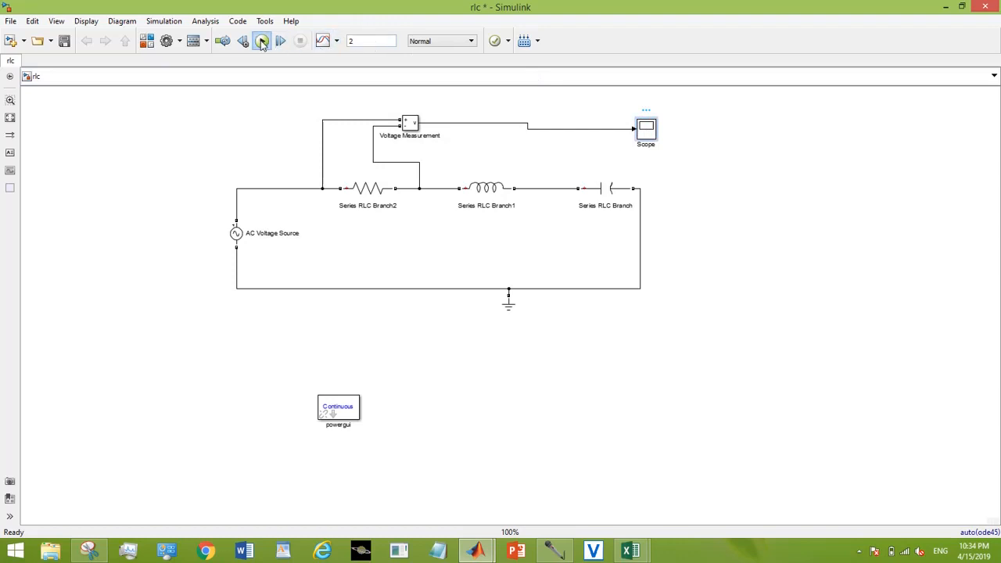
click(261, 41)
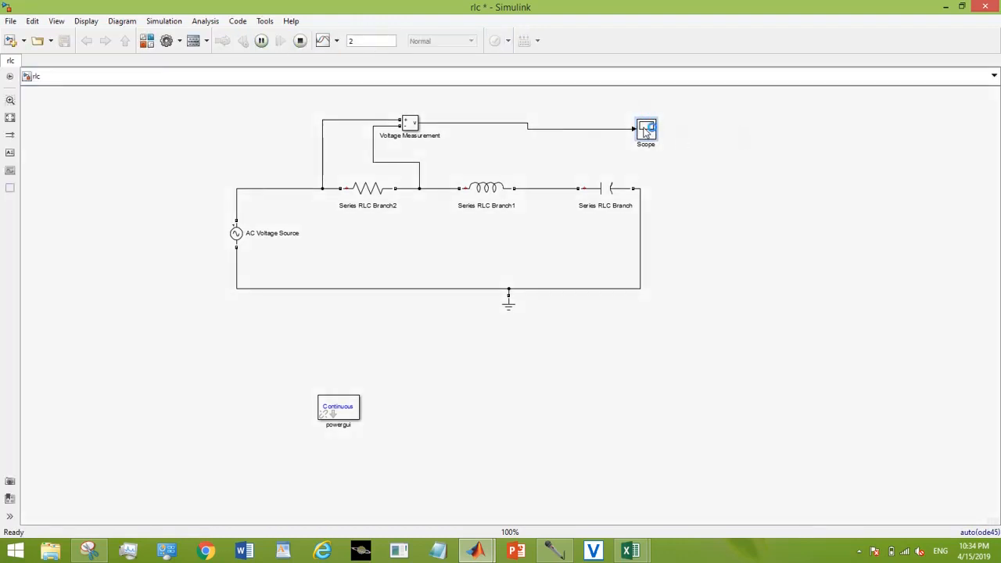
Read the roughly 0.47 V peak on the Scope and check the Book2 workbook
double_click(645, 129)
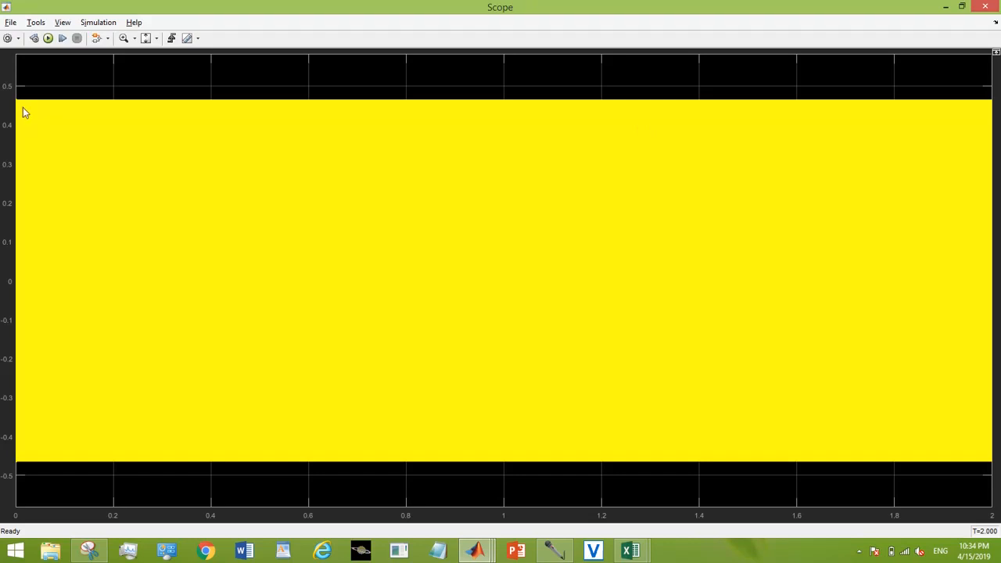
mouse_move(456, 221)
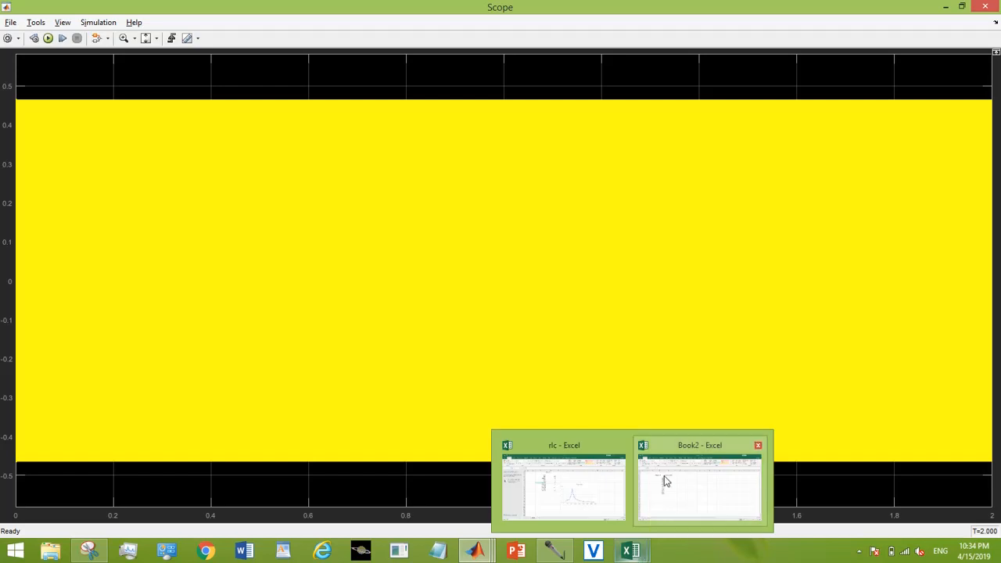
click(699, 480)
text(0.47)
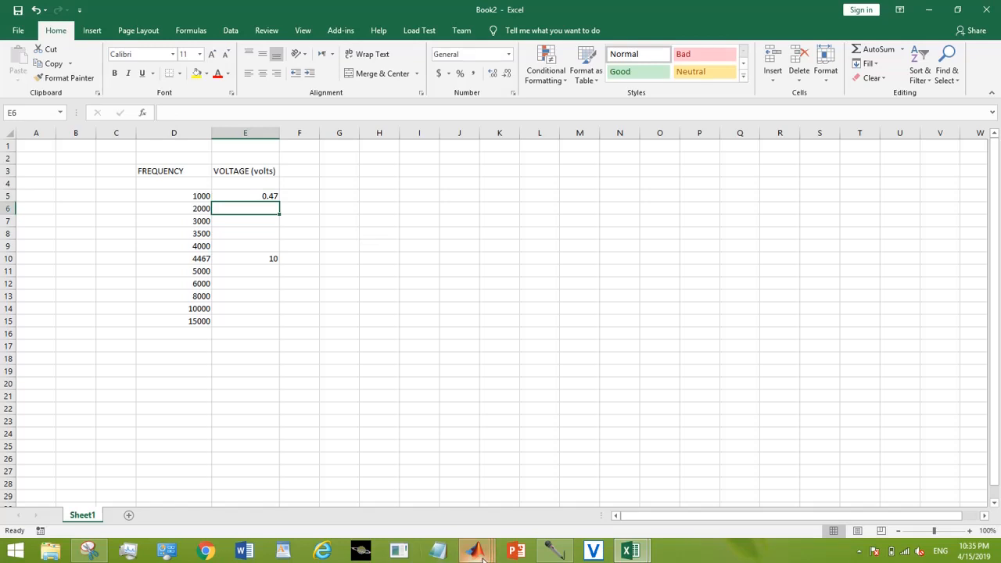
click(475, 551)
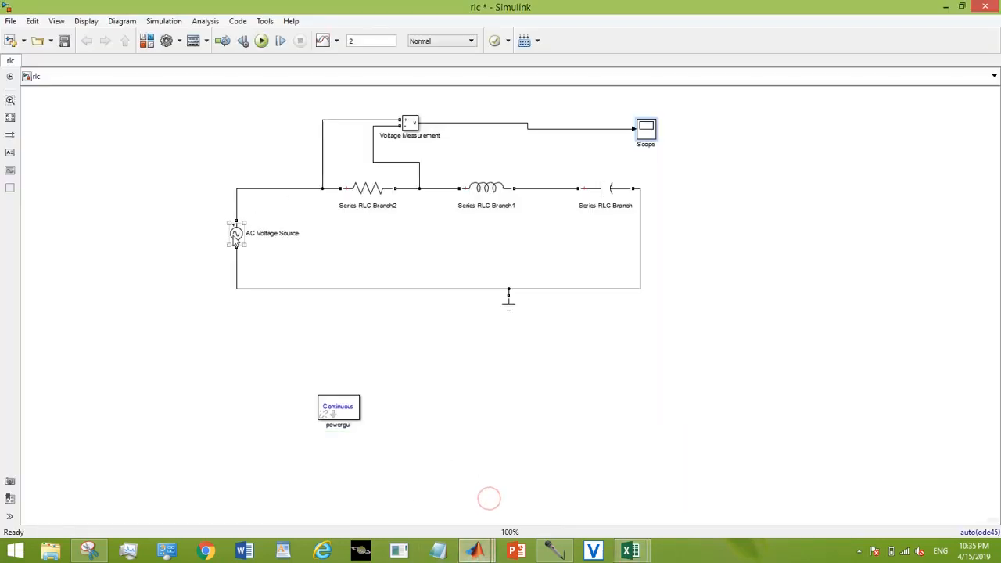
Run the circuit at 2000 Hz, read the ±1.1 V scope peak, and enter 1.1
double_click(236, 233)
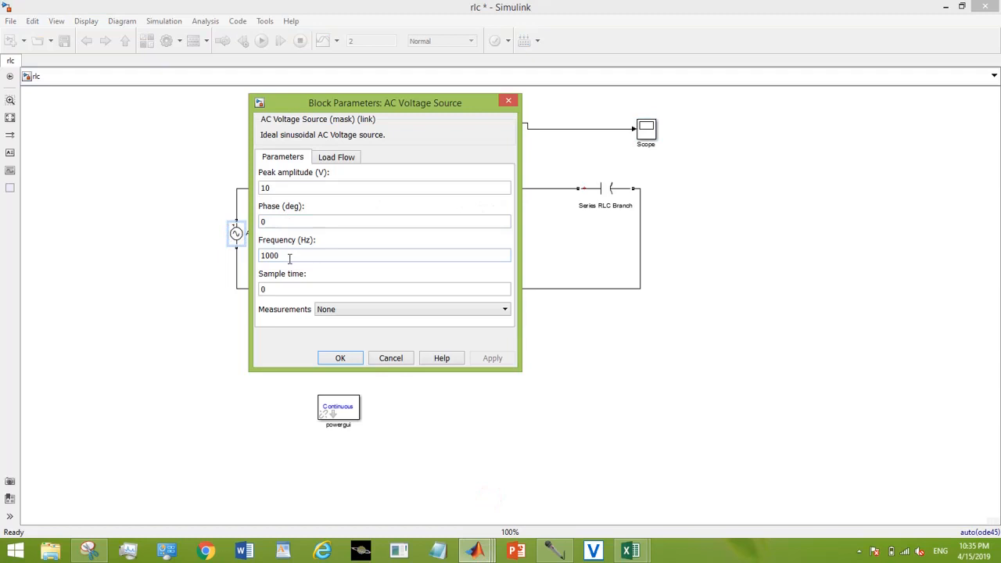
text(2000)
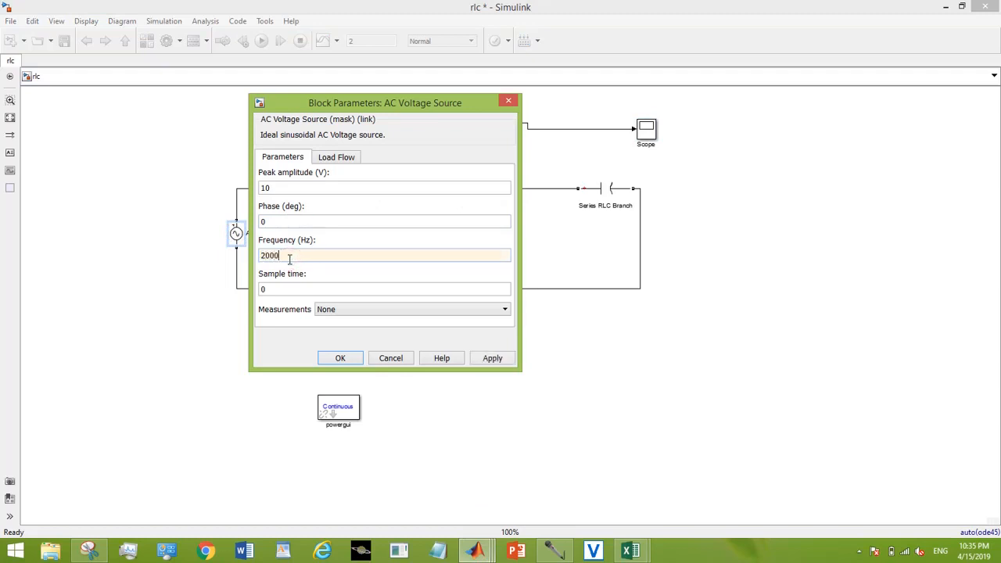
click(339, 358)
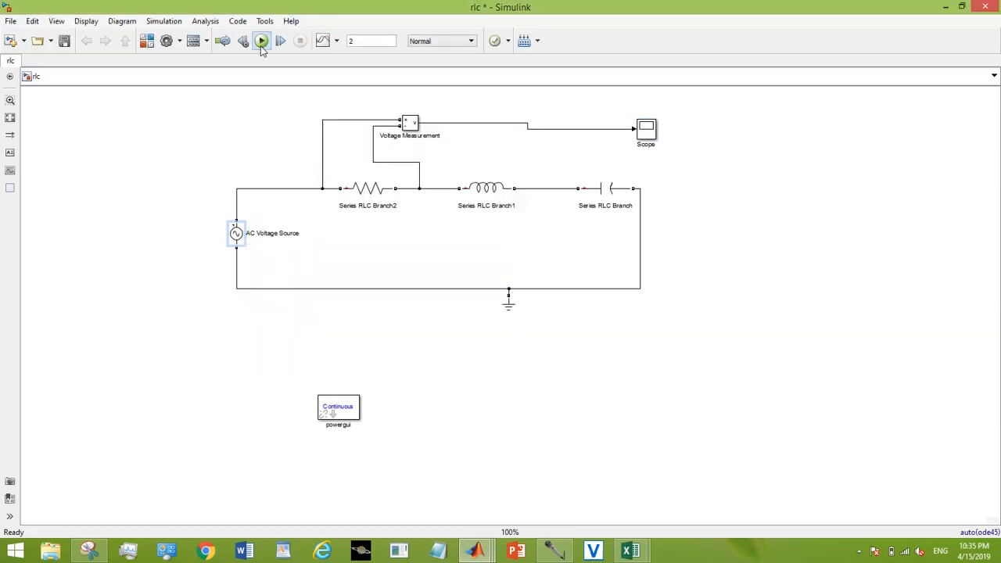
click(261, 40)
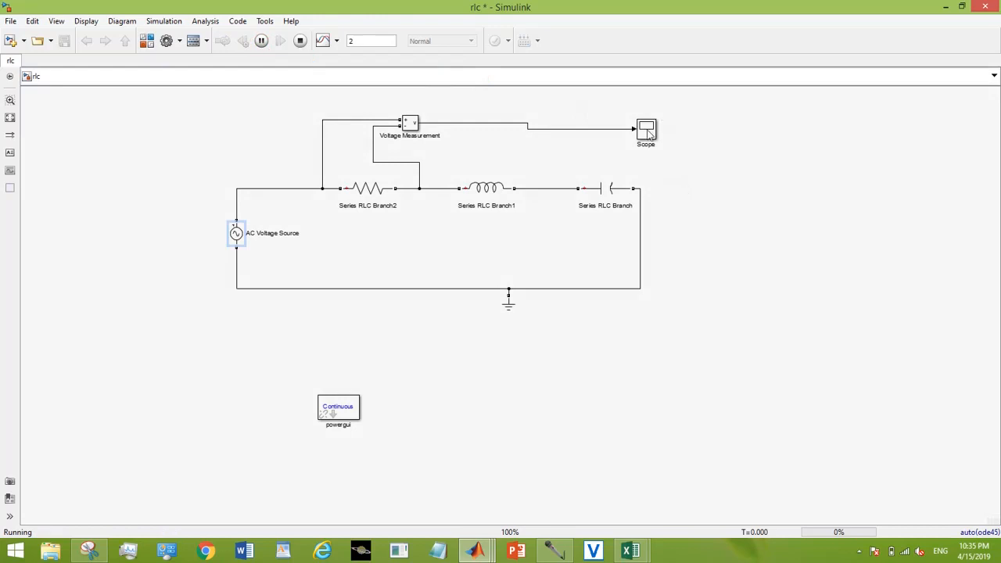
double_click(645, 131)
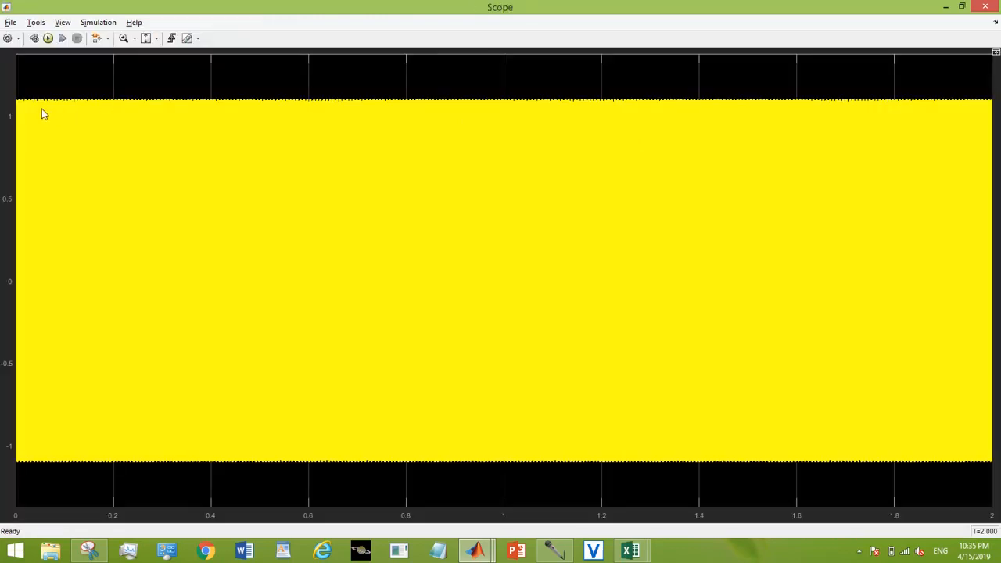
mouse_move(15, 100)
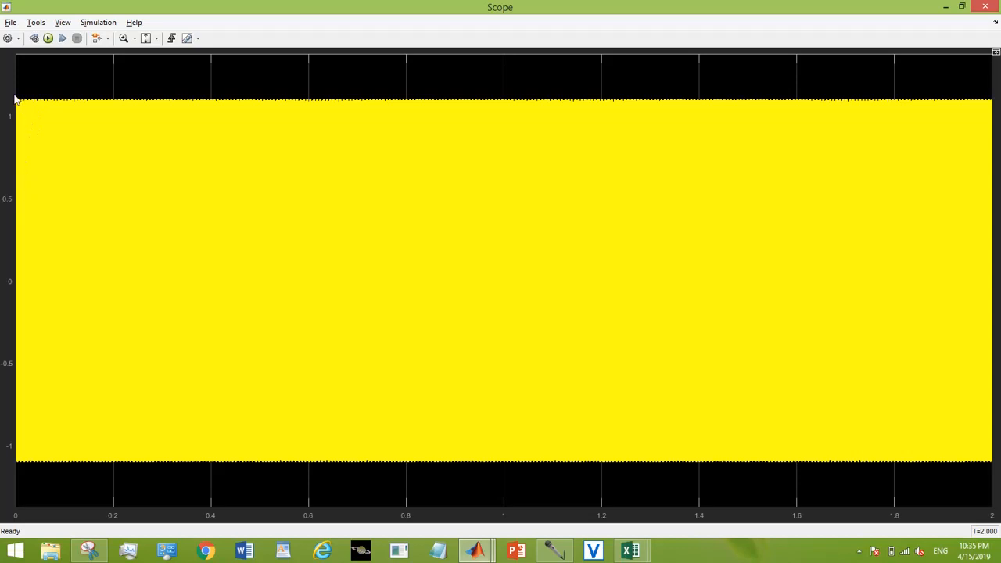
mouse_move(903, 6)
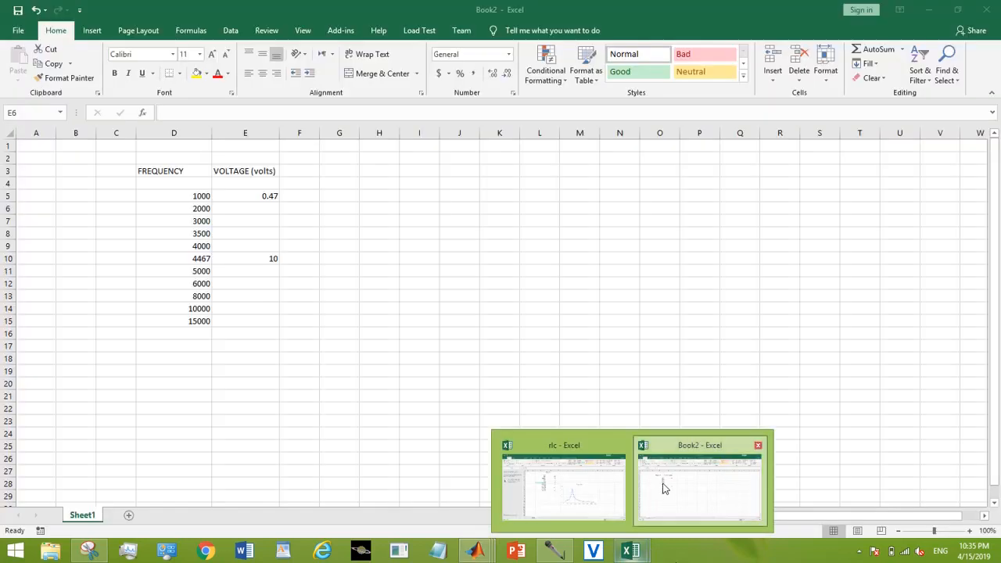
text(1.1)
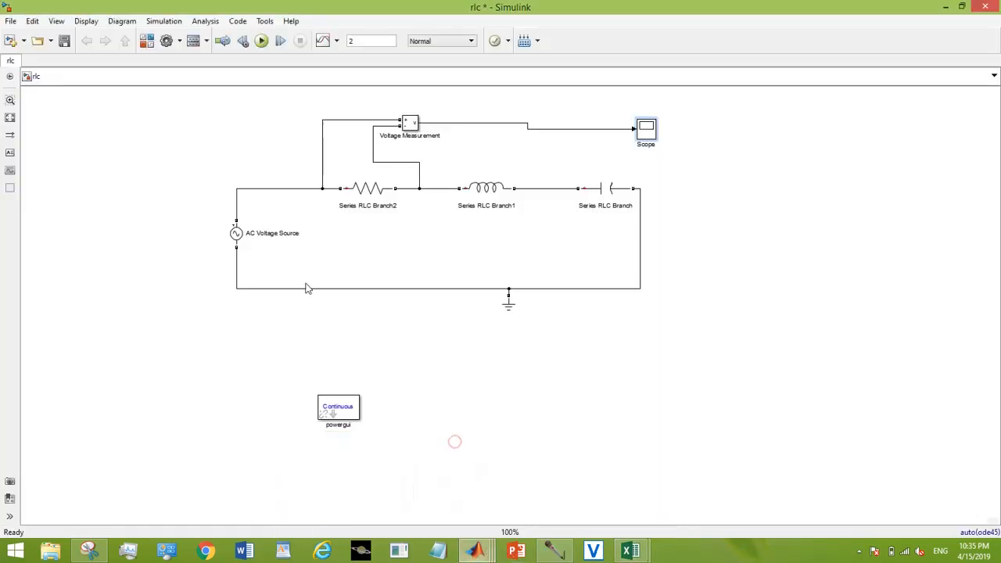
Run the circuit at 3000 Hz, read about 2.4 V on the Scope, and log it in E7
double_click(236, 233)
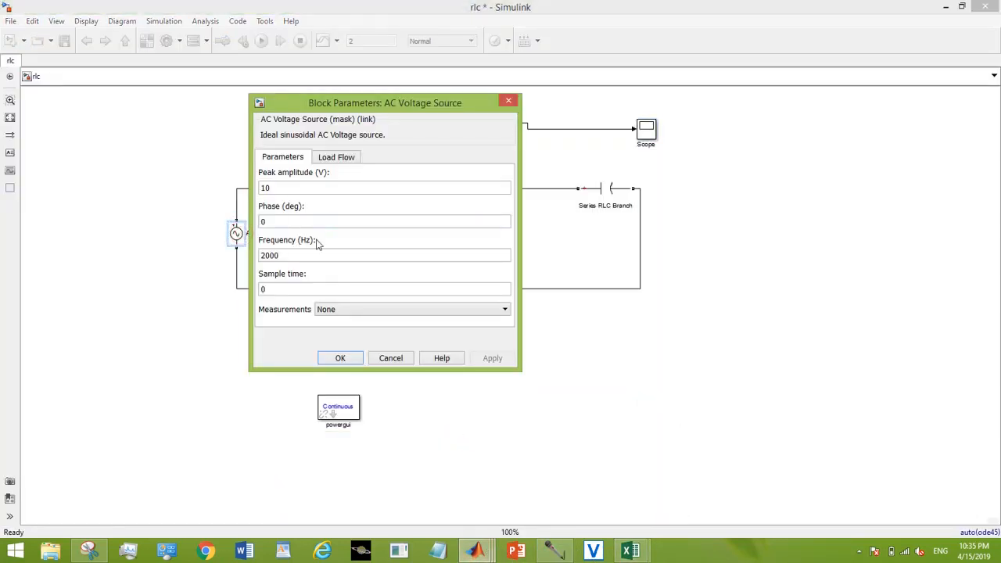
text(3000)
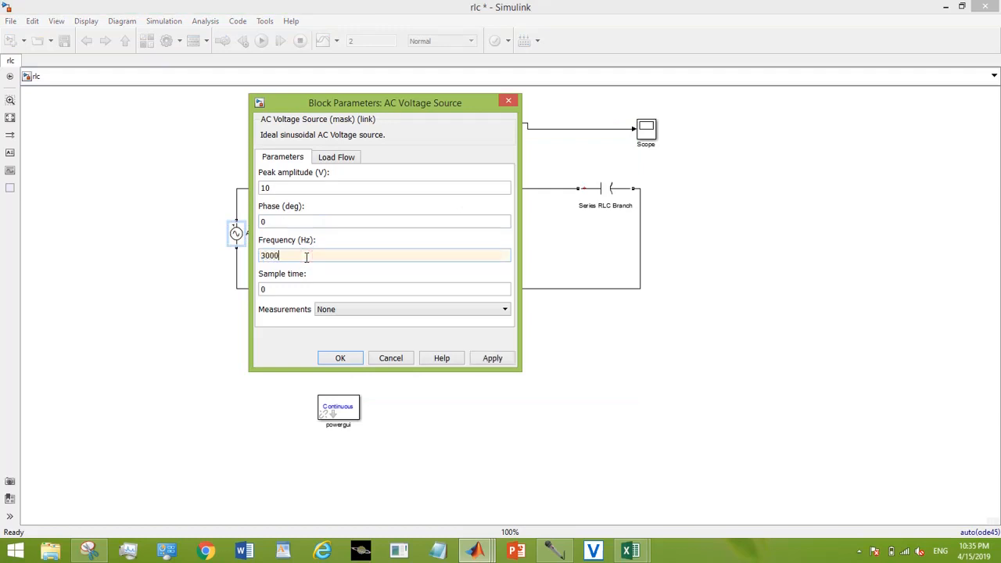
click(340, 357)
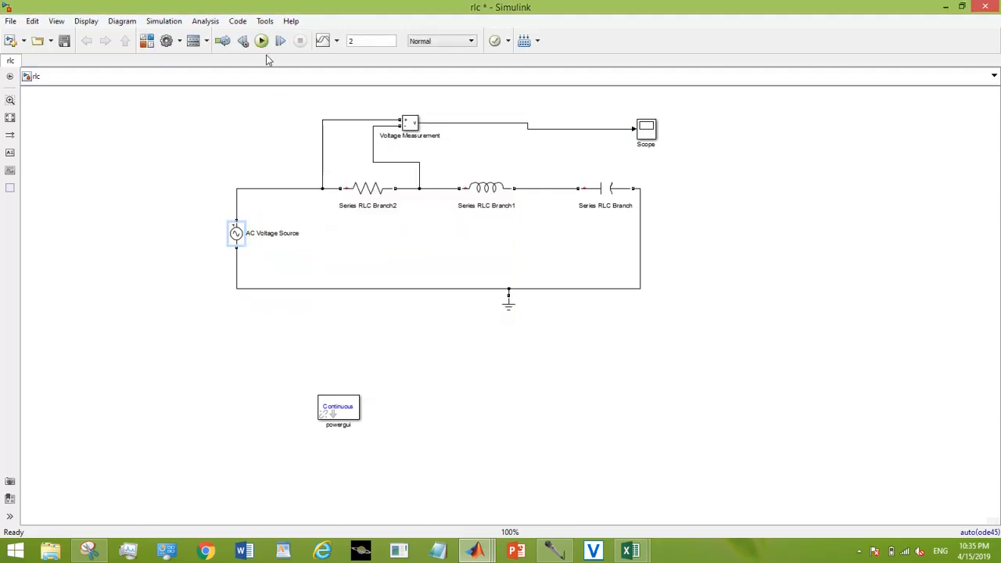
click(261, 41)
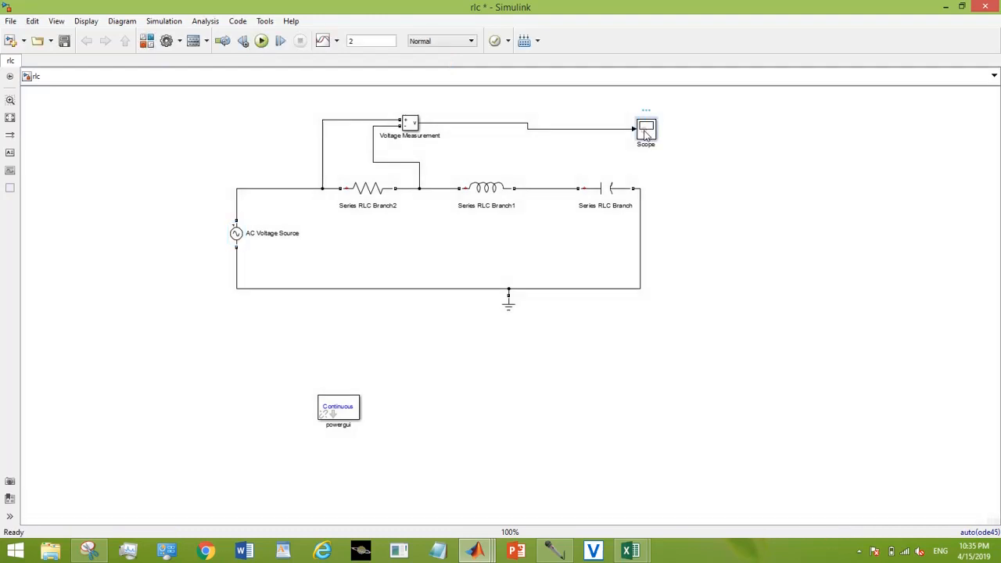
double_click(645, 127)
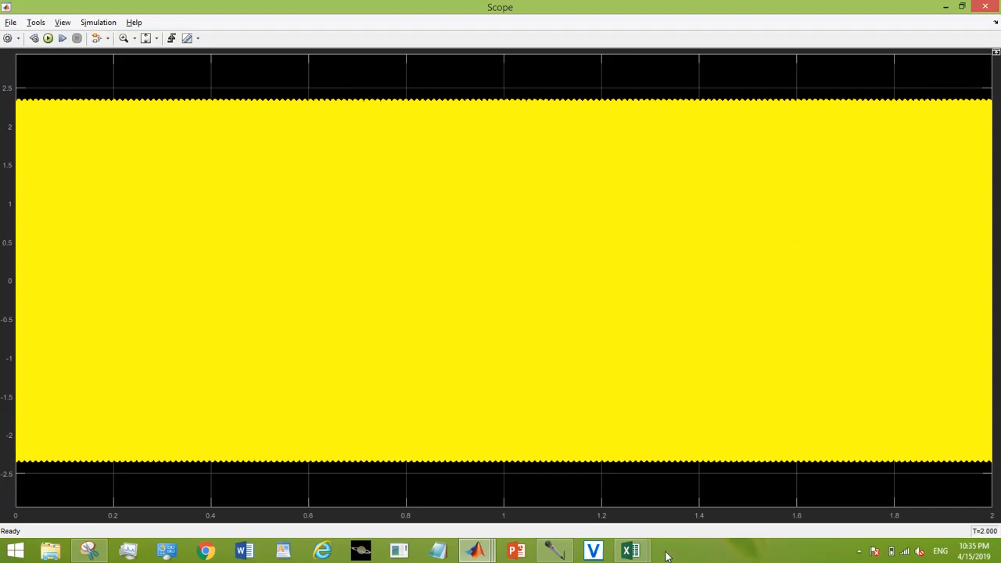
click(630, 550)
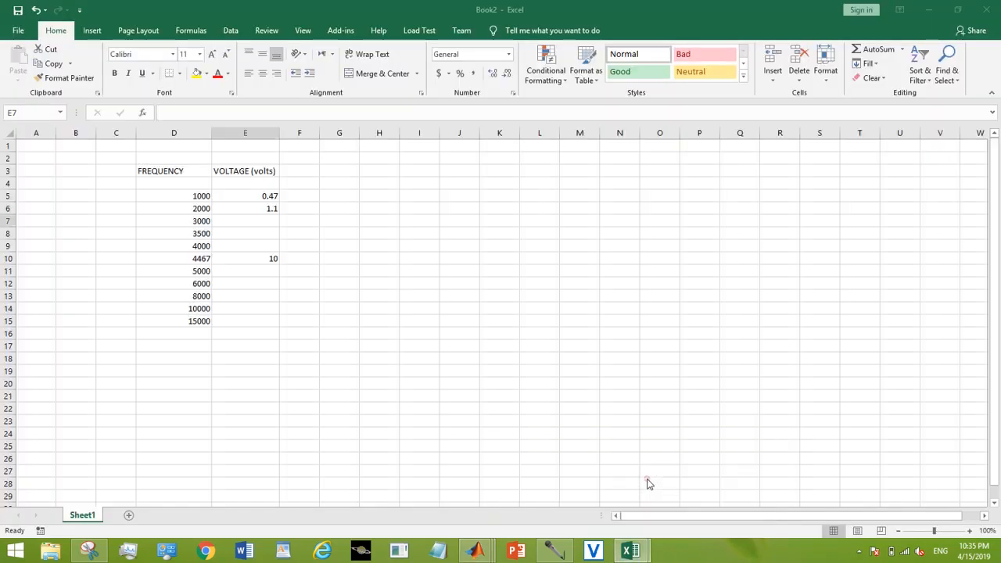
text(2.4)
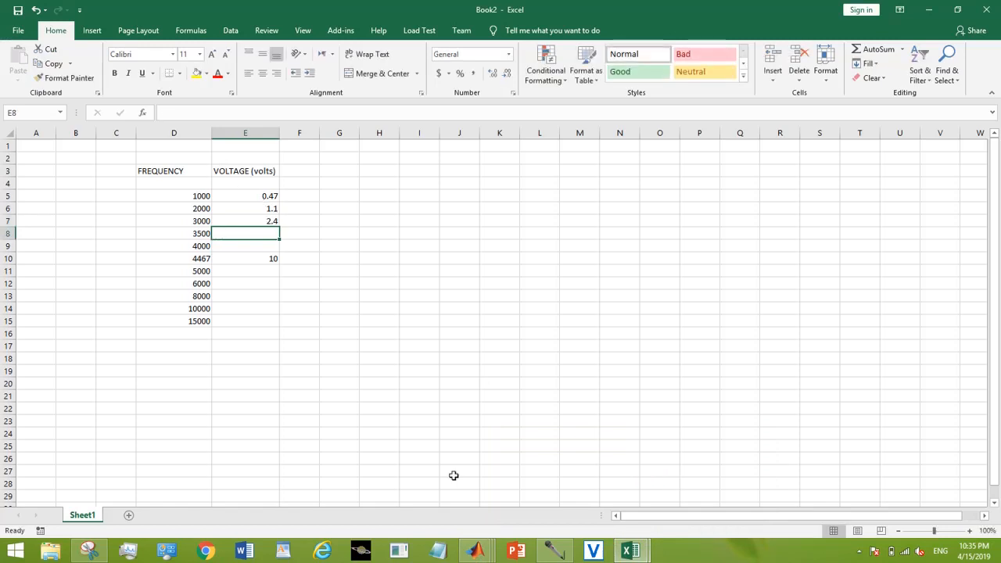
mouse_move(630, 550)
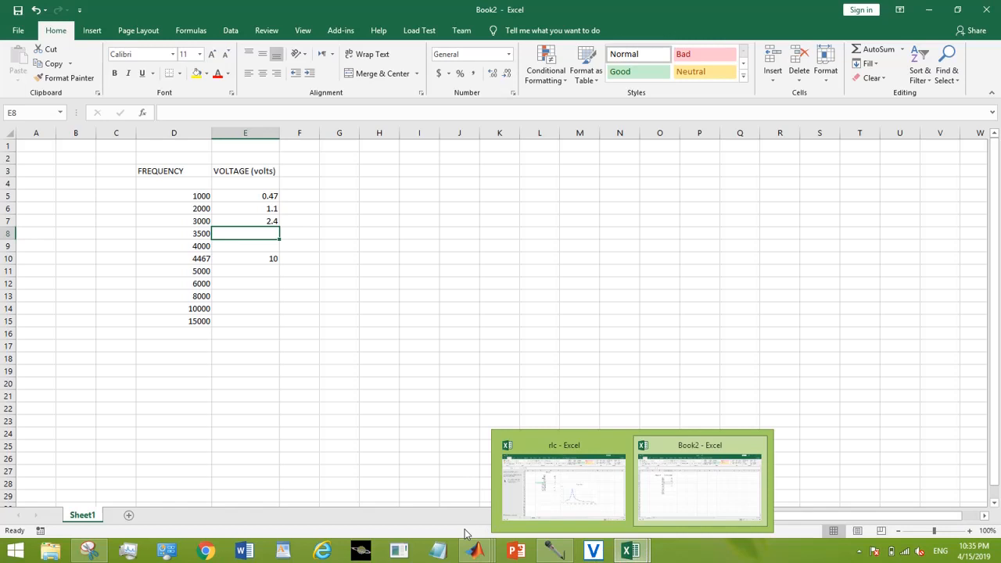
Run the circuit at 3500 Hz and enter the 3.7 V scope peak in Excel
click(563, 481)
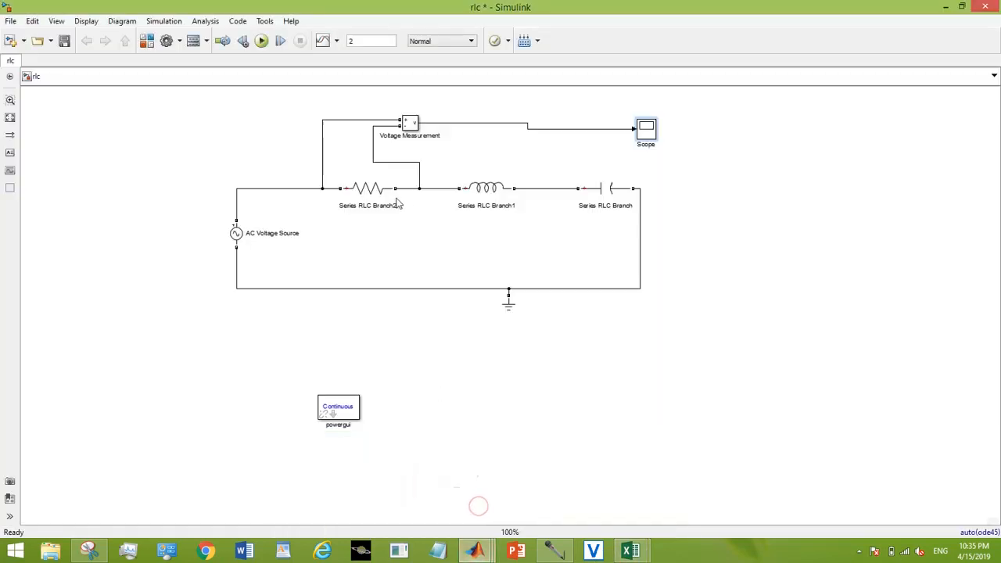
double_click(236, 233)
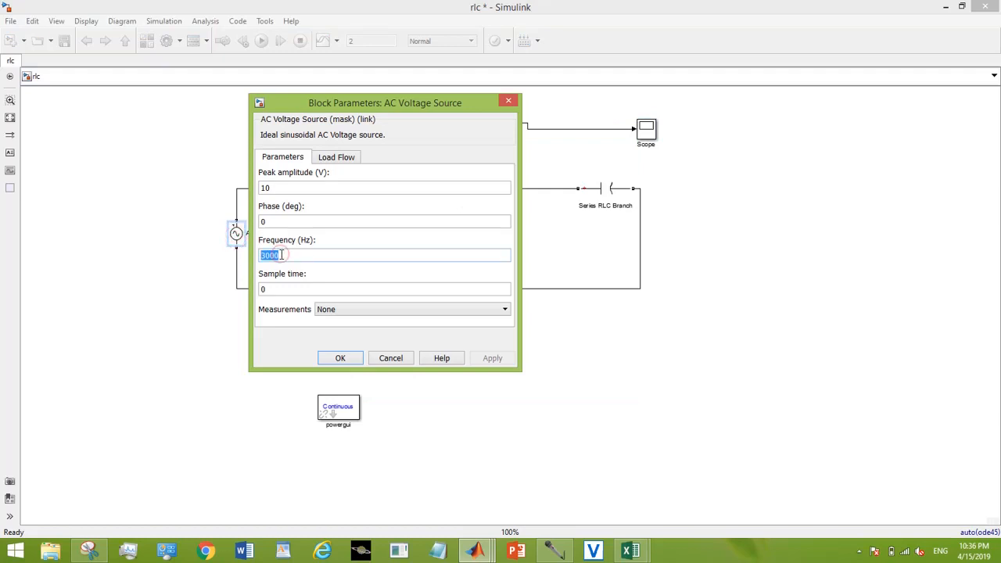
click(339, 358)
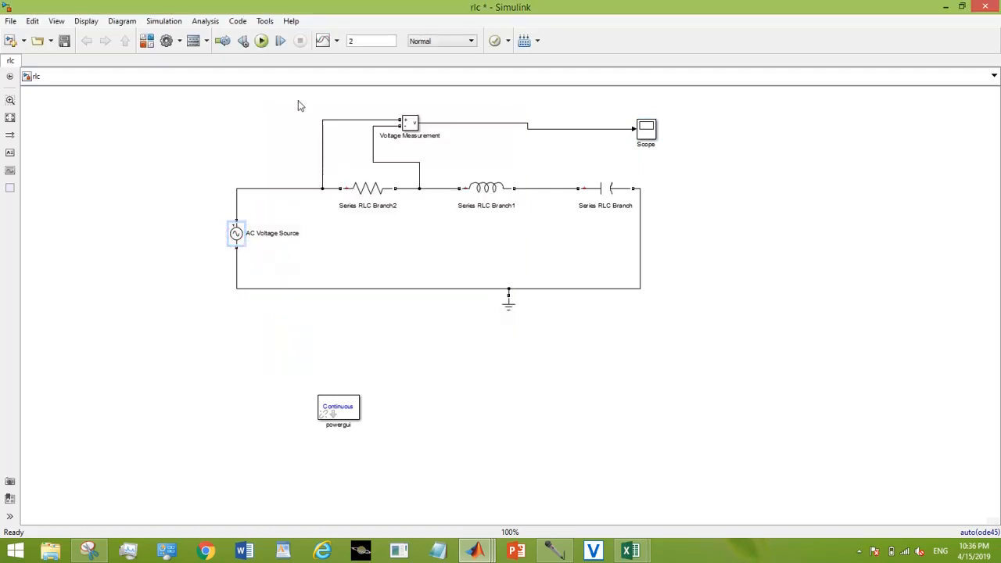
click(260, 40)
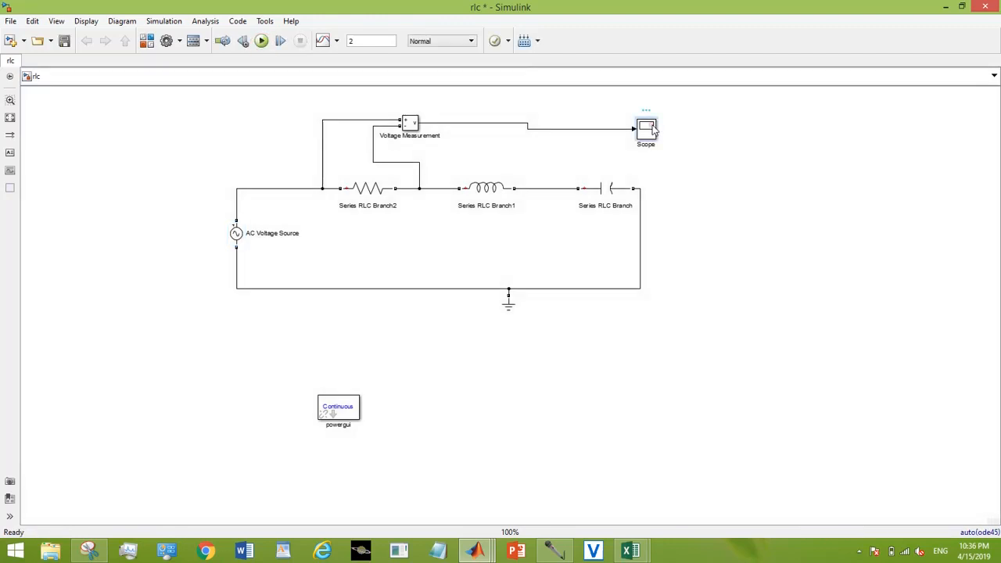
double_click(645, 127)
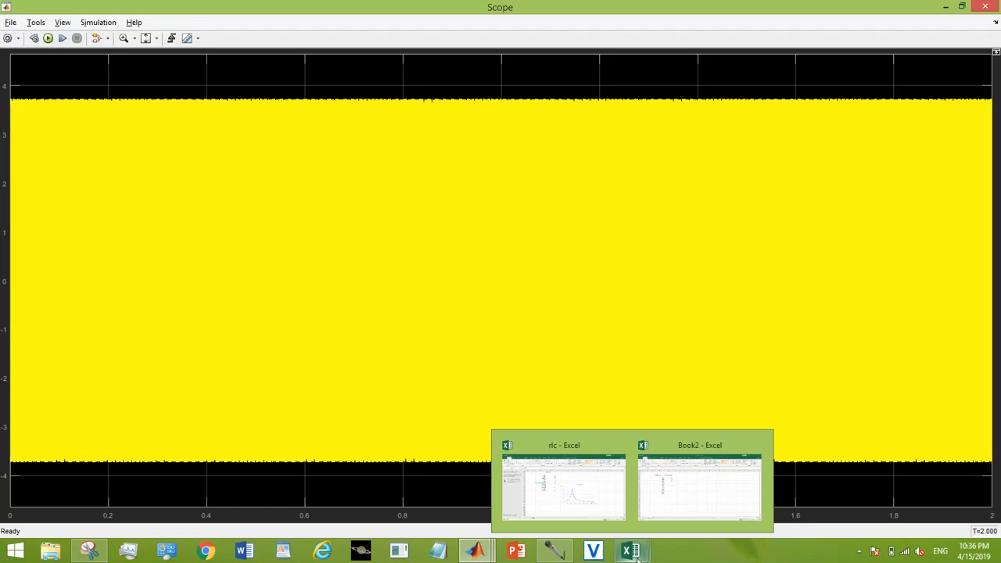
click(698, 484)
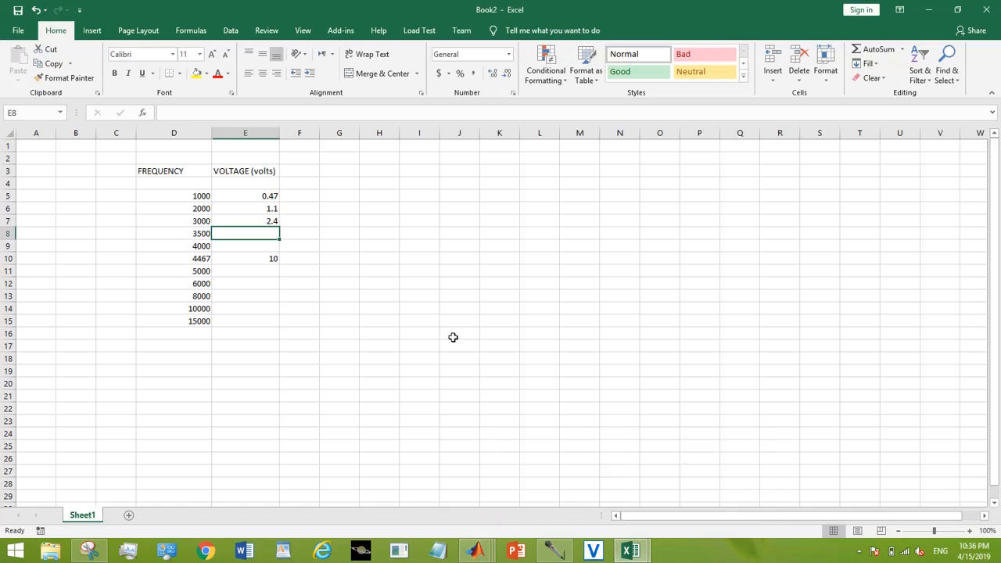
text(3.7)
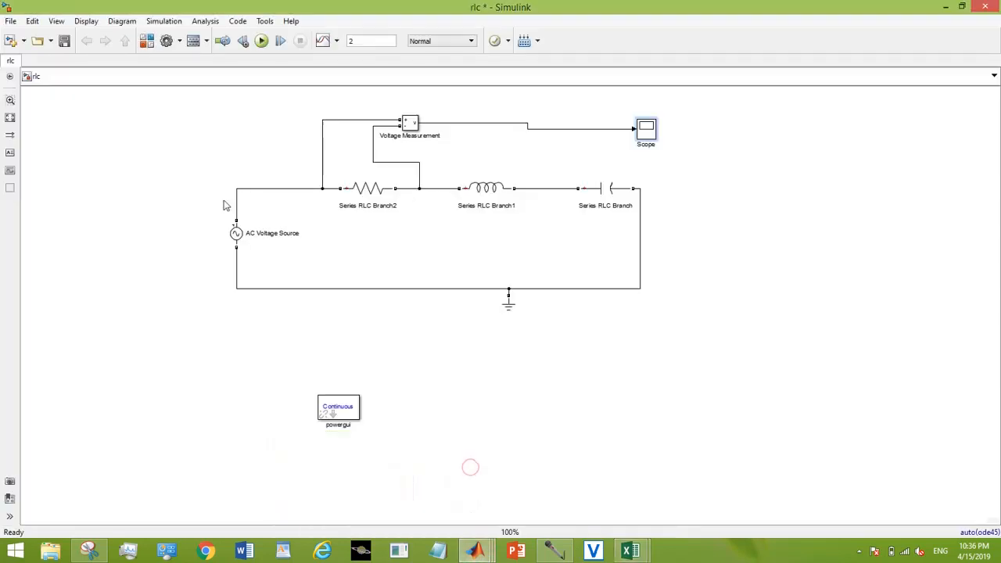
Rerun at 4000 Hz and enter the scope peak of about 6.3 V in Excel
double_click(236, 233)
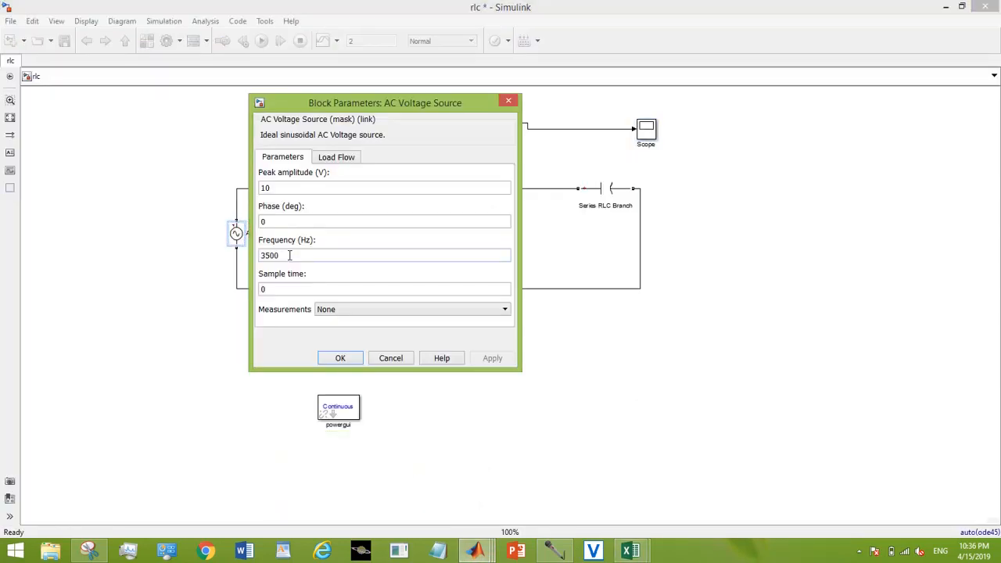
click(341, 358)
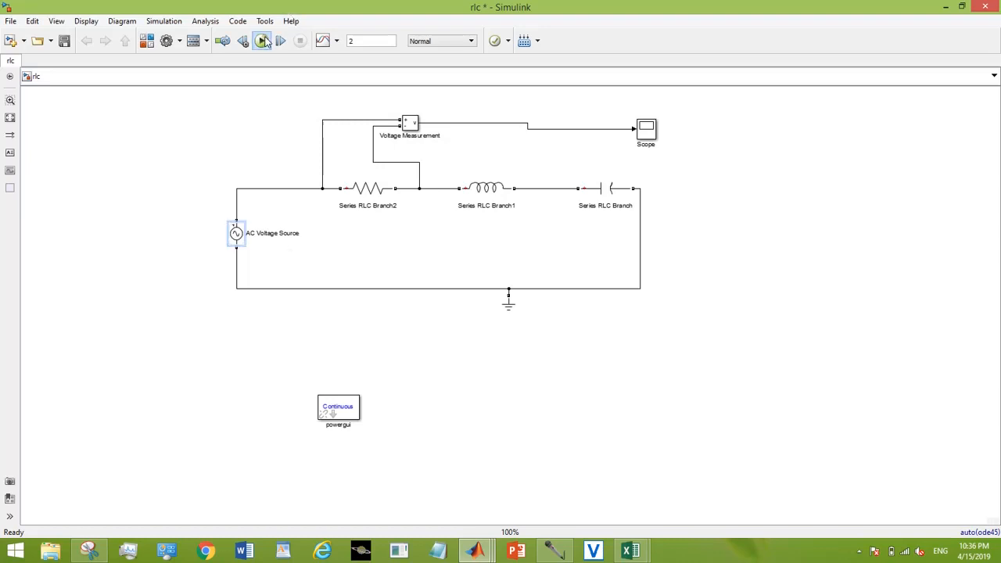
click(262, 41)
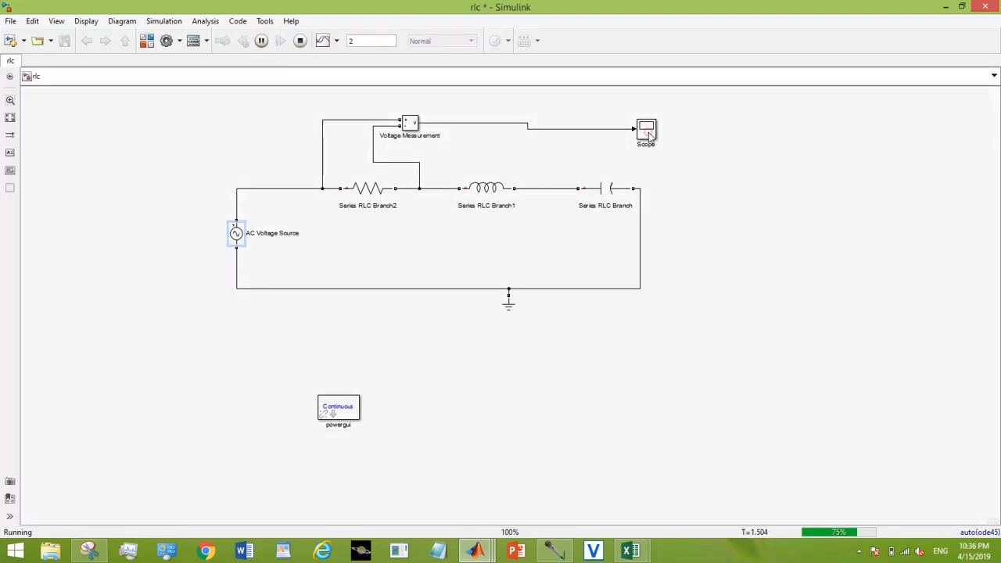
double_click(646, 129)
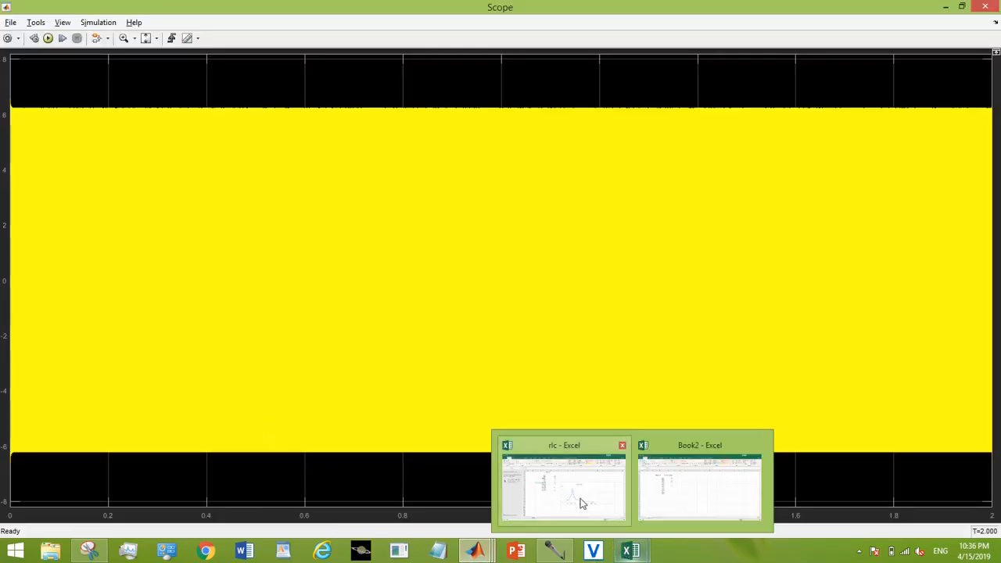
click(698, 485)
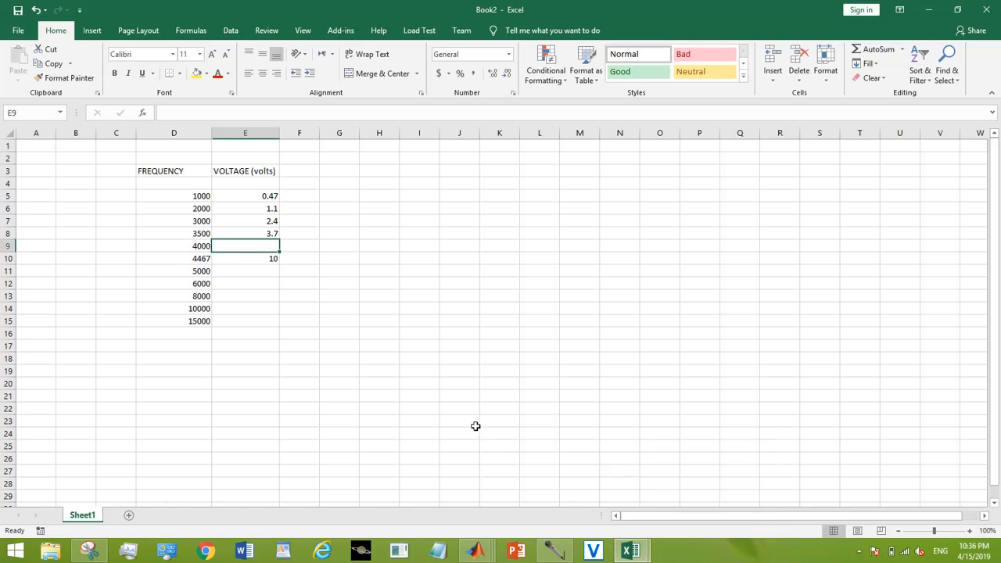
text(6.3)
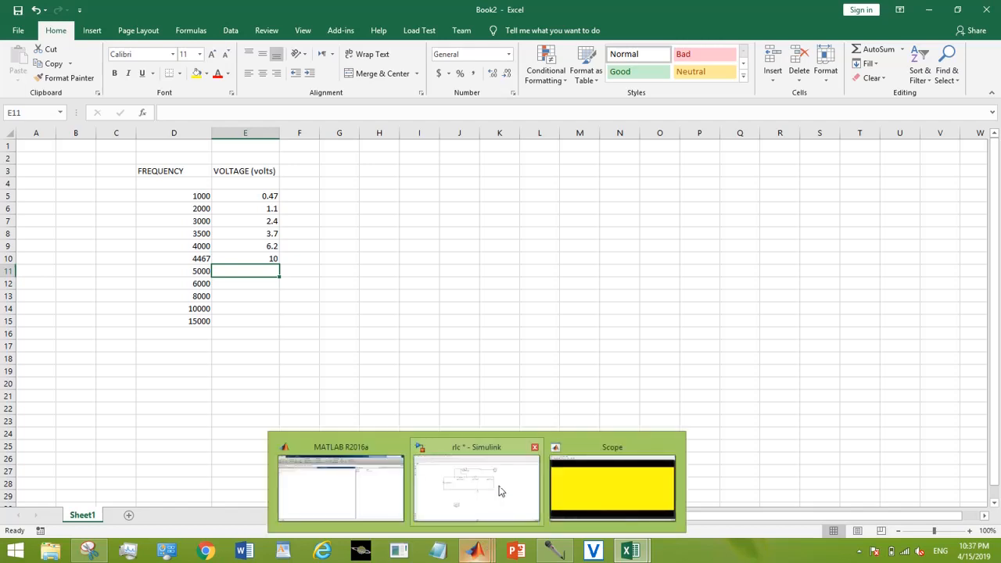
Run the circuit at 5000 Hz and enter the roughly 6.5 V peak in cell E11
click(476, 485)
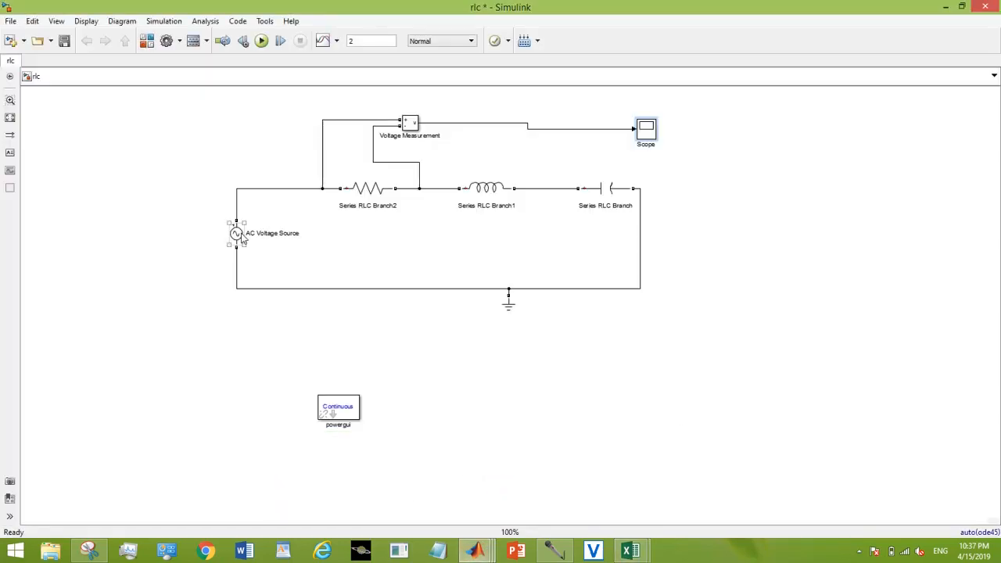
double_click(236, 233)
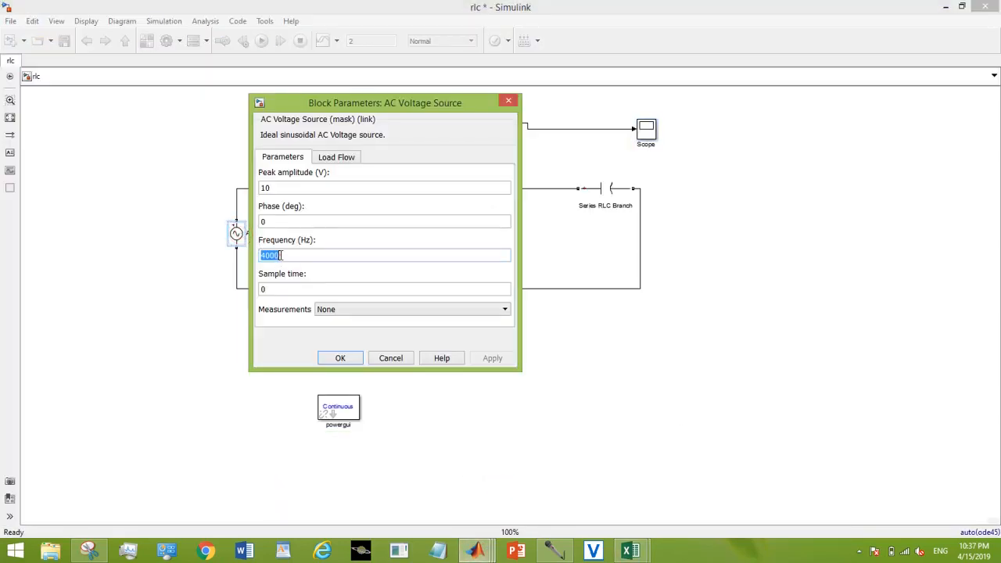
click(340, 357)
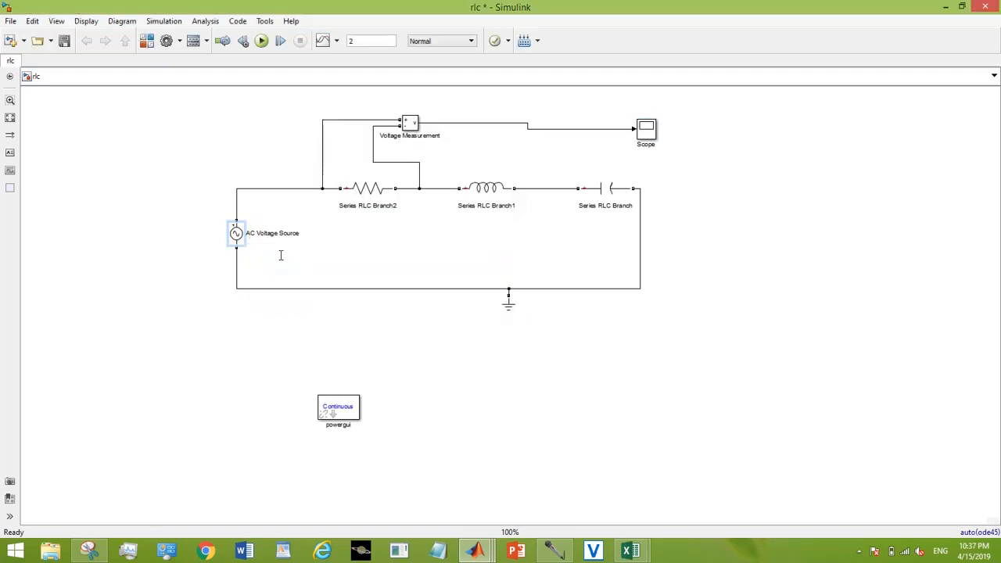
click(260, 41)
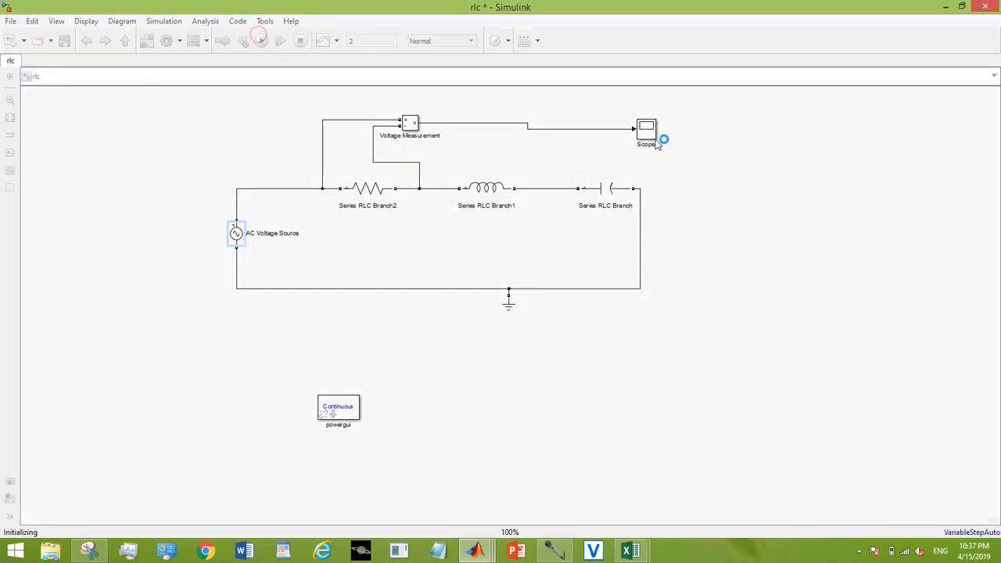
click(279, 41)
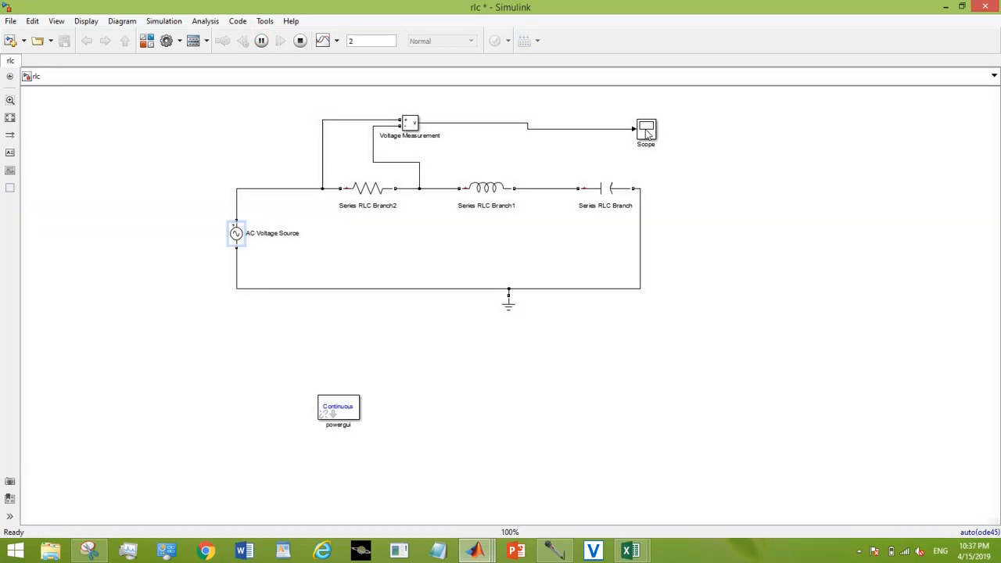
double_click(645, 130)
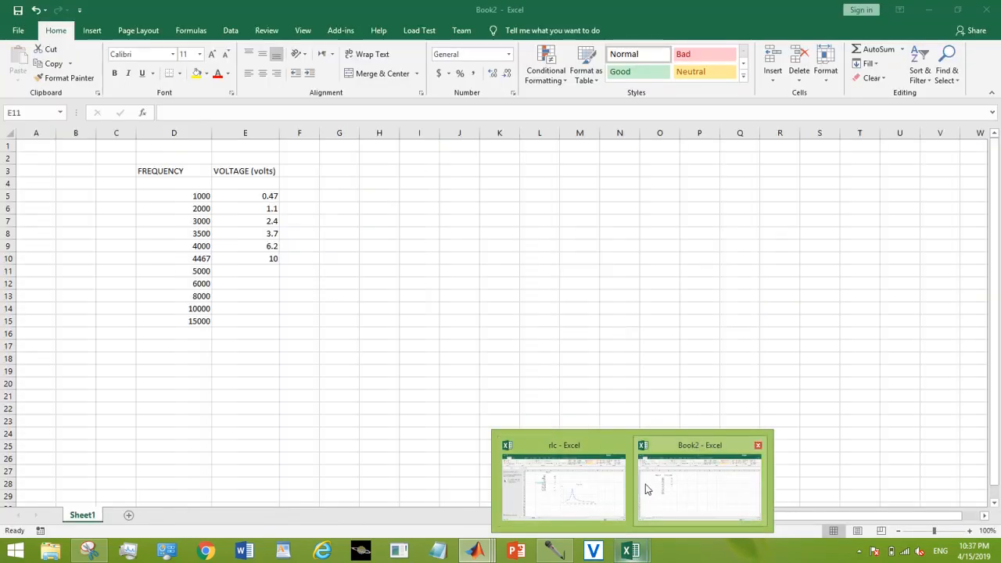
text(6.)
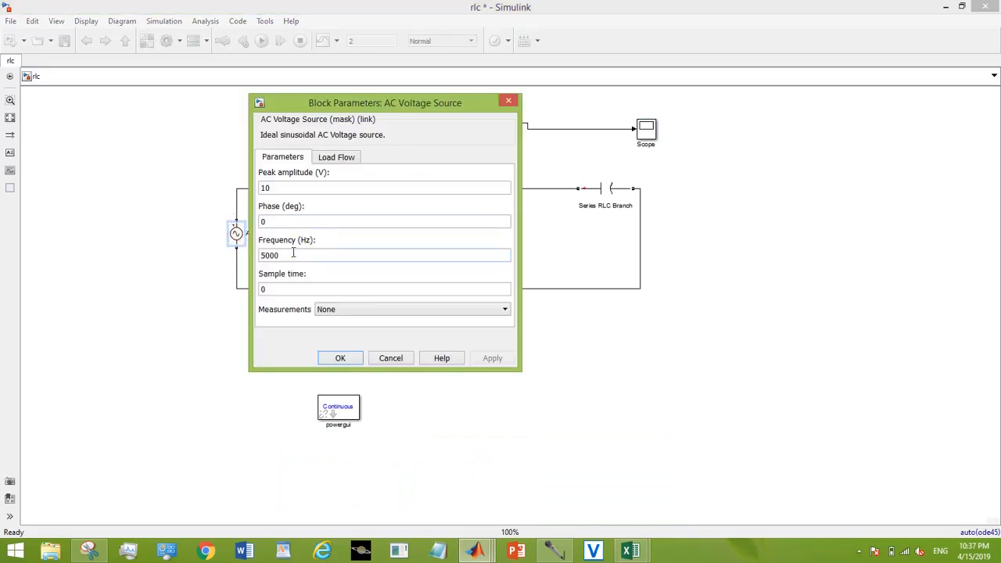
Rerun at 6000 Hz, read the roughly 3.1 V peak, and return to Book2
click(340, 357)
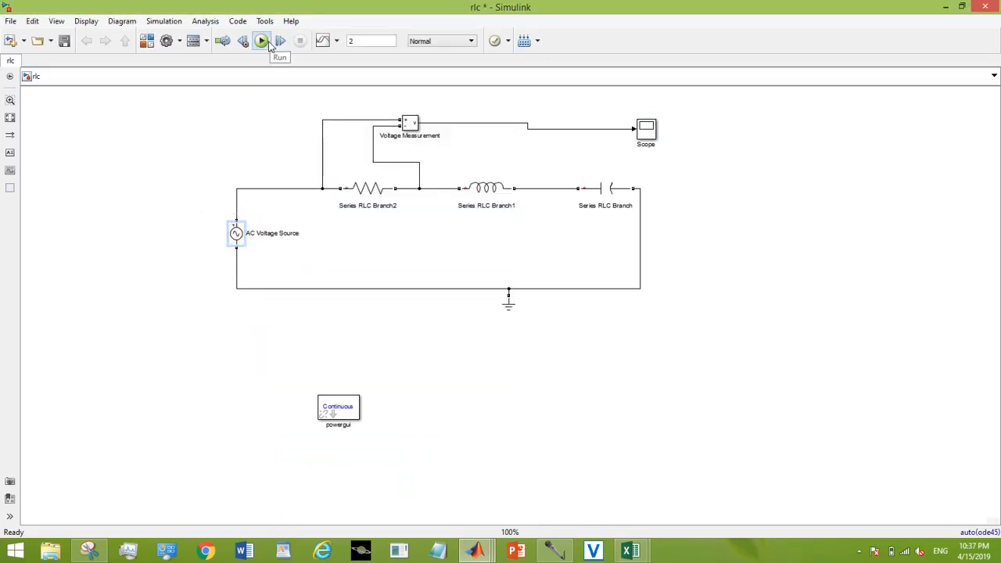
click(261, 41)
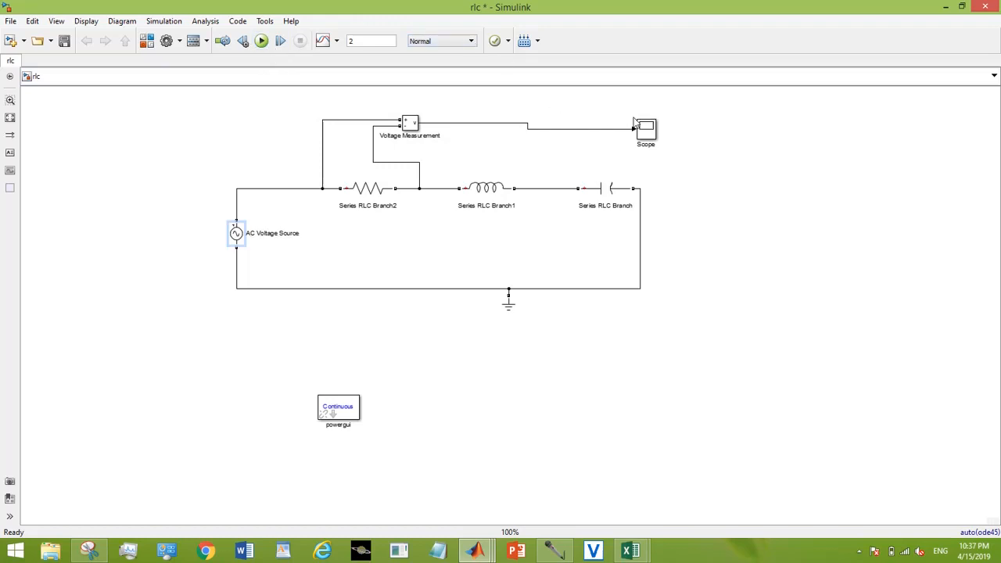
click(260, 40)
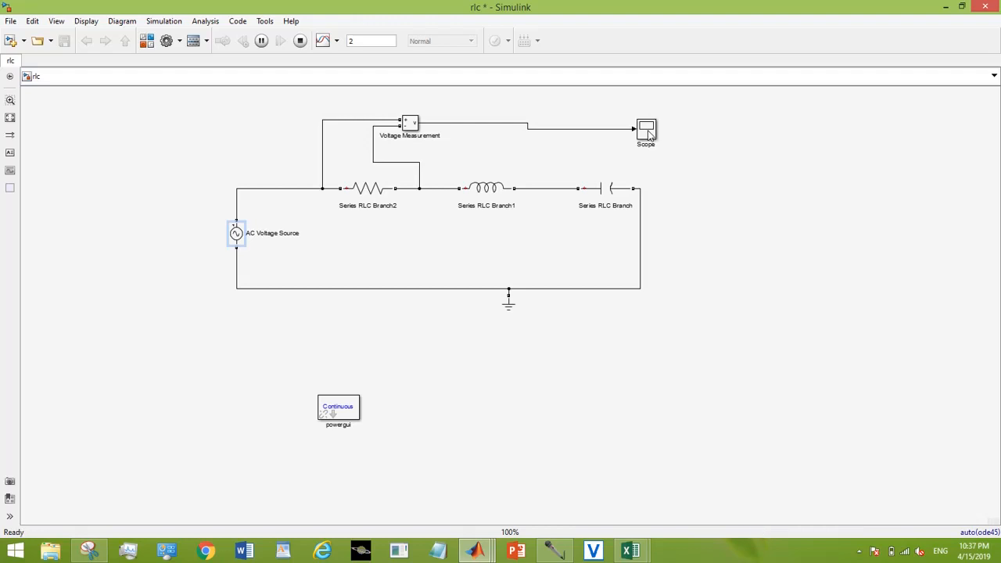
double_click(645, 130)
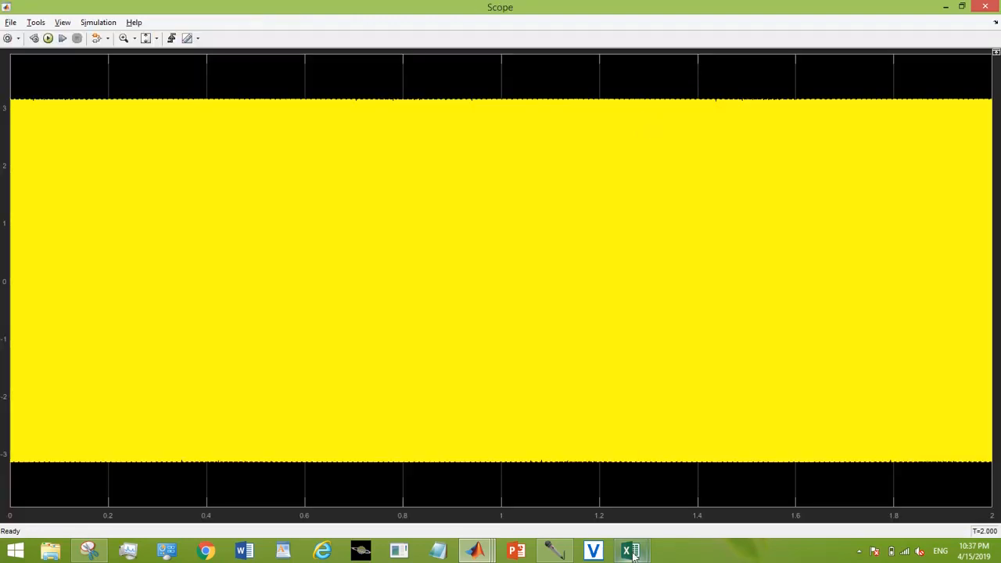
click(629, 552)
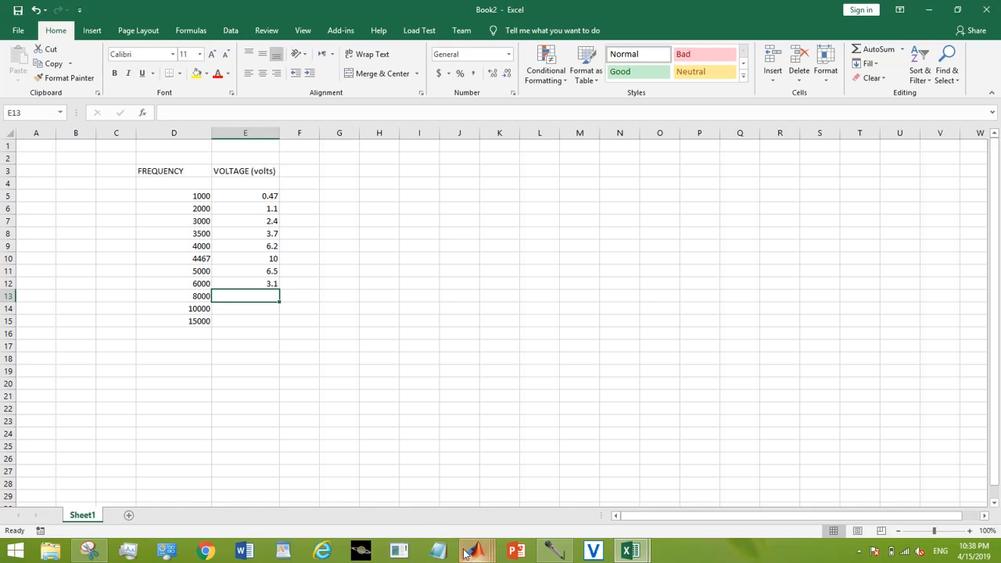
Run the circuit at 8000 Hz and log the 1.5 V scope peak in cell E13
click(475, 551)
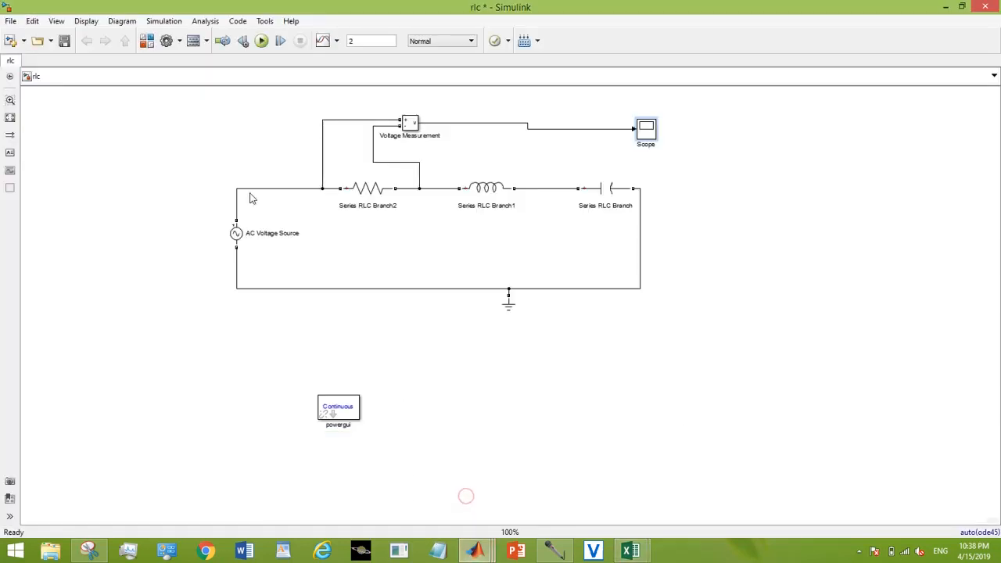
double_click(236, 233)
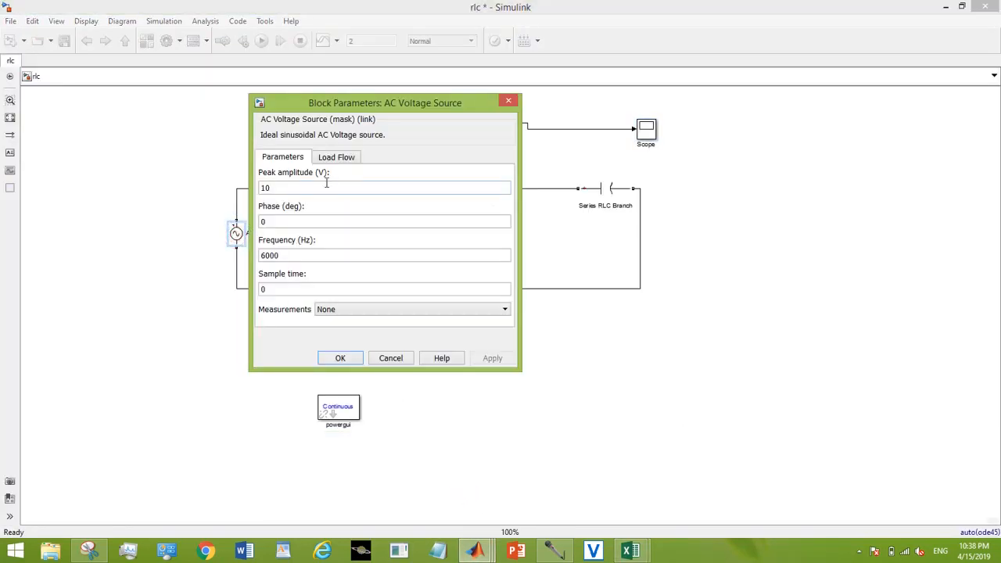
text(80)
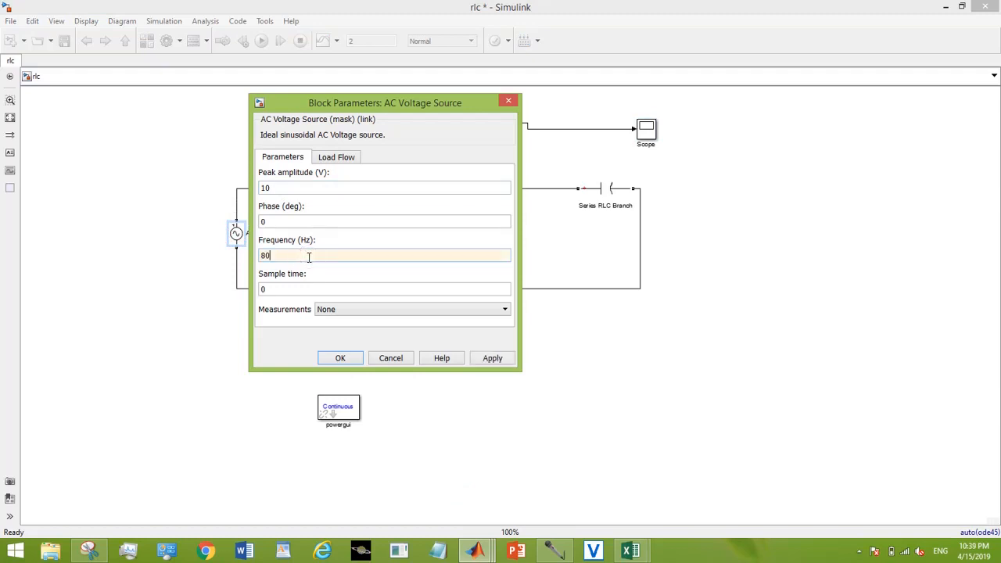
click(339, 357)
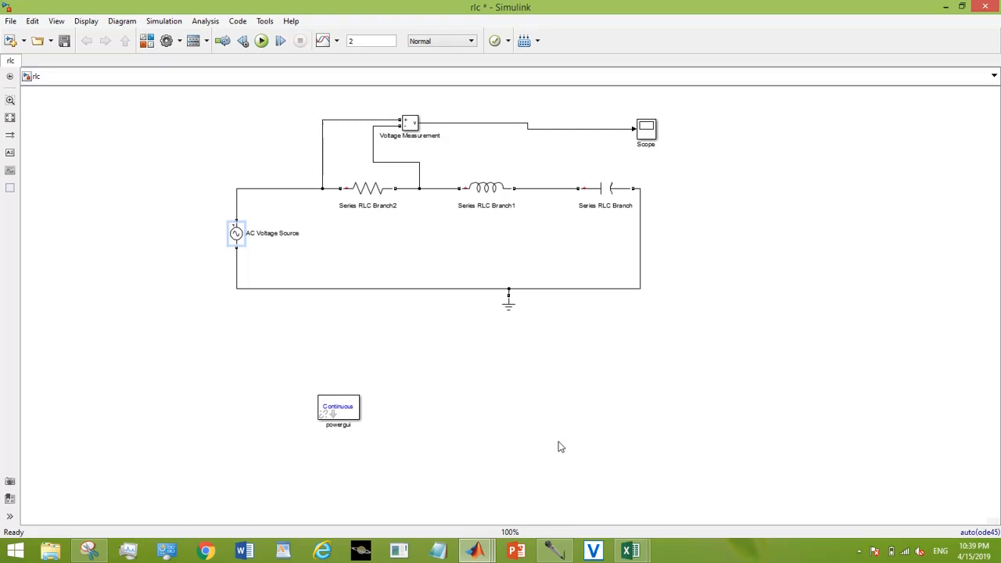
click(280, 41)
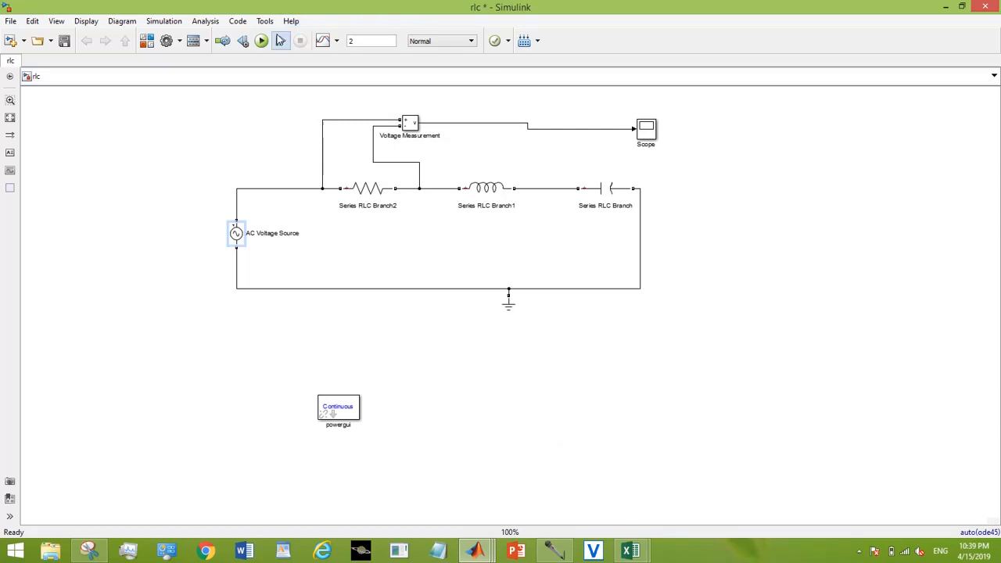
click(260, 41)
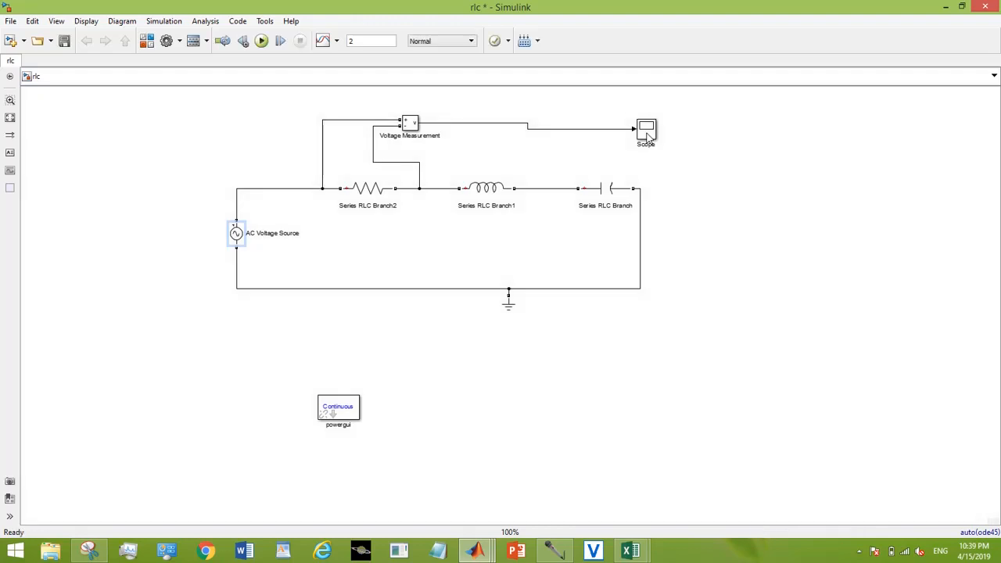
double_click(646, 129)
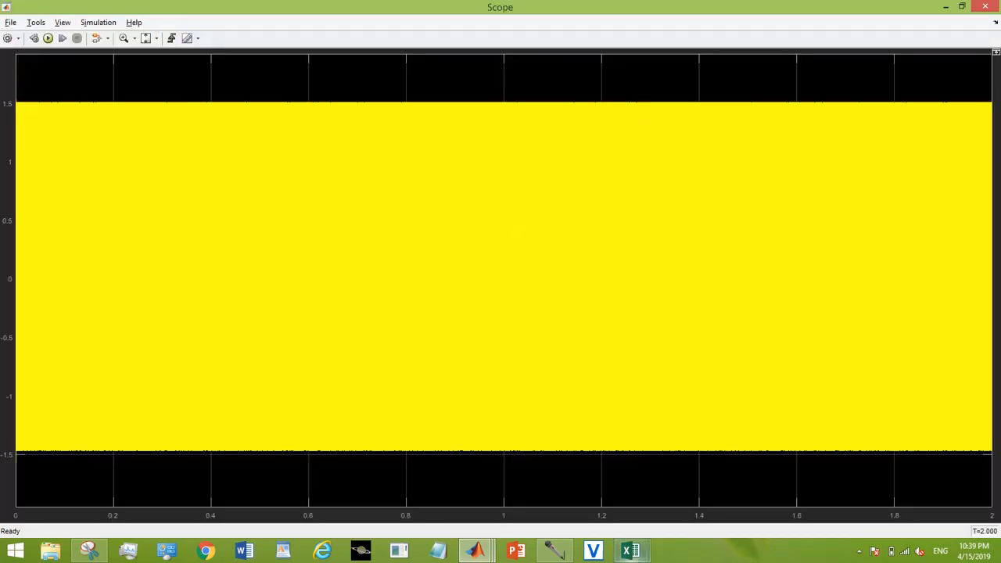
click(630, 551)
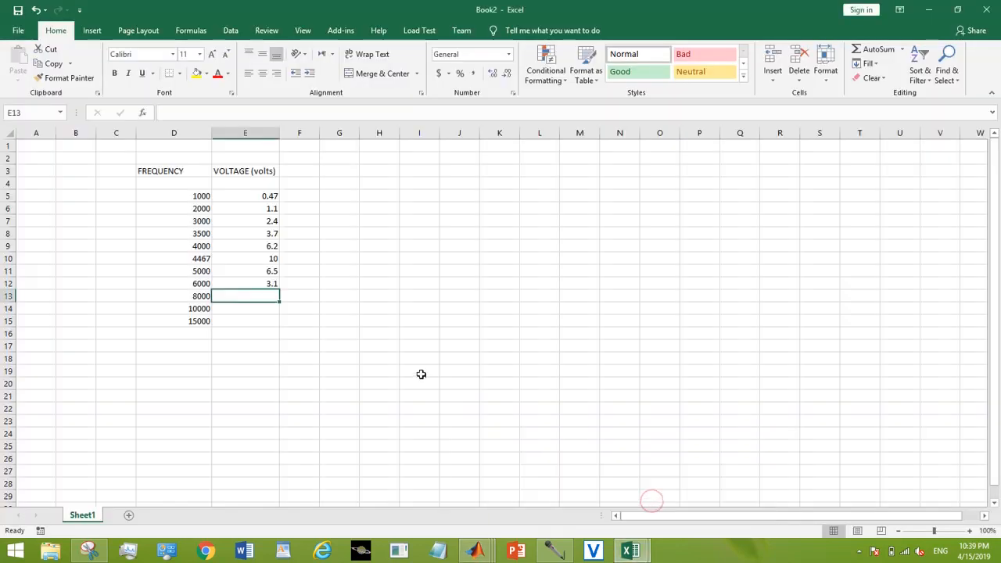
text(1.5)
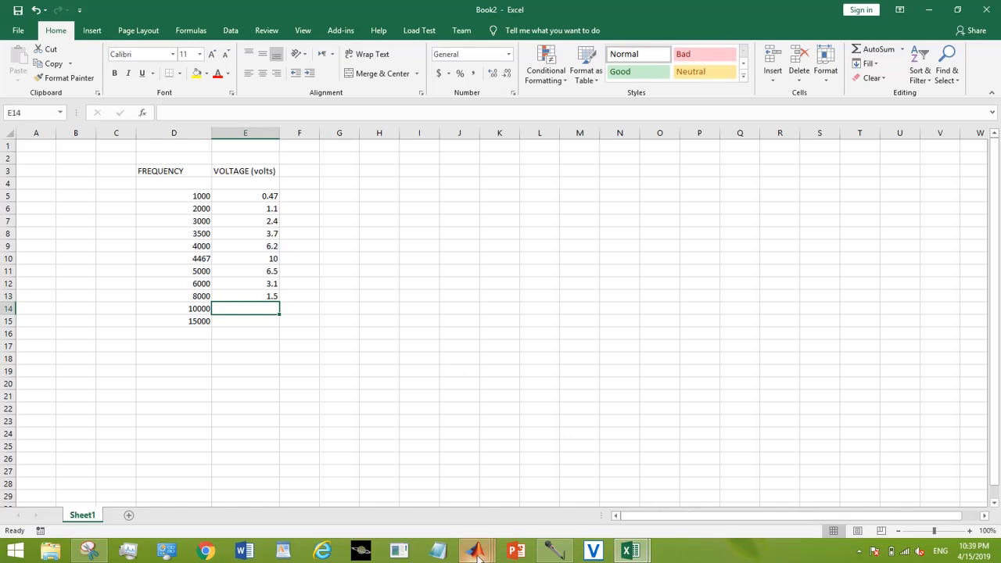
Run the circuit at 10000 Hz and enter the 1.1 V scope peak in cell E14
click(475, 551)
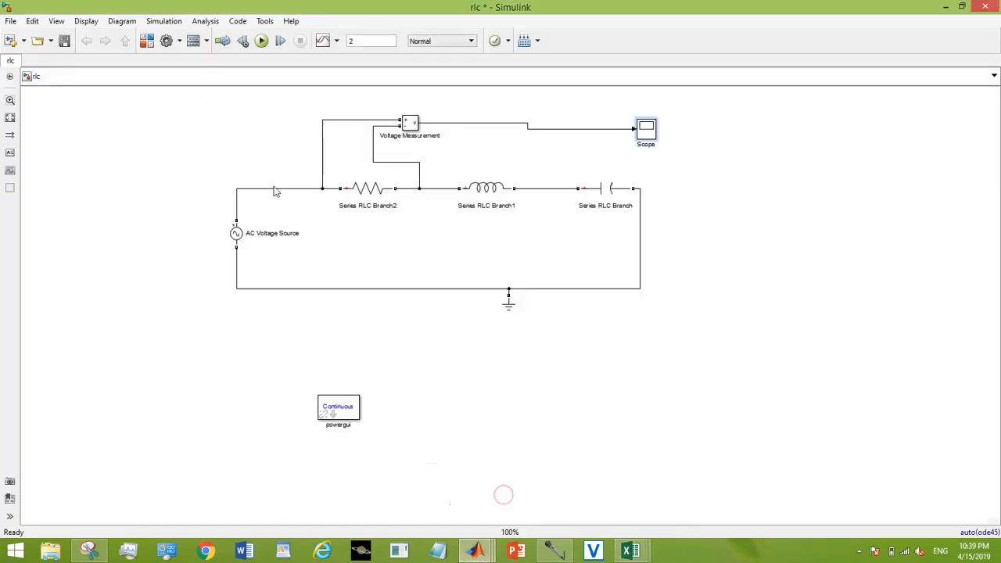
double_click(236, 233)
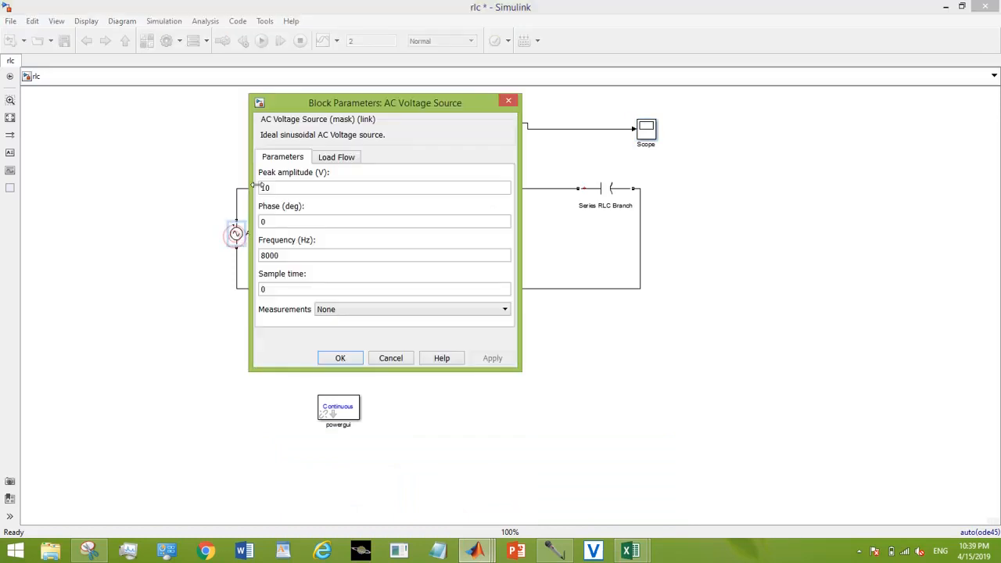
double_click(269, 254)
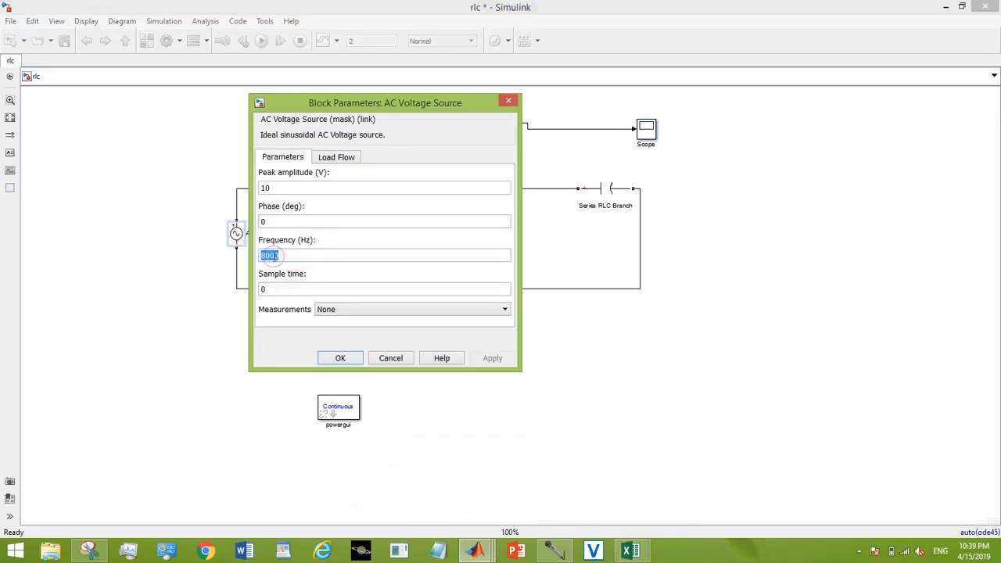
click(340, 357)
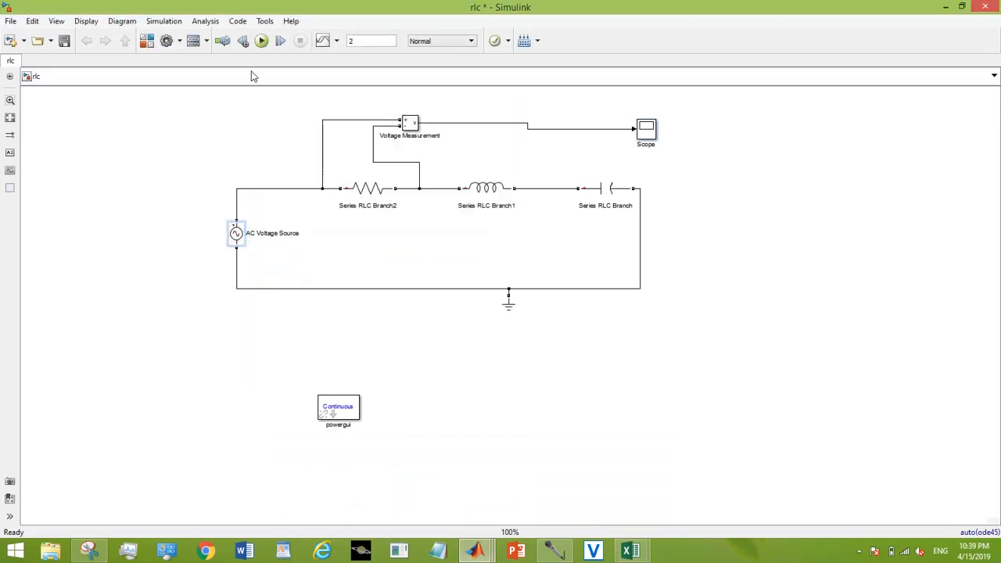
click(261, 41)
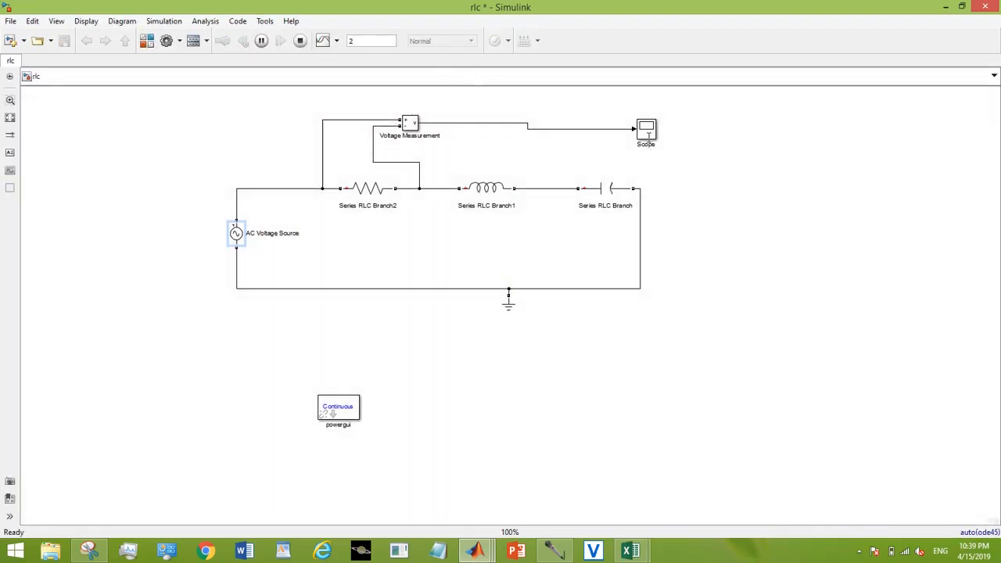
double_click(645, 129)
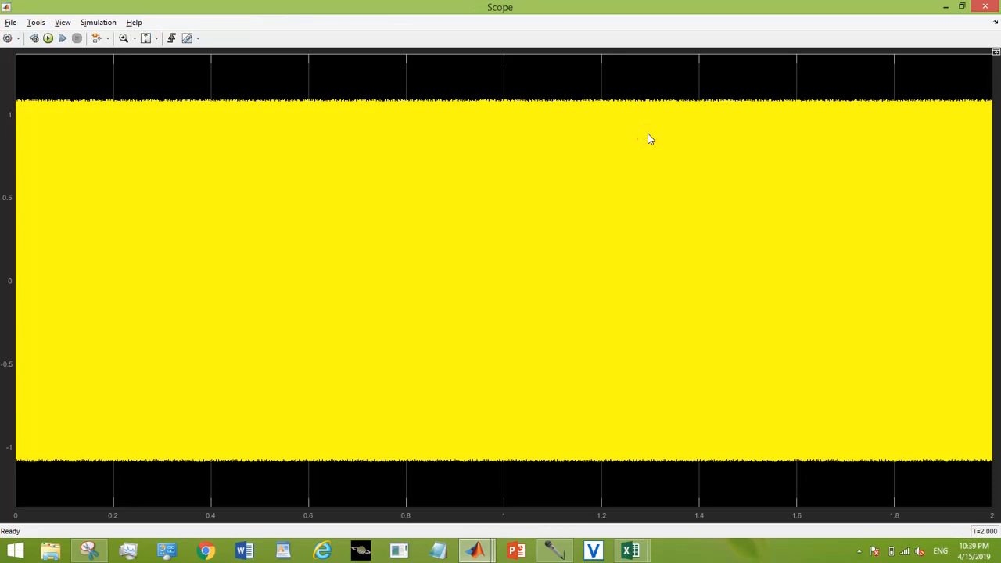
mouse_move(690, 313)
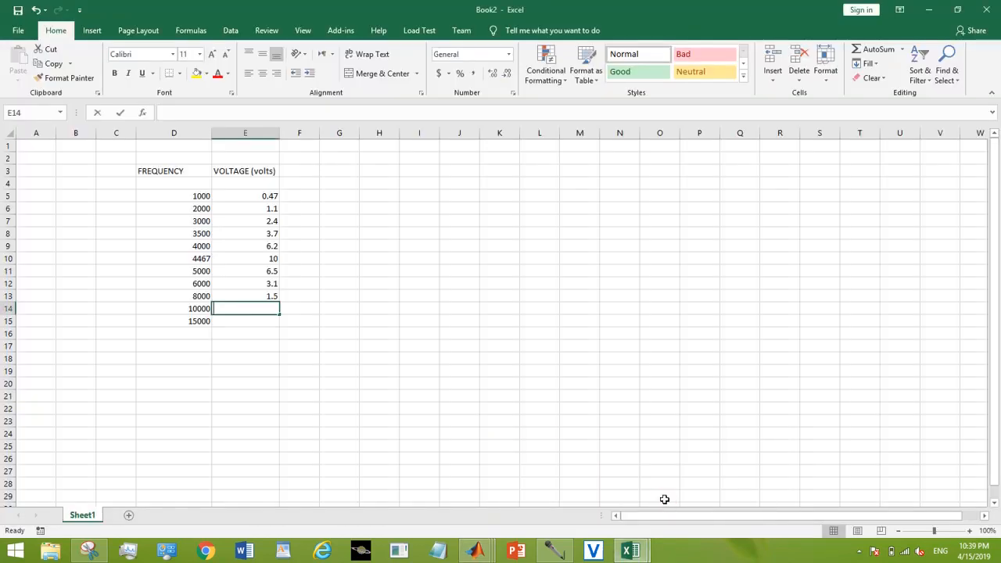
text(1.1)
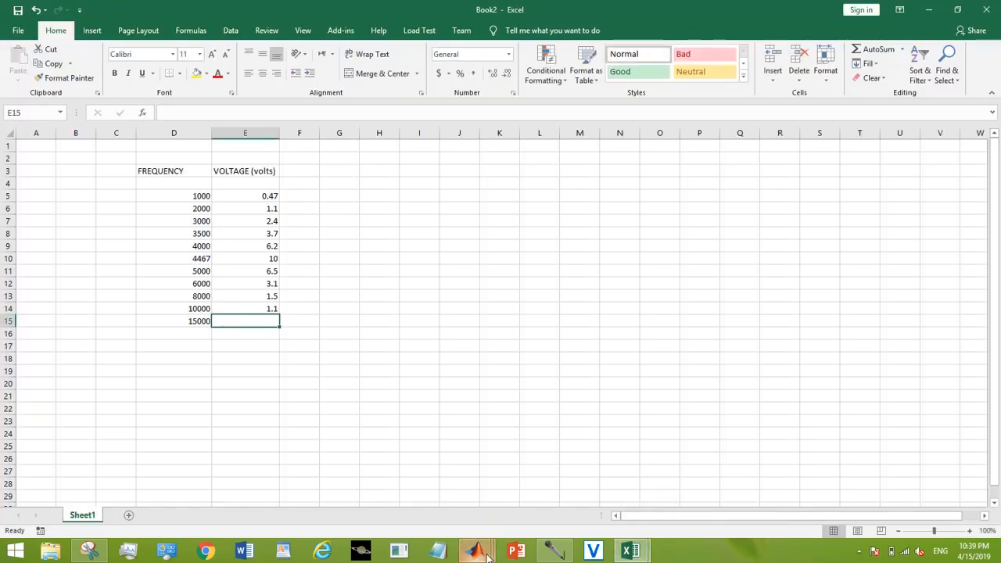
Run the circuit at 15000 Hz and log the 0.65 V scope peak in cell E15
click(475, 550)
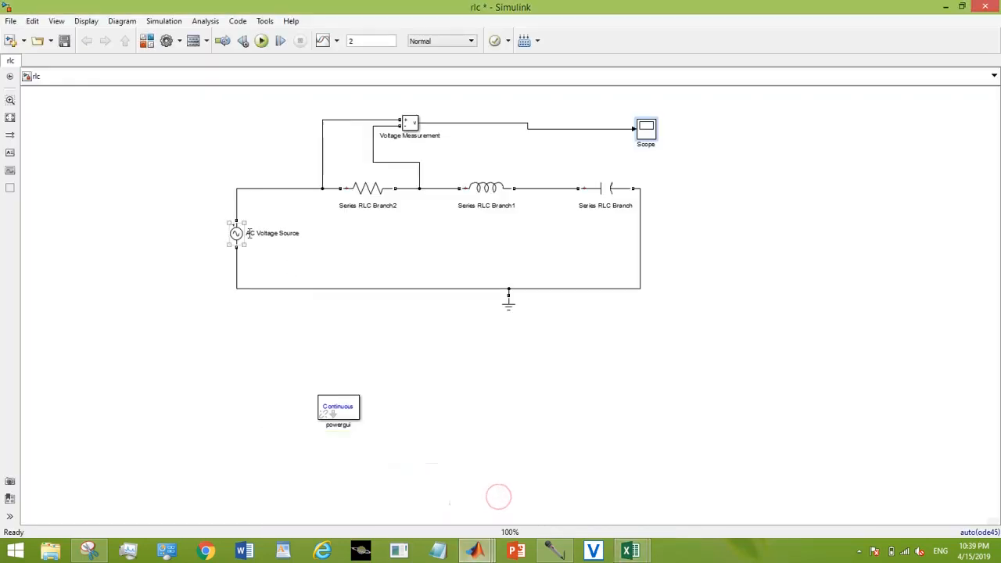
double_click(236, 233)
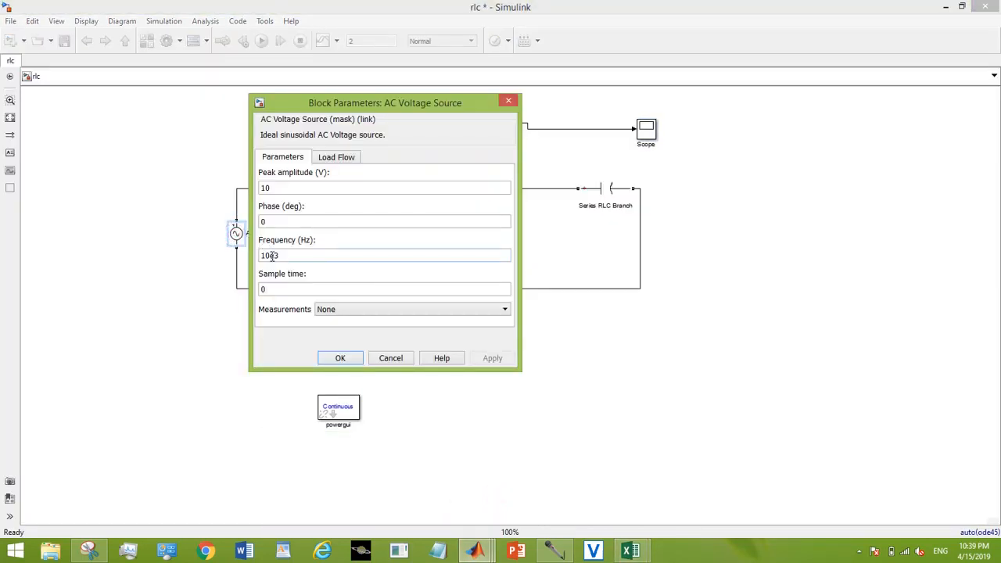
text(15)
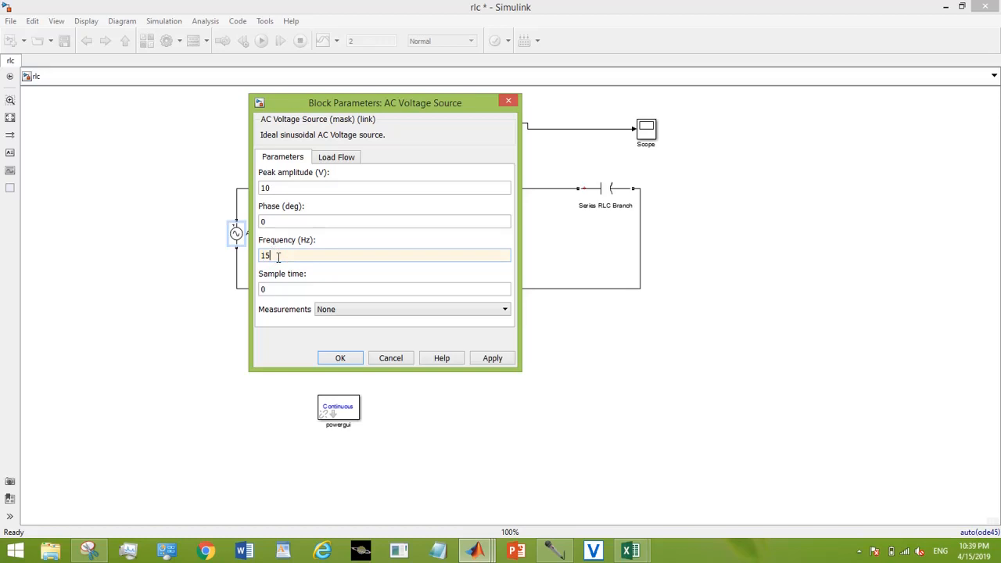
click(340, 358)
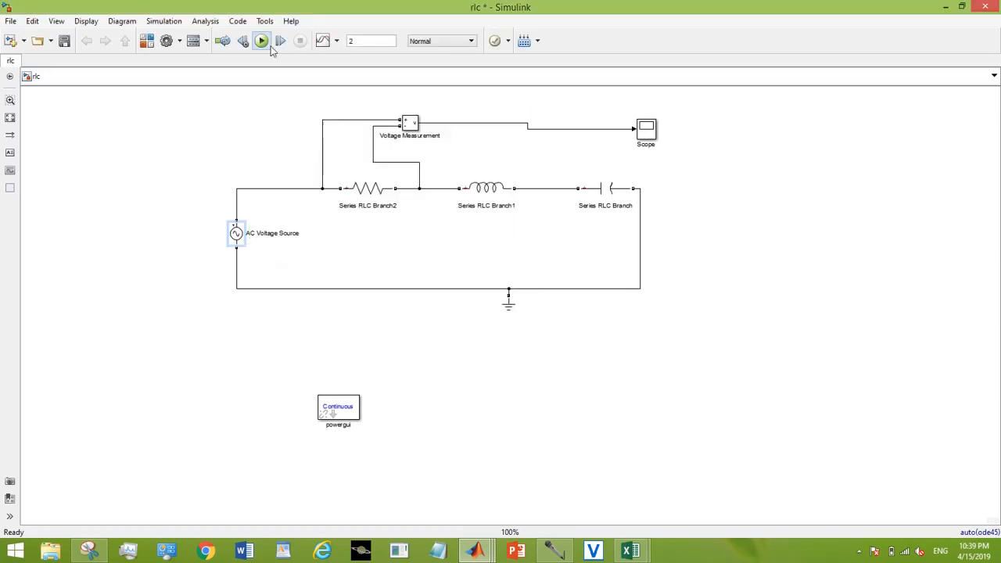
click(261, 40)
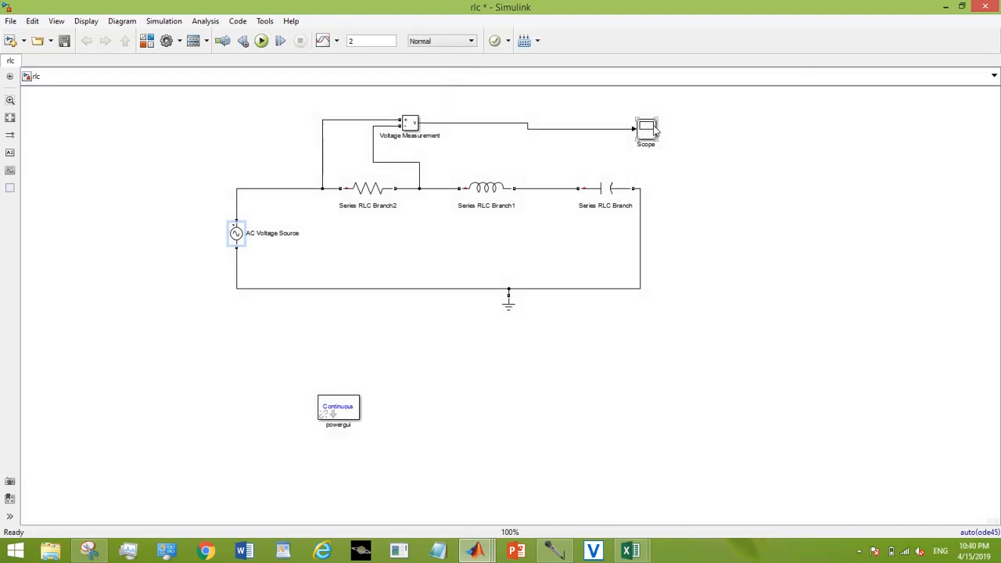
double_click(645, 129)
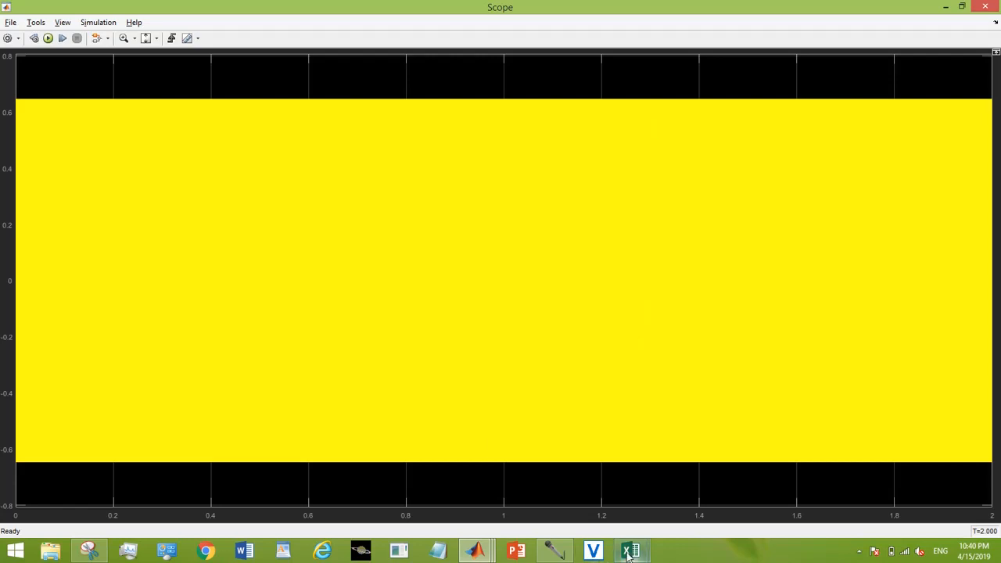
click(630, 552)
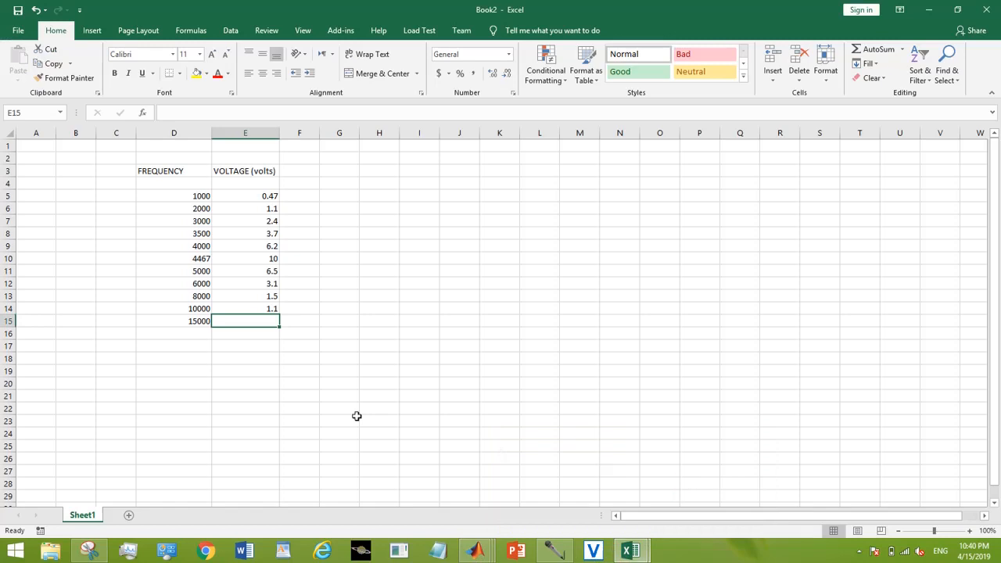
text(0.65)
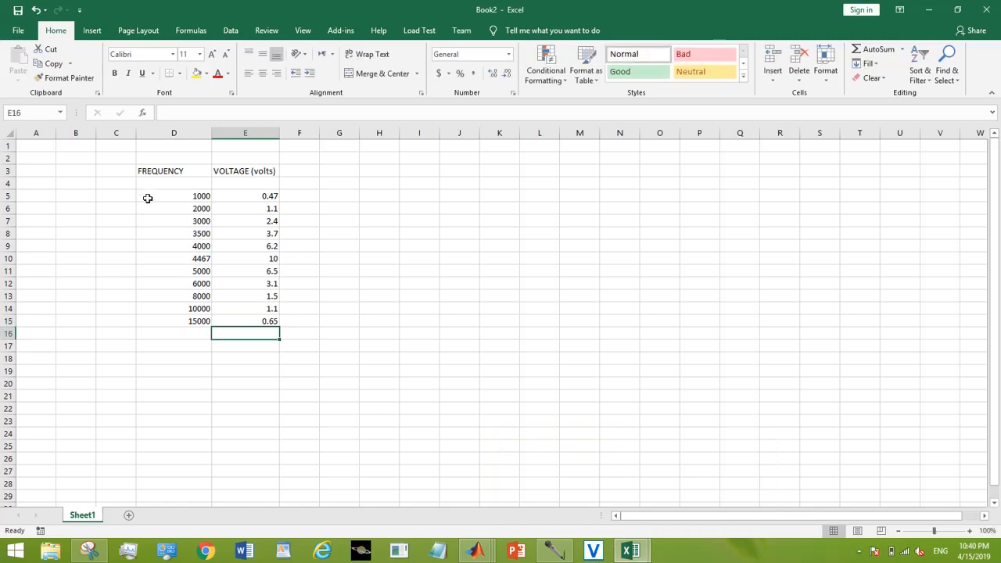
Chart D5:E15 as a Line with Markers chart and begin editing its title
drag(148, 195, 254, 321)
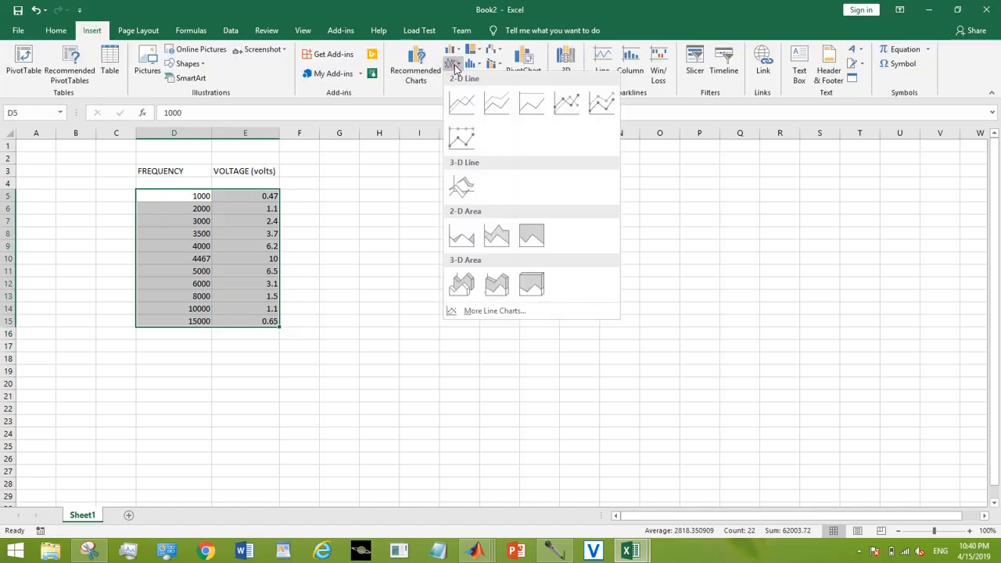
mouse_move(465, 66)
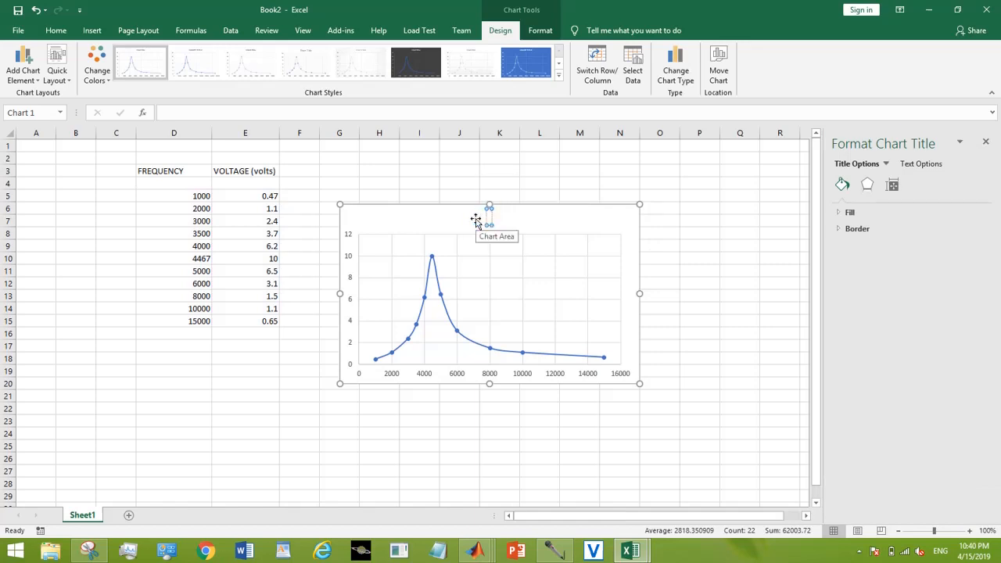
click(489, 217)
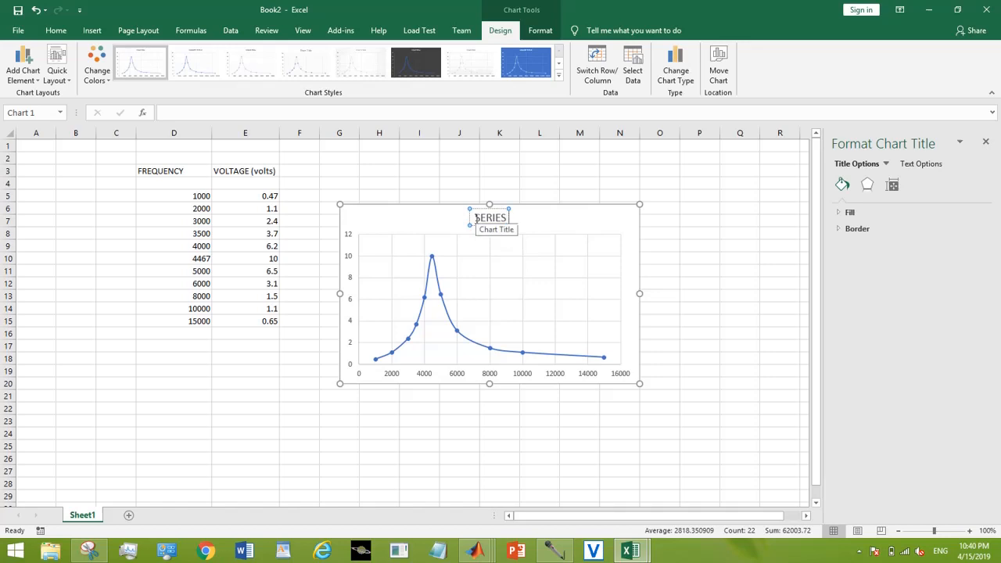